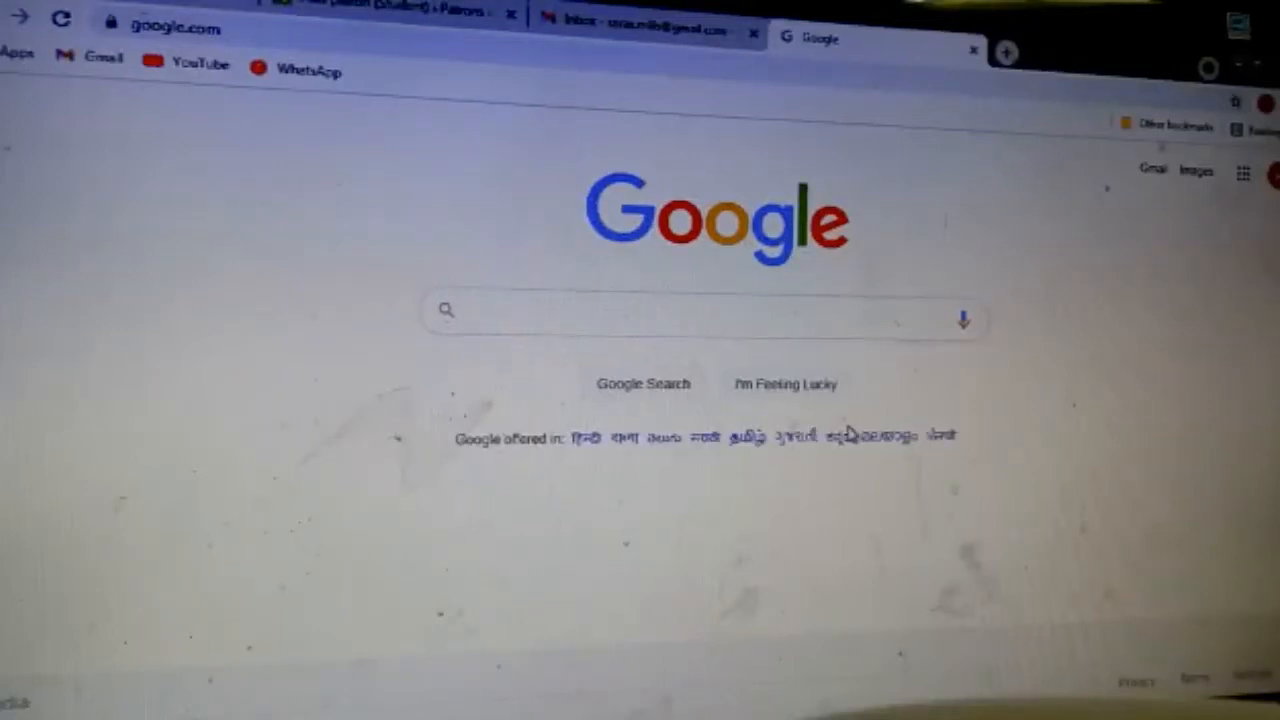
mouse_move(858, 390)
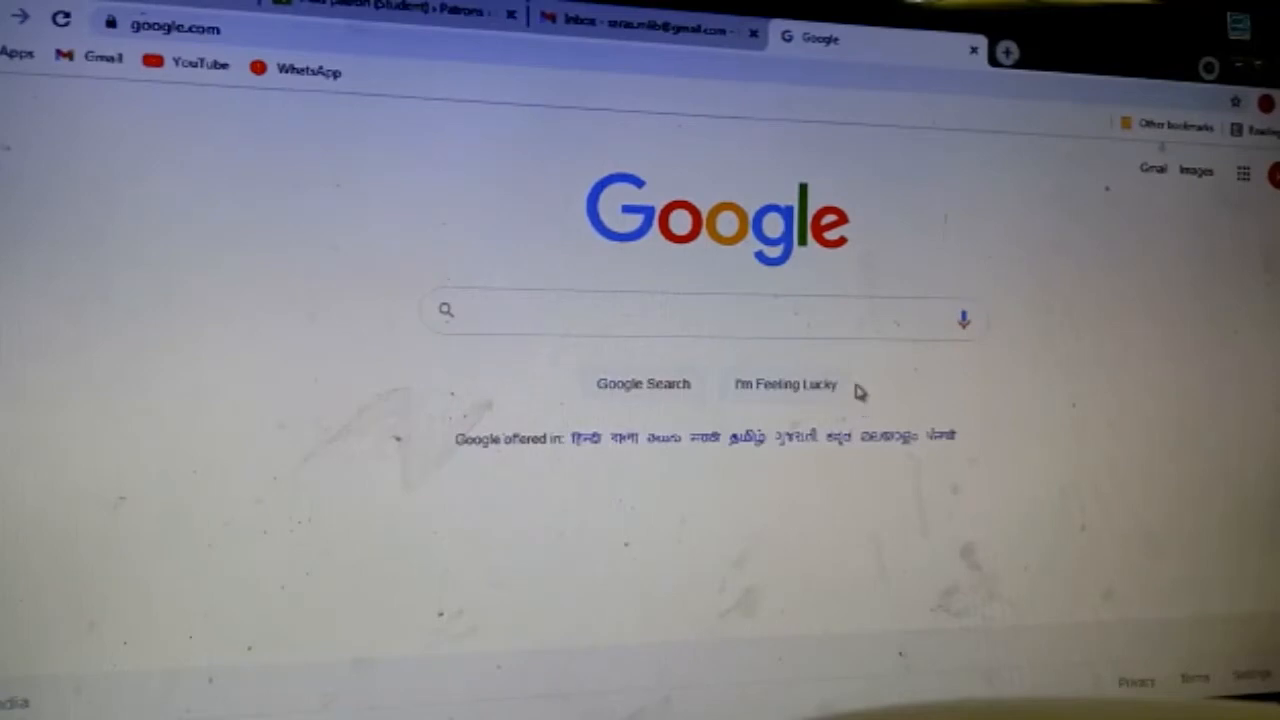
mouse_move(948, 488)
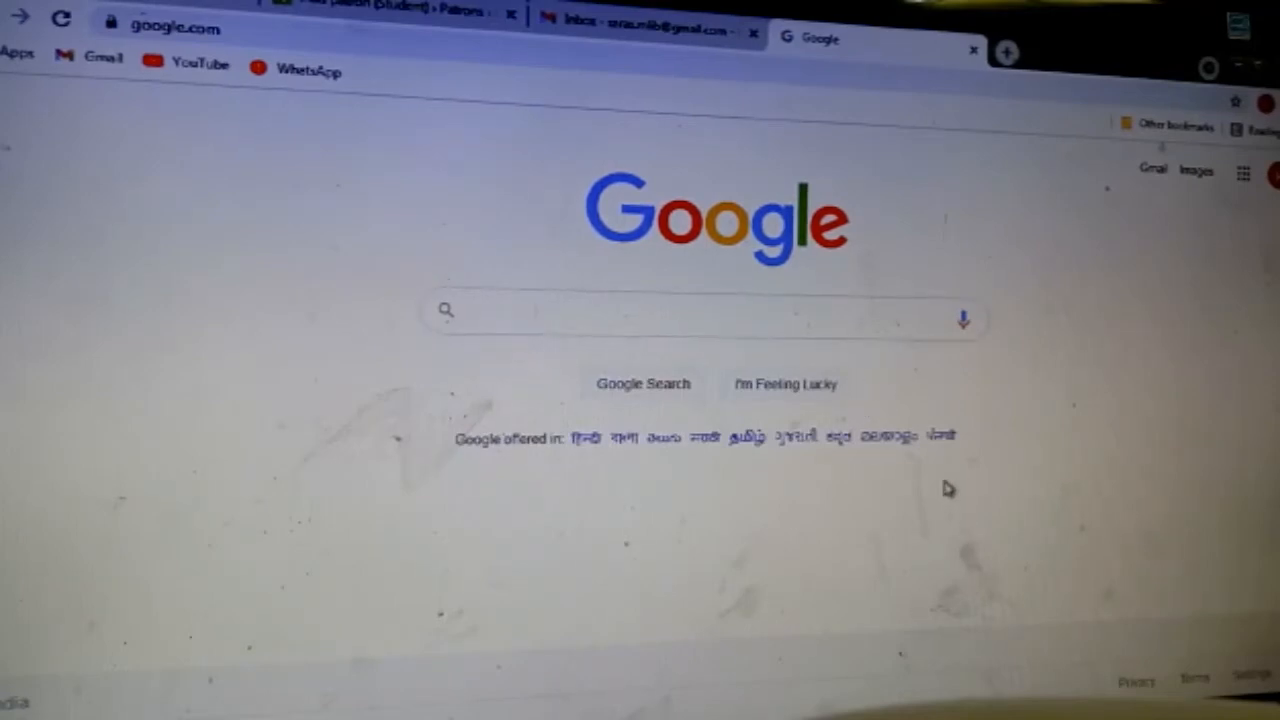
mouse_move(940, 486)
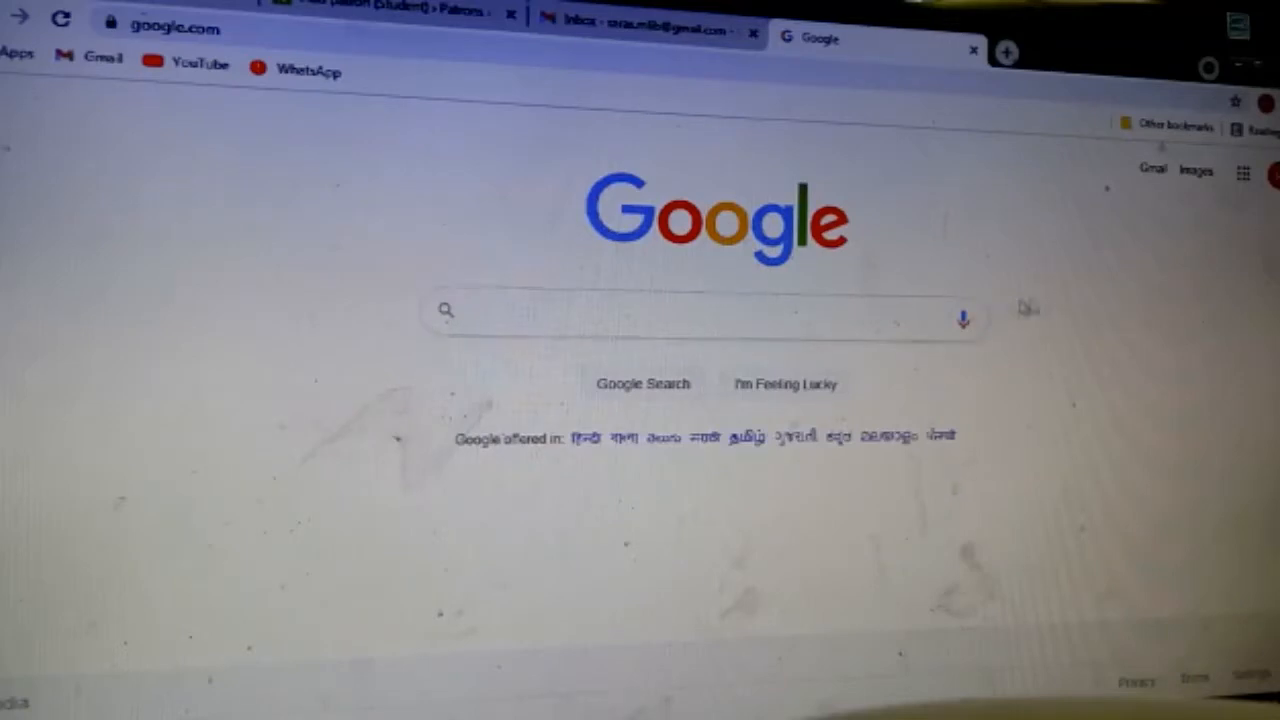
Step: Activate the Google search box so recent searches like koha demo drop down
click(700, 312)
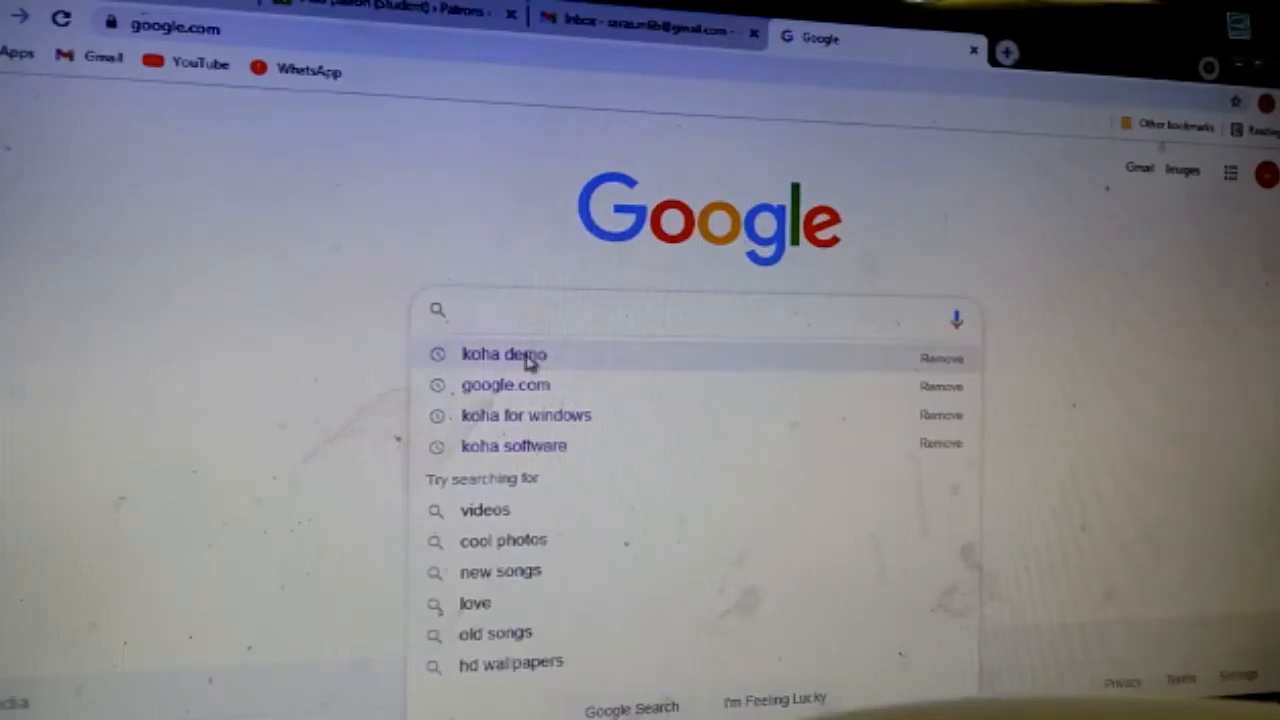
Step: Run the koha demo search from the recent-search suggestions
click(504, 356)
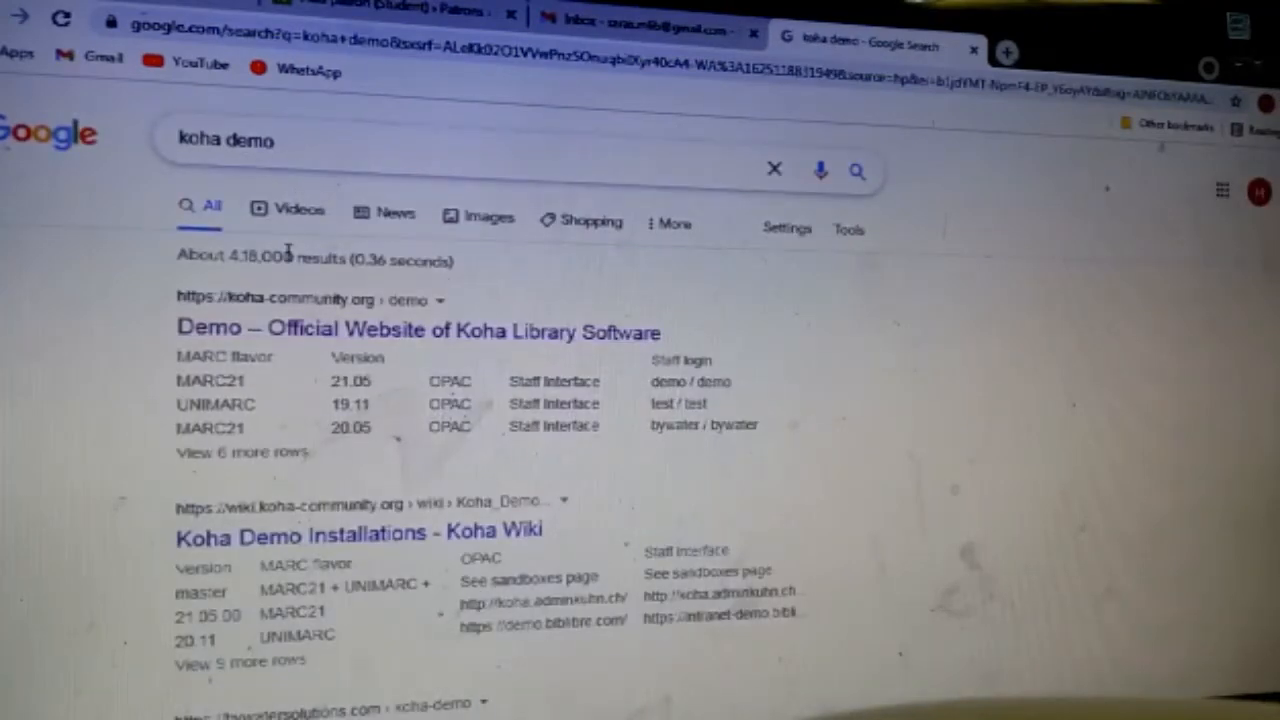
mouse_move(430, 358)
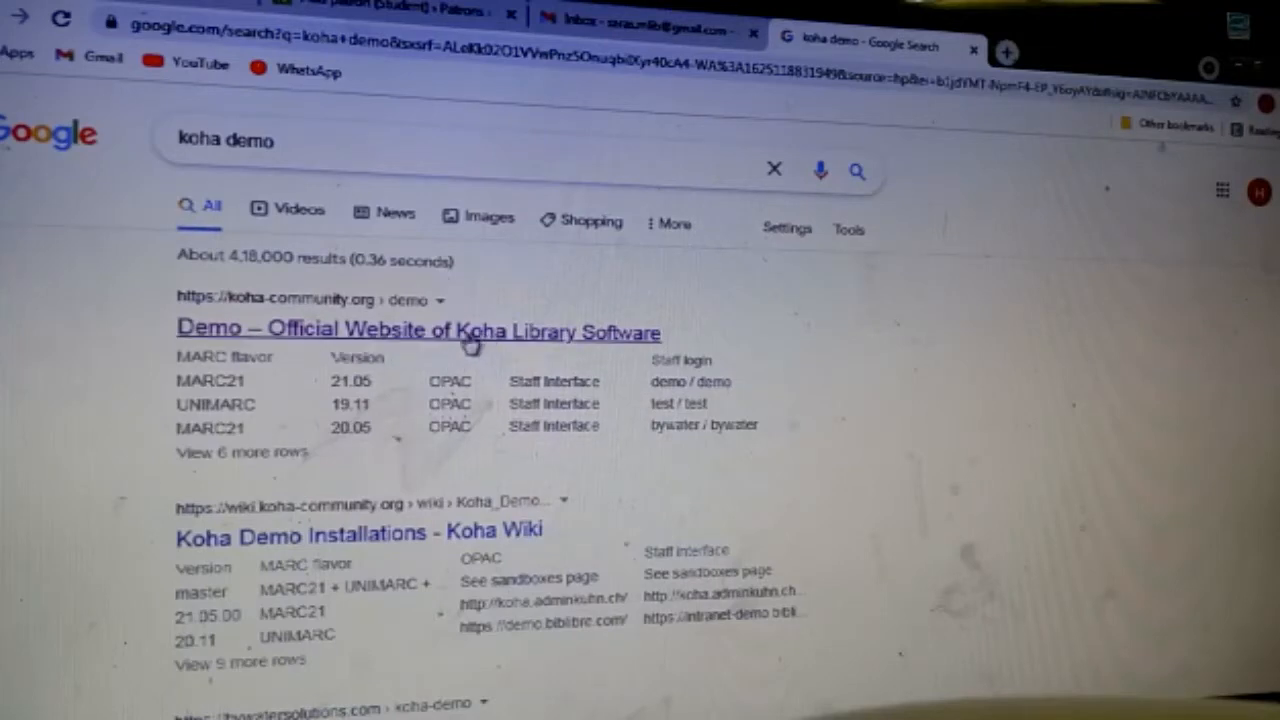
mouse_move(548, 340)
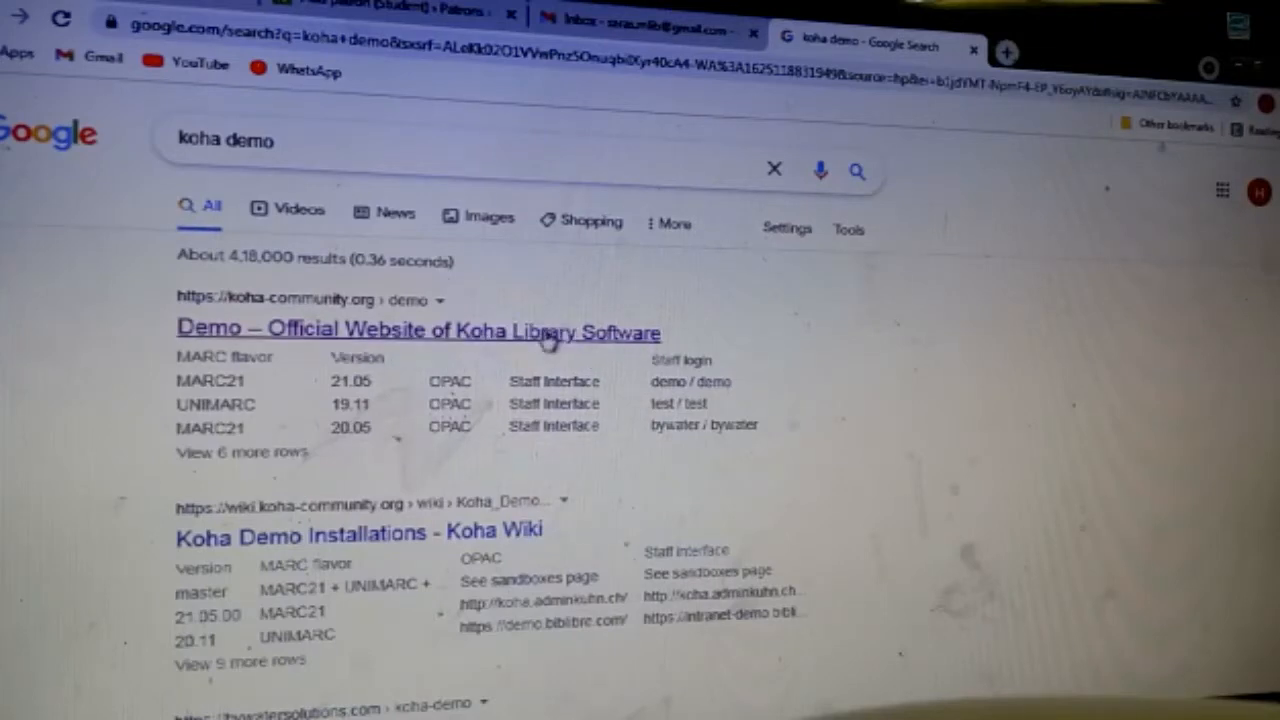
Step: Open the official Koha Demo page and review its table of demonstration servers
click(416, 328)
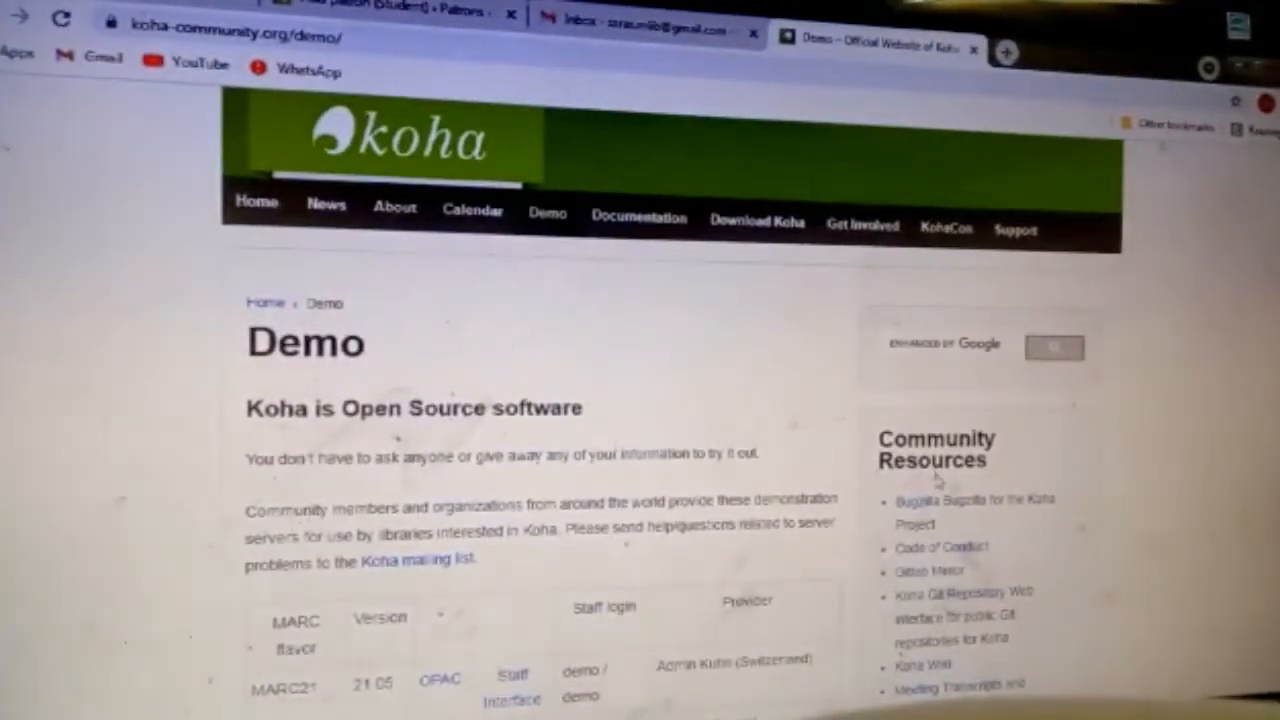
scroll(down, 3)
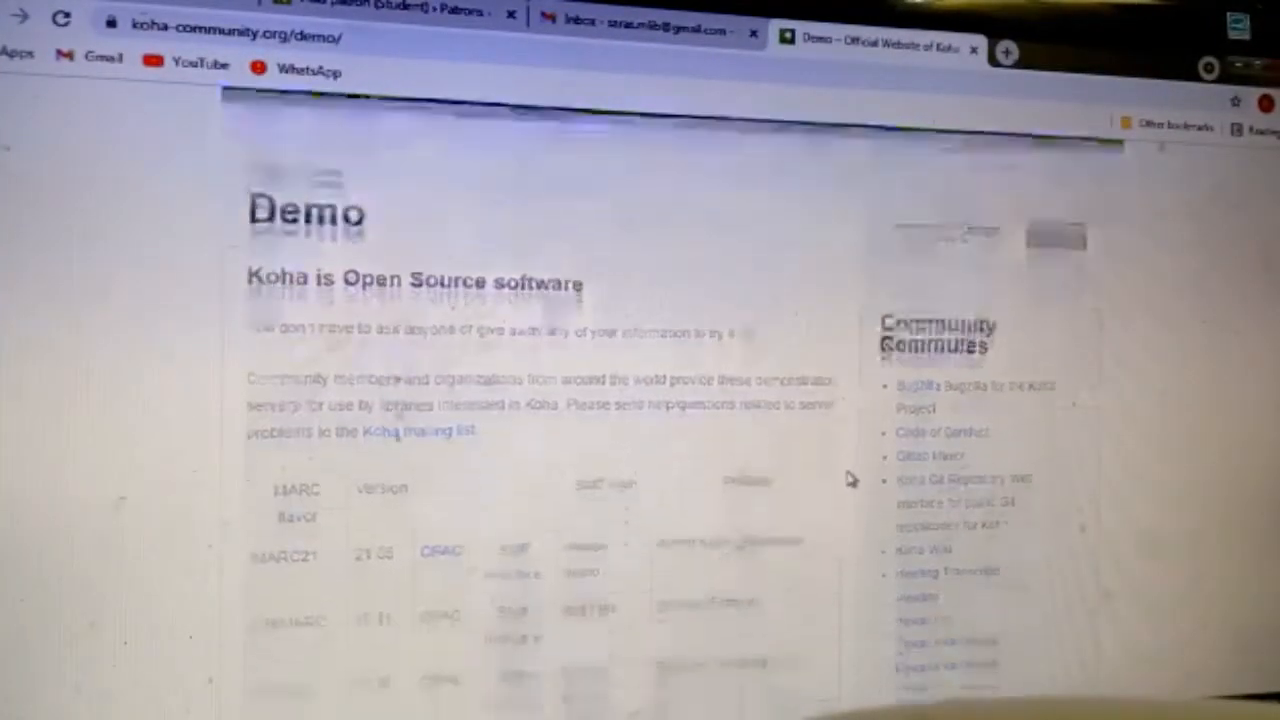
scroll(down, 3)
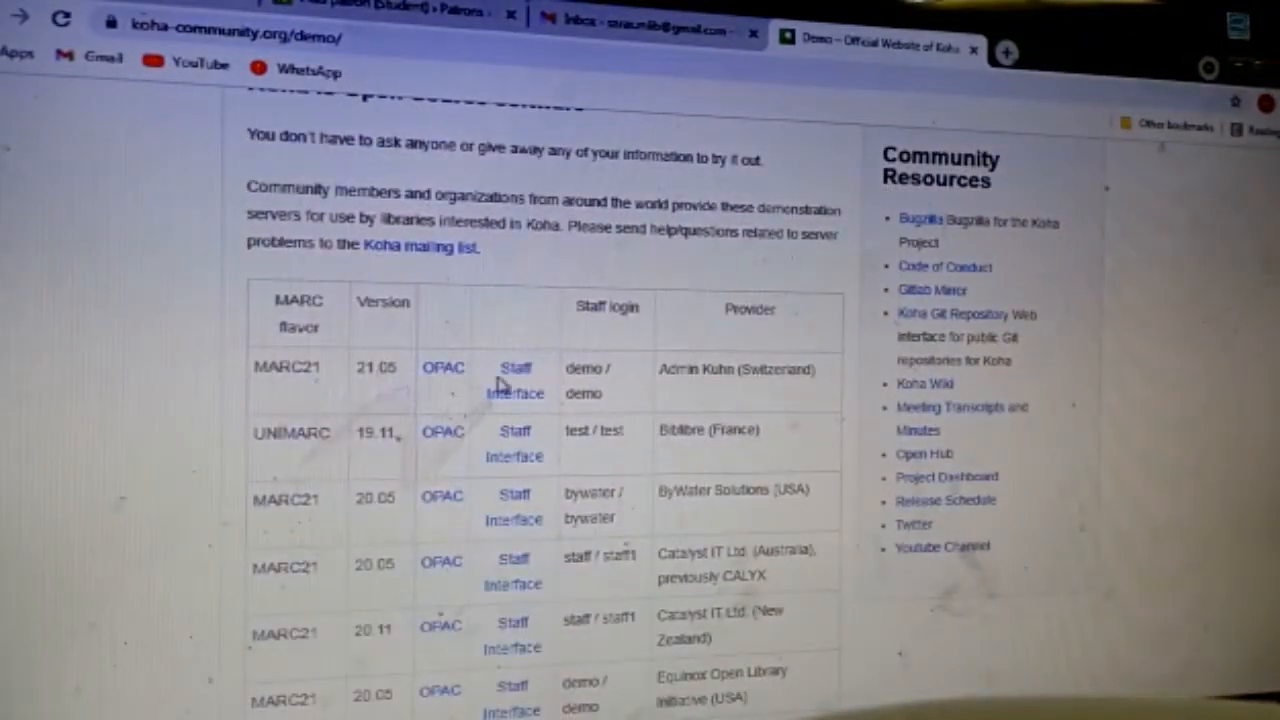
scroll(down, 3)
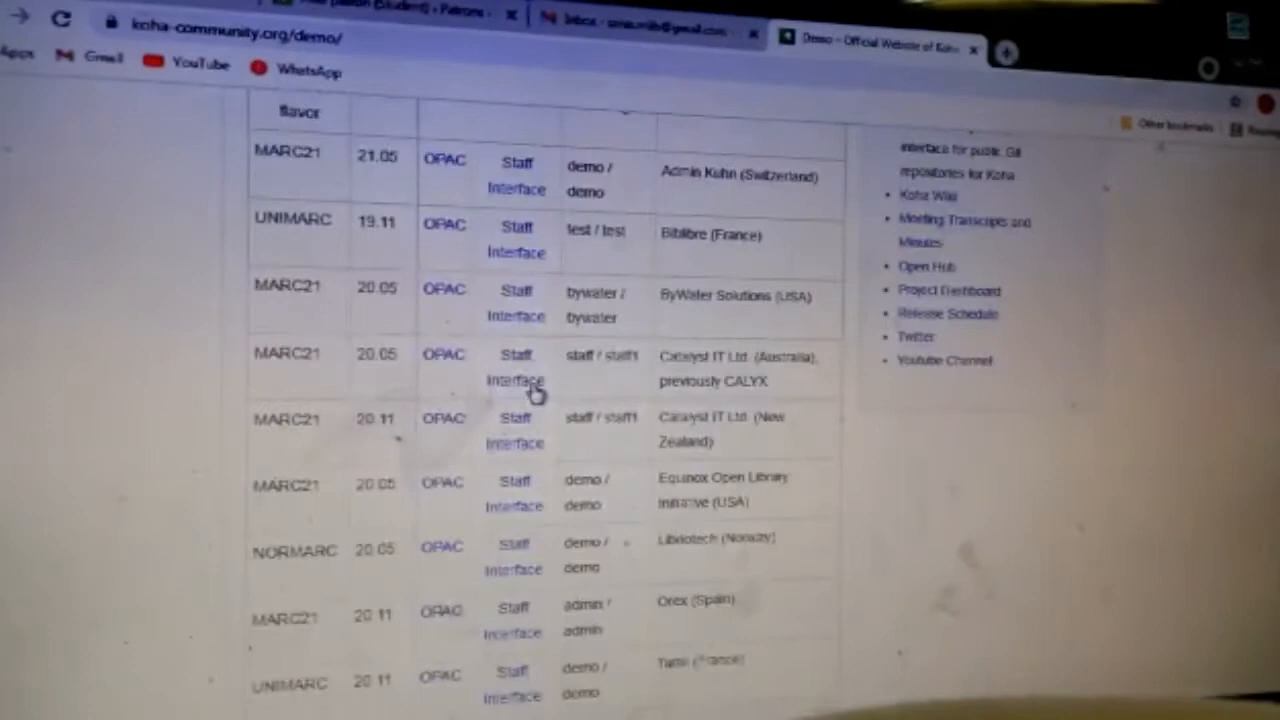
scroll(down, 3)
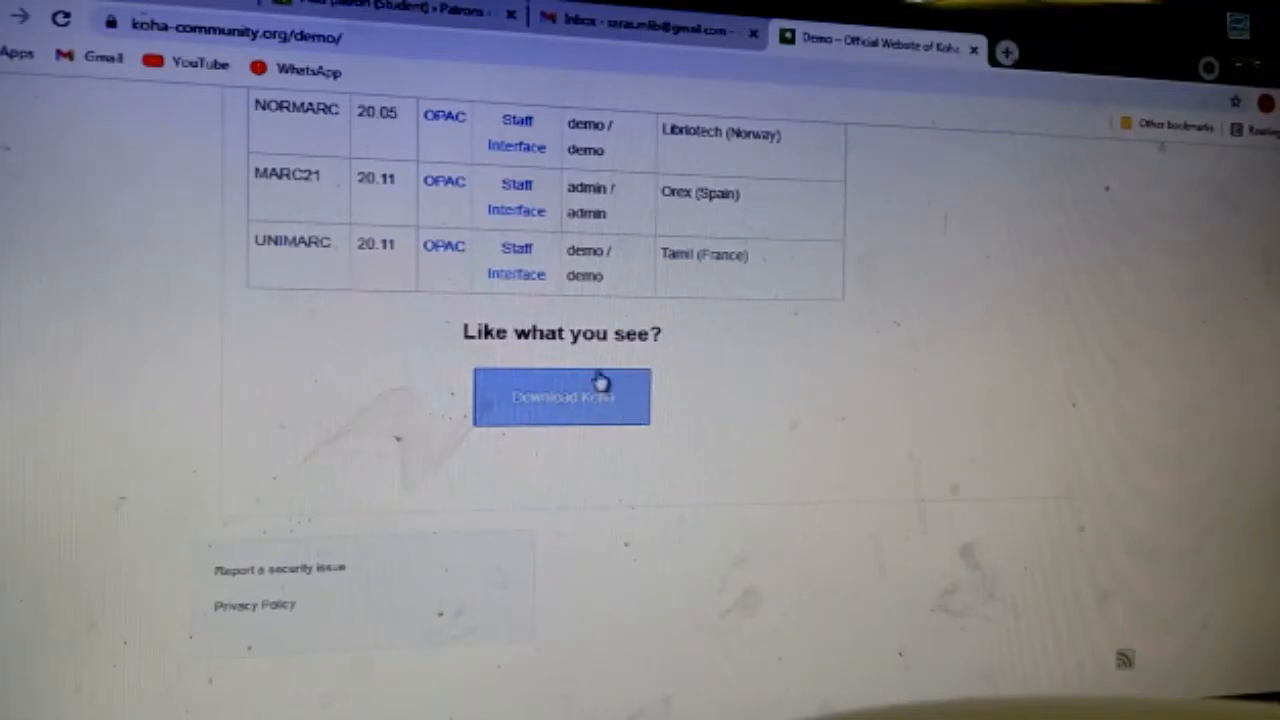
scroll(up, 3)
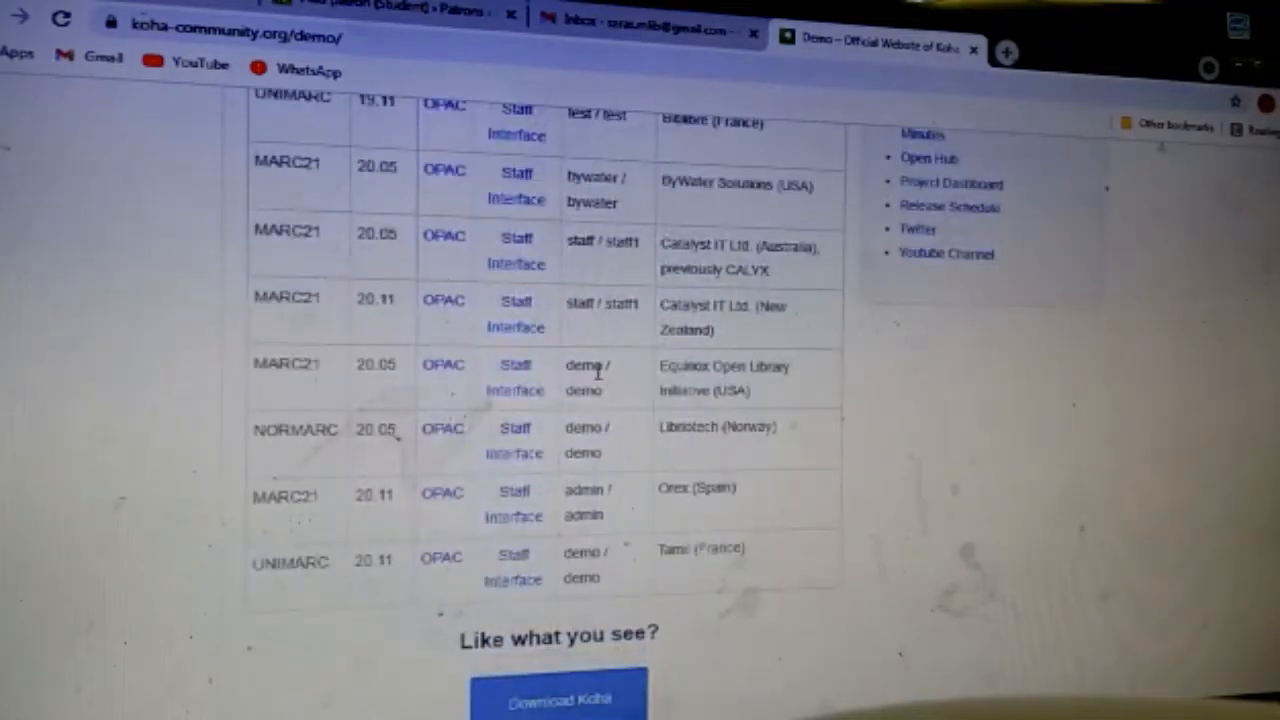
scroll(up, 3)
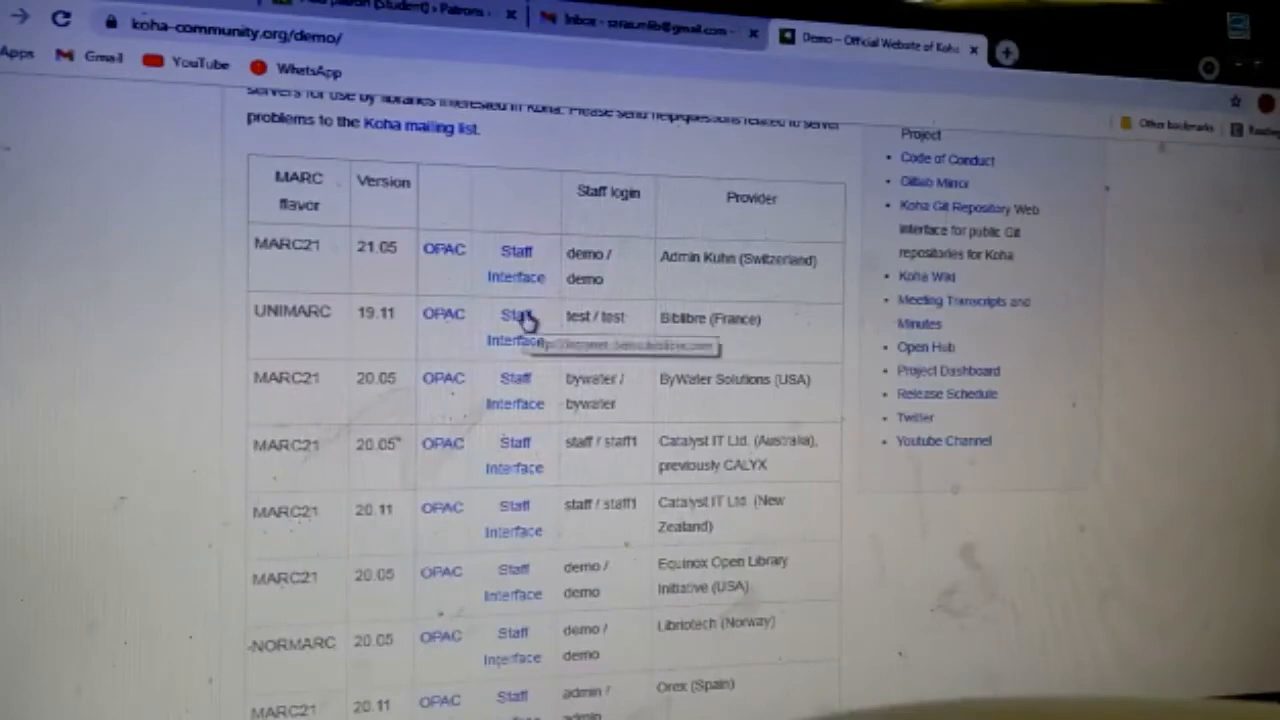
mouse_move(488, 272)
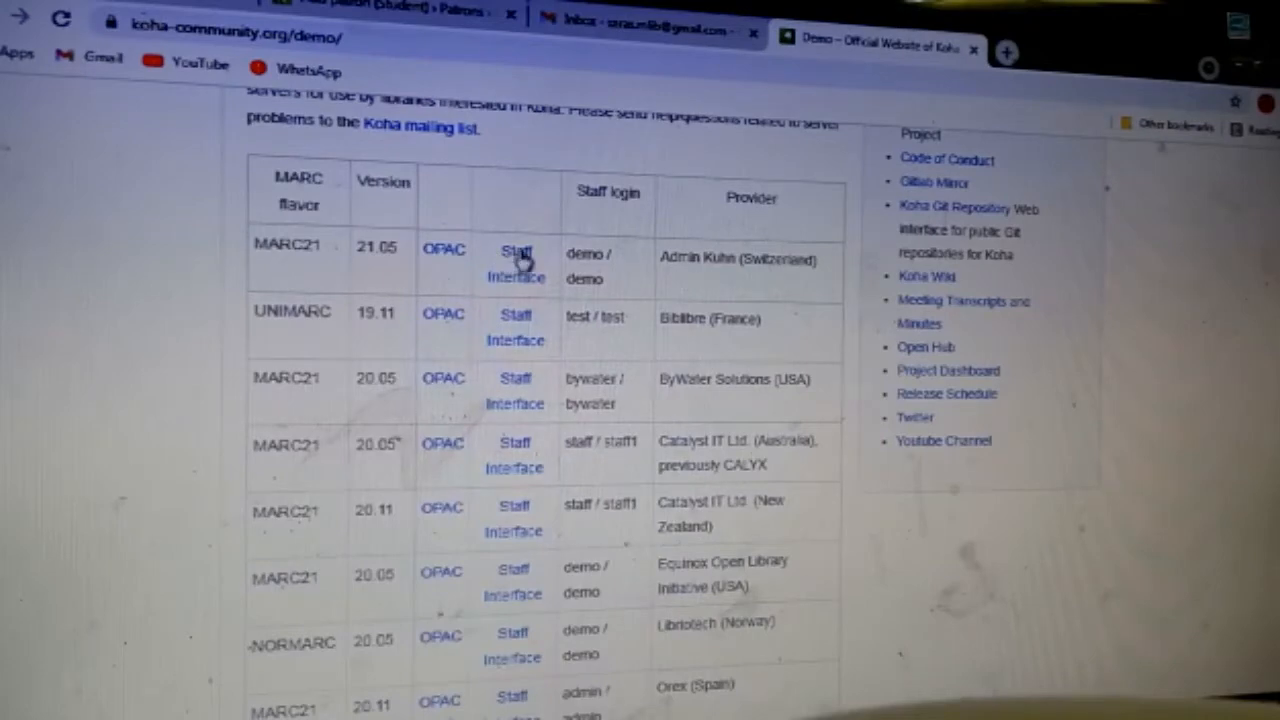
mouse_move(516, 262)
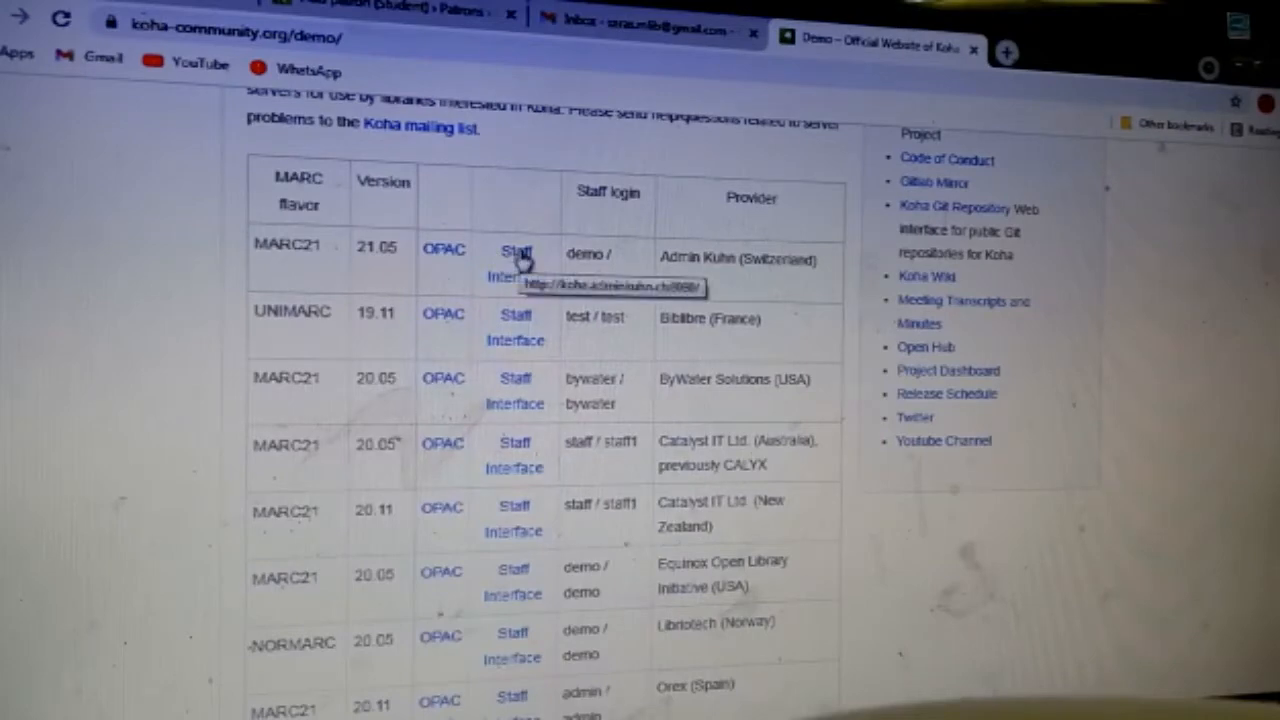
Step: Enter the staff interface of the MARC21 21.05 demo server
click(516, 252)
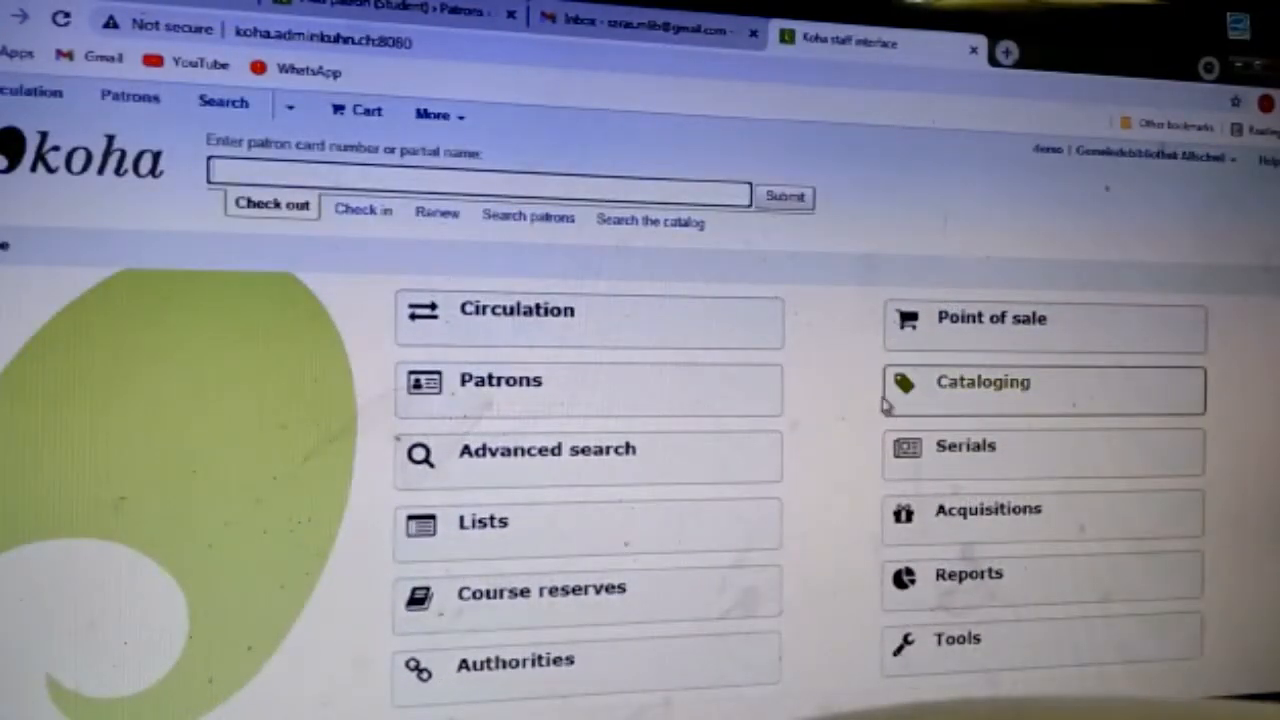
Step: Go to the Koha administration section from the staff interface home page
scroll(down, 3)
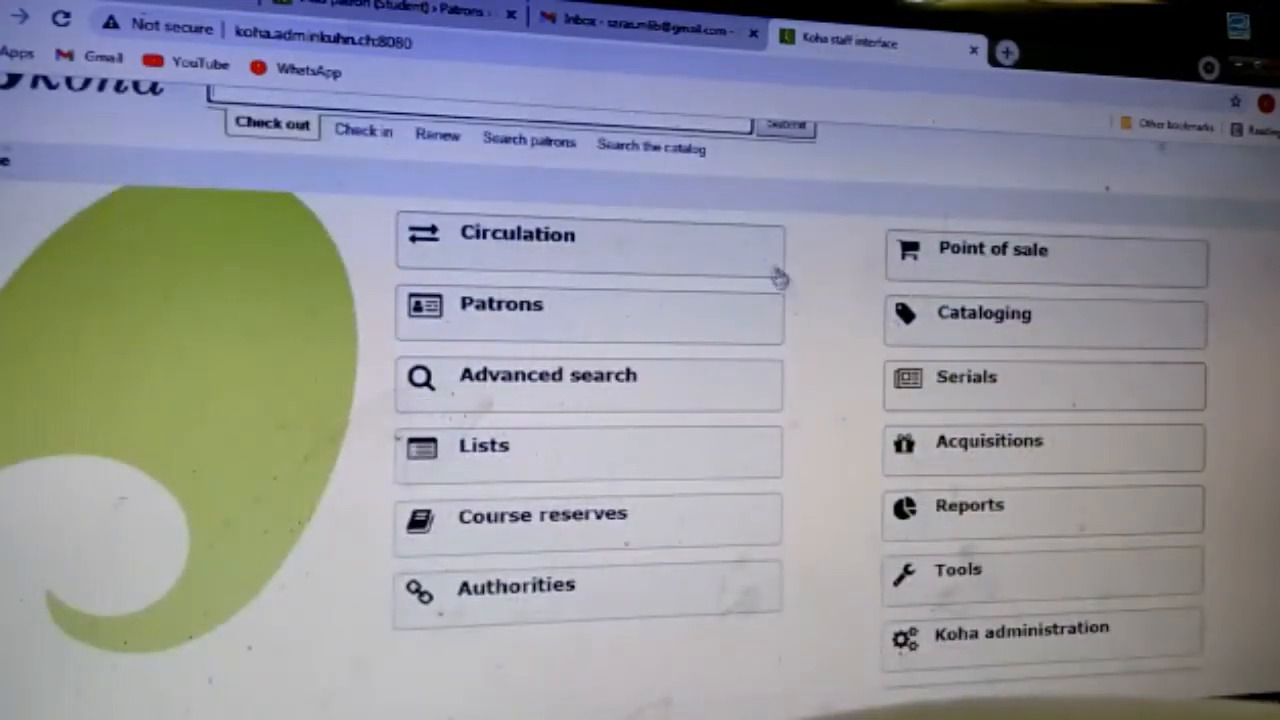
mouse_move(636, 310)
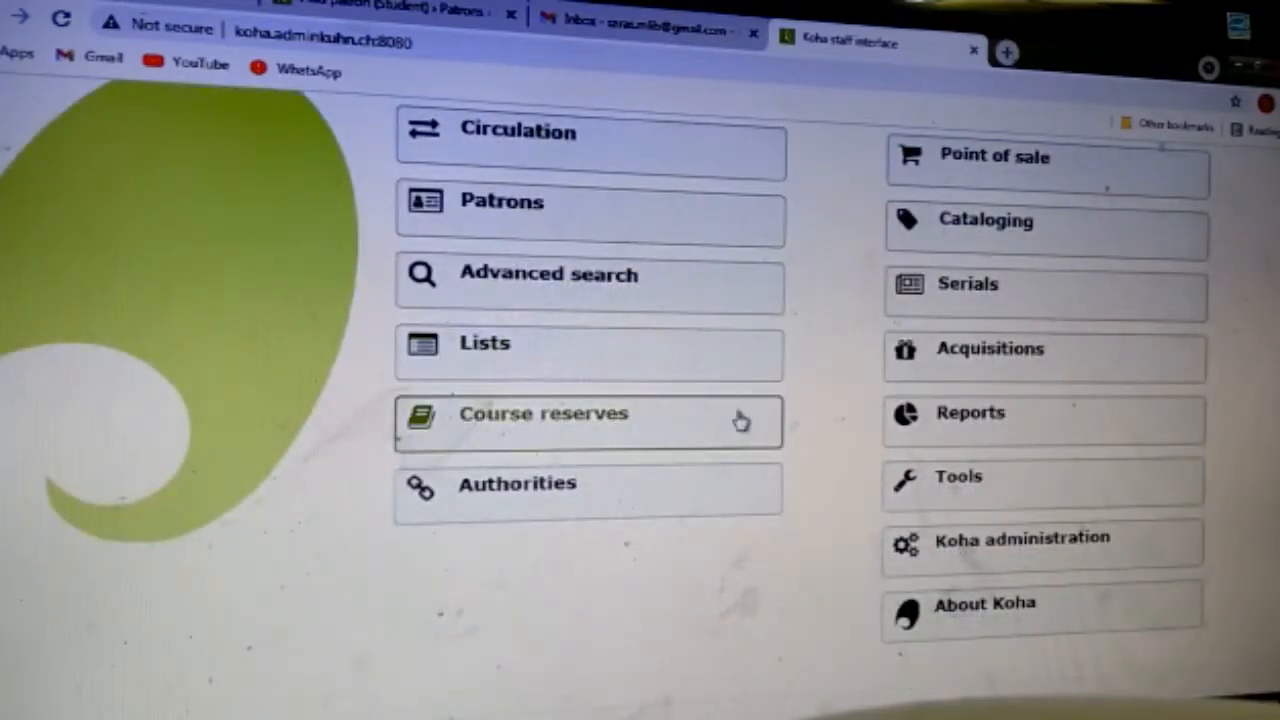
mouse_move(1010, 164)
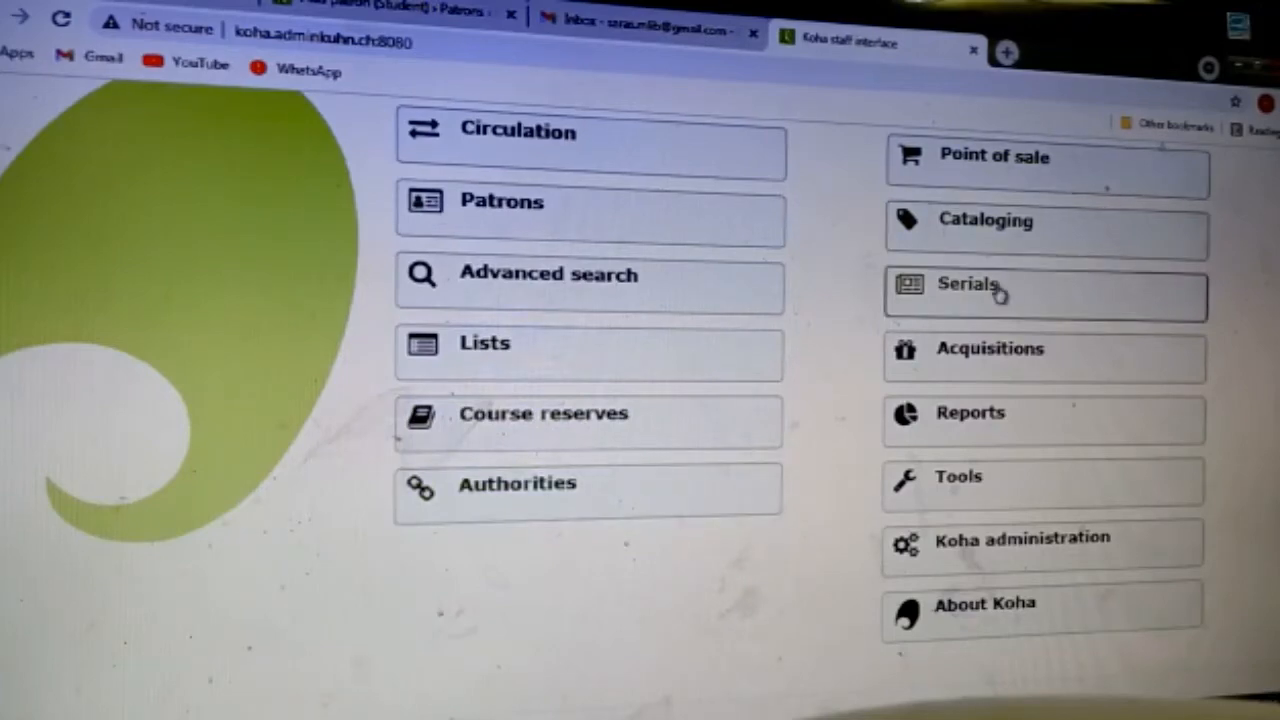
mouse_move(1010, 450)
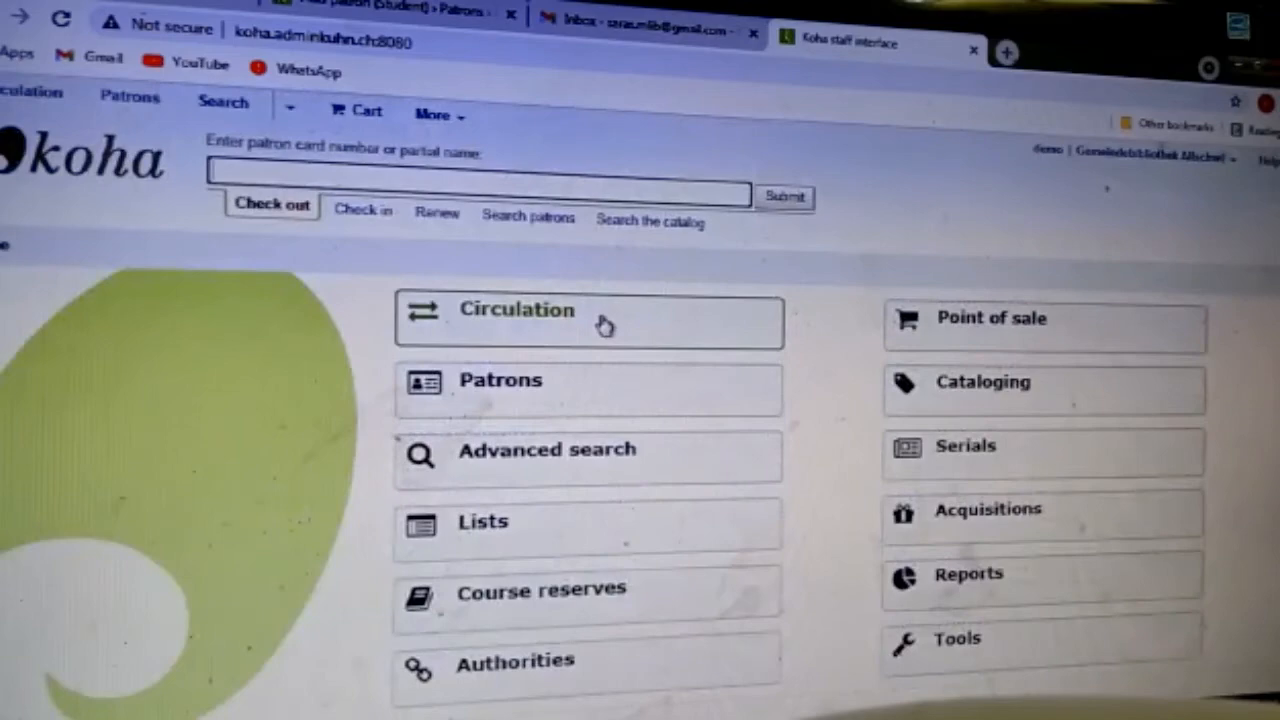
mouse_move(710, 334)
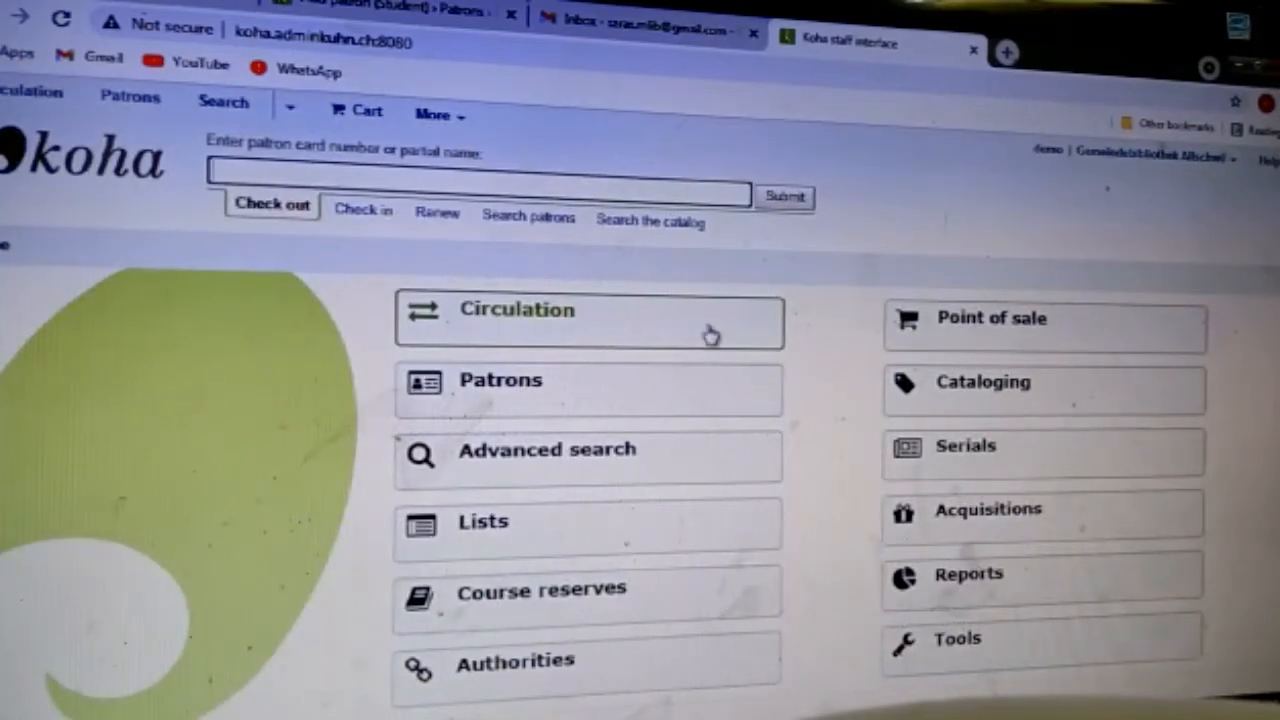
mouse_move(496, 360)
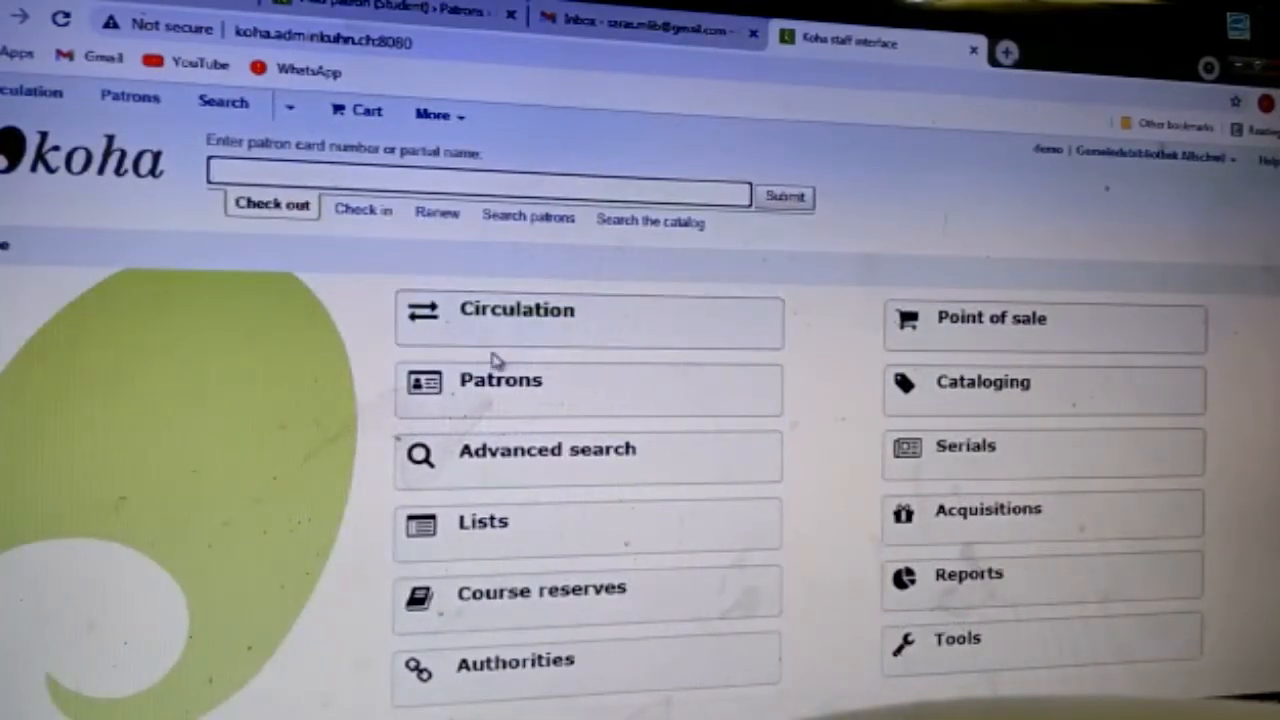
mouse_move(884, 382)
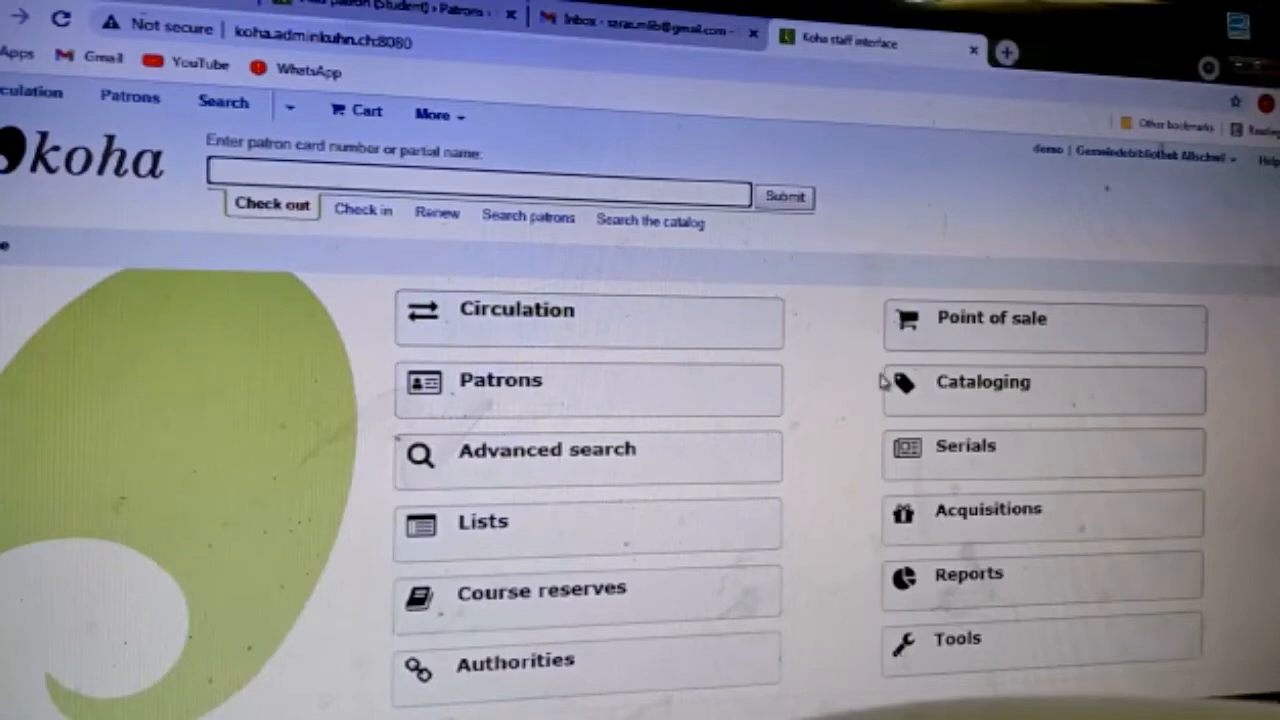
scroll(down, 3)
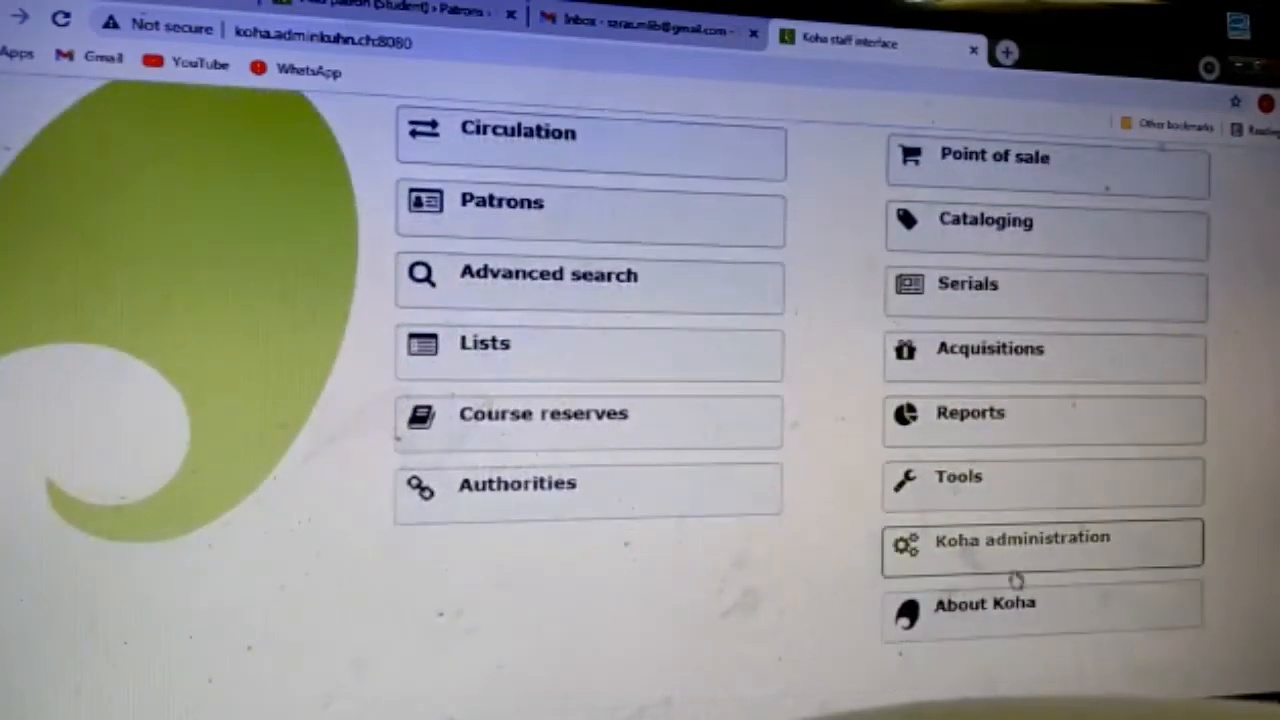
click(1020, 538)
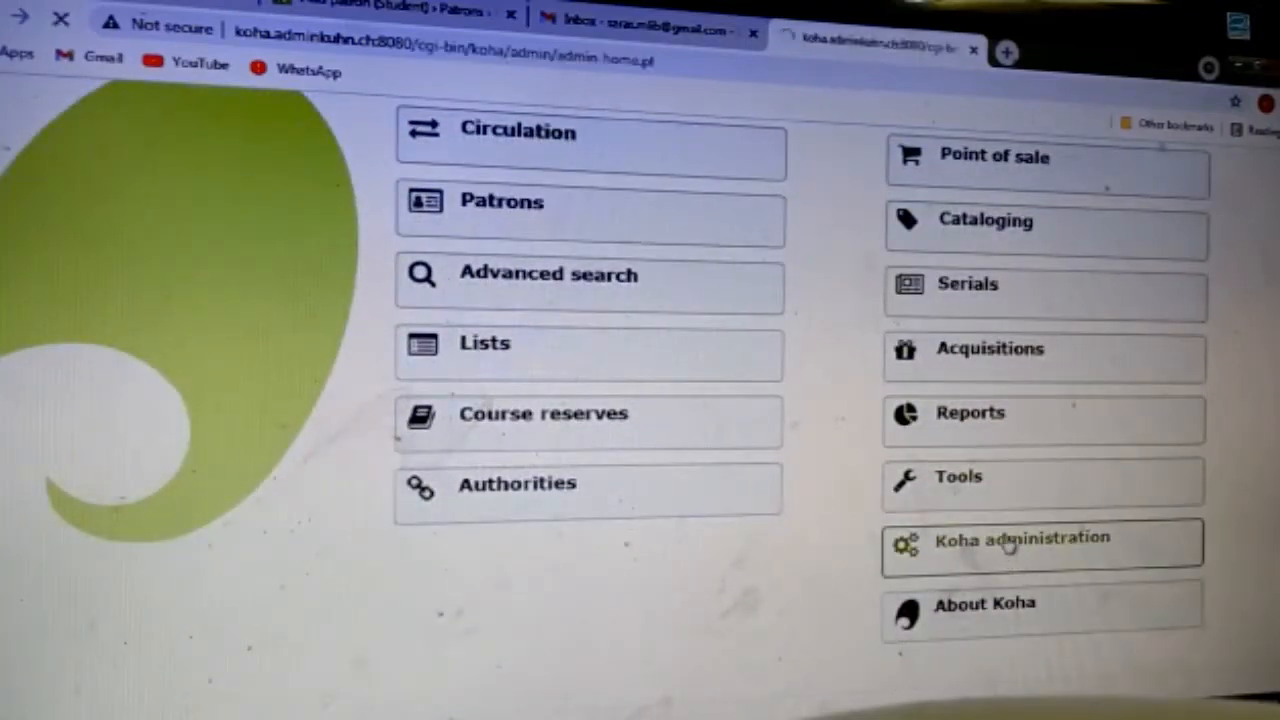
Step: Open Libraries under Basic parameters, listing Gemeindebibliothek Allschwil and saraslib
click(1020, 536)
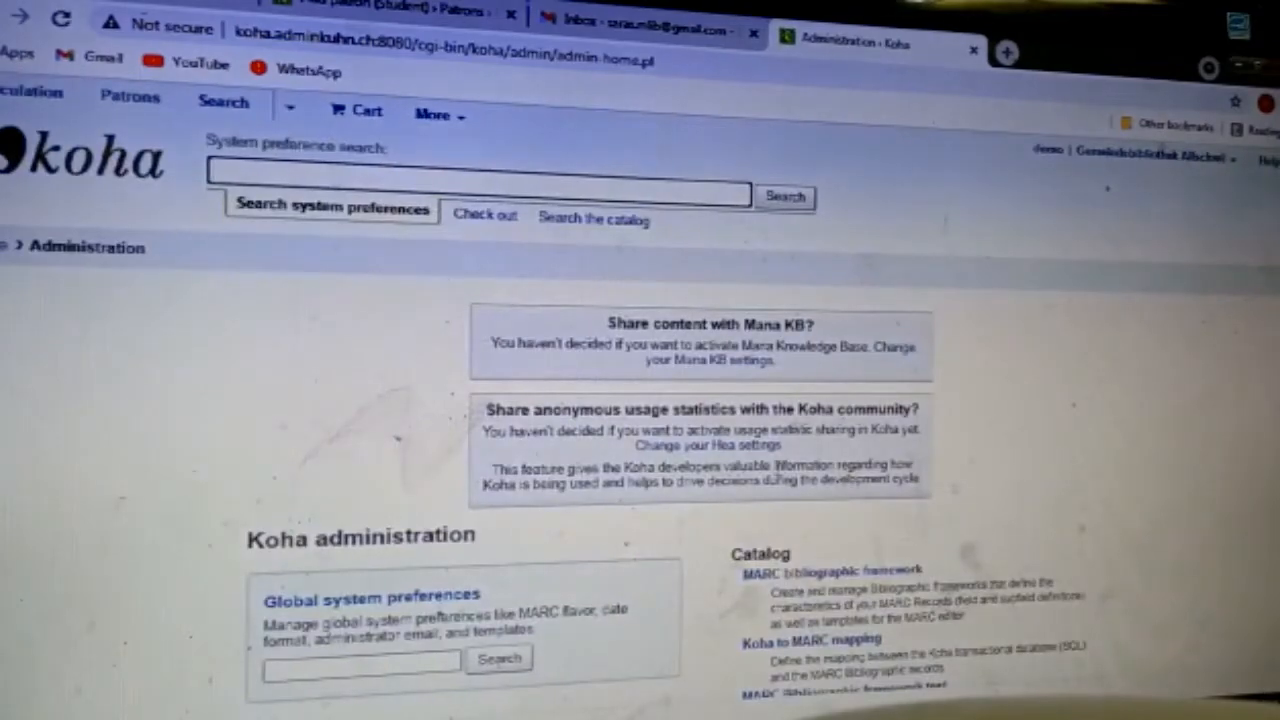
scroll(down, 3)
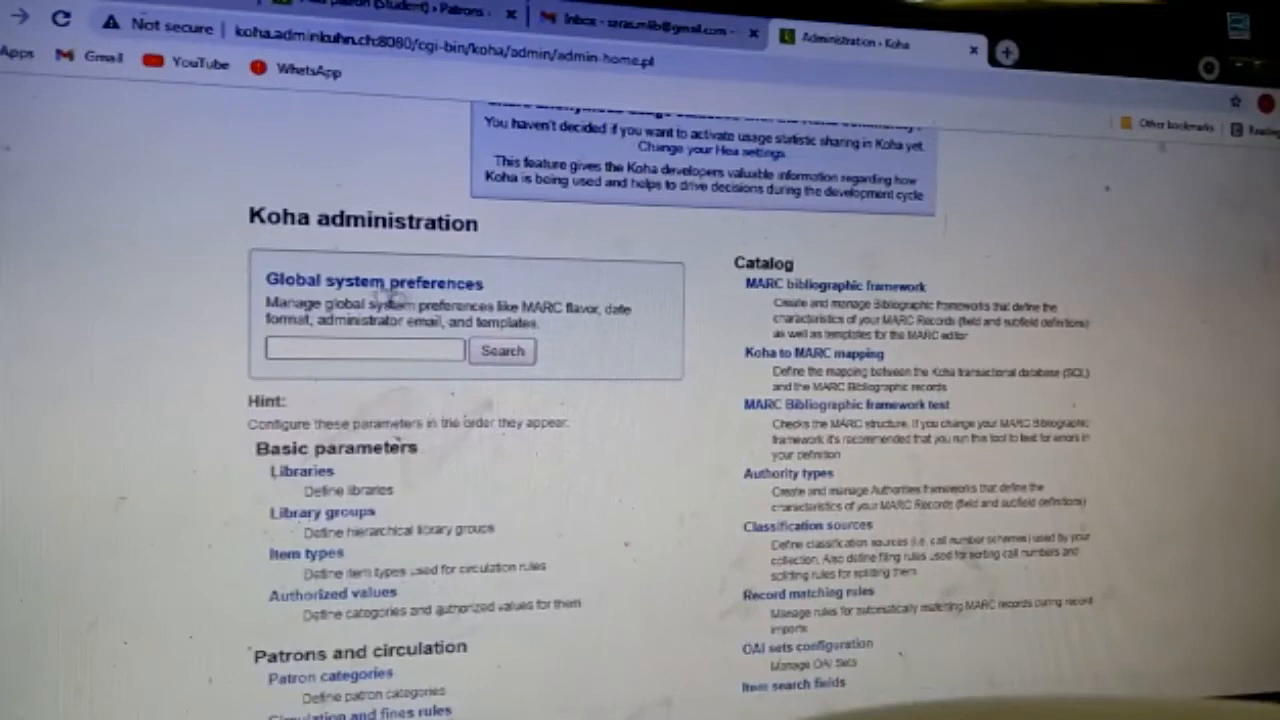
scroll(down, 3)
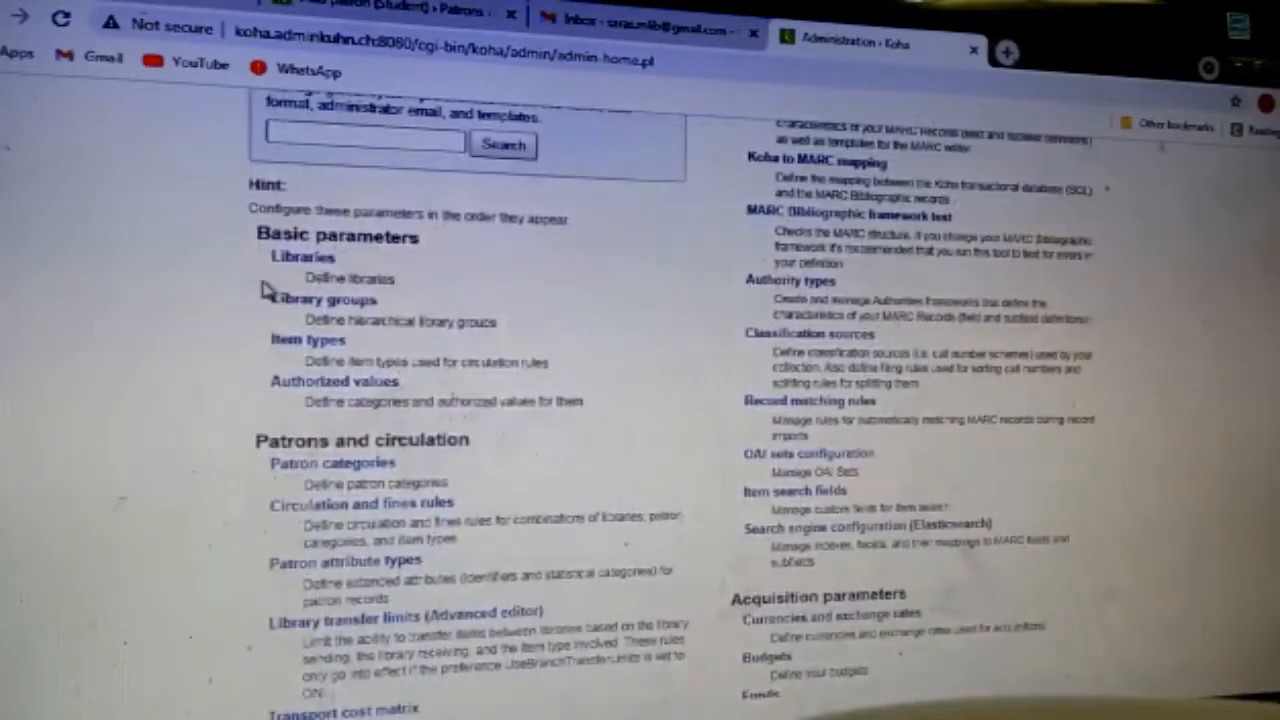
mouse_move(416, 258)
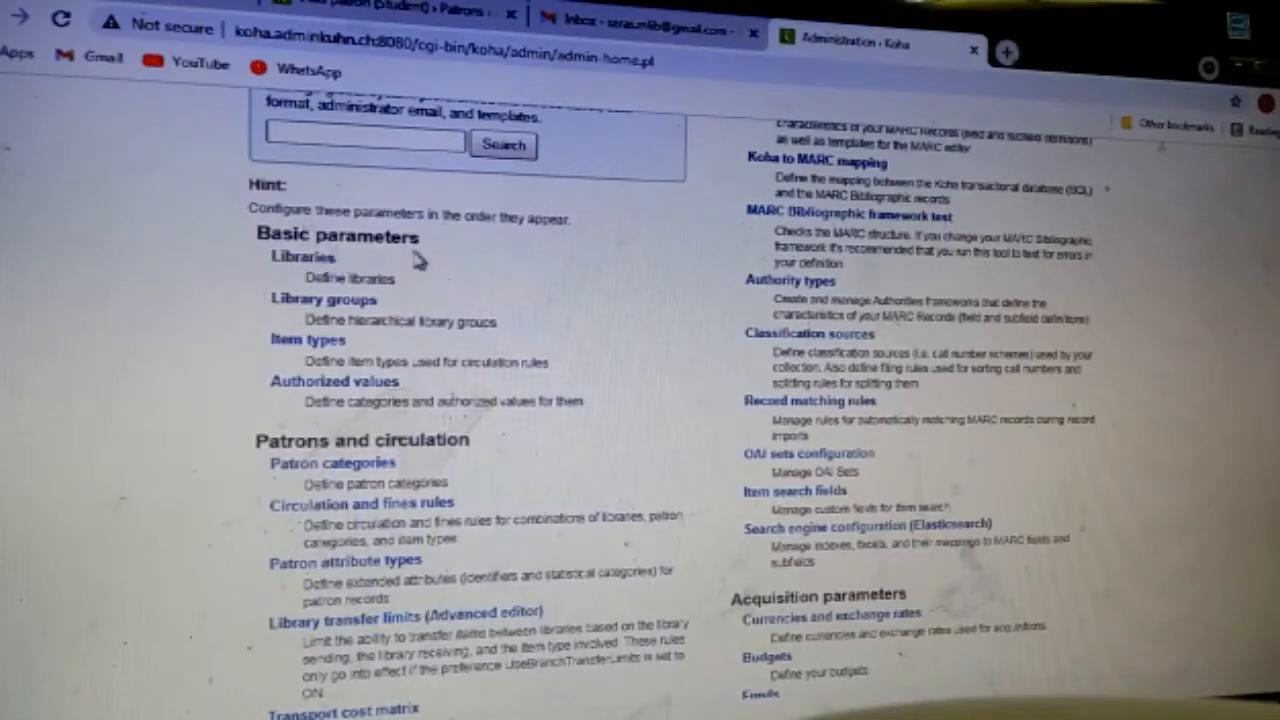
mouse_move(304, 270)
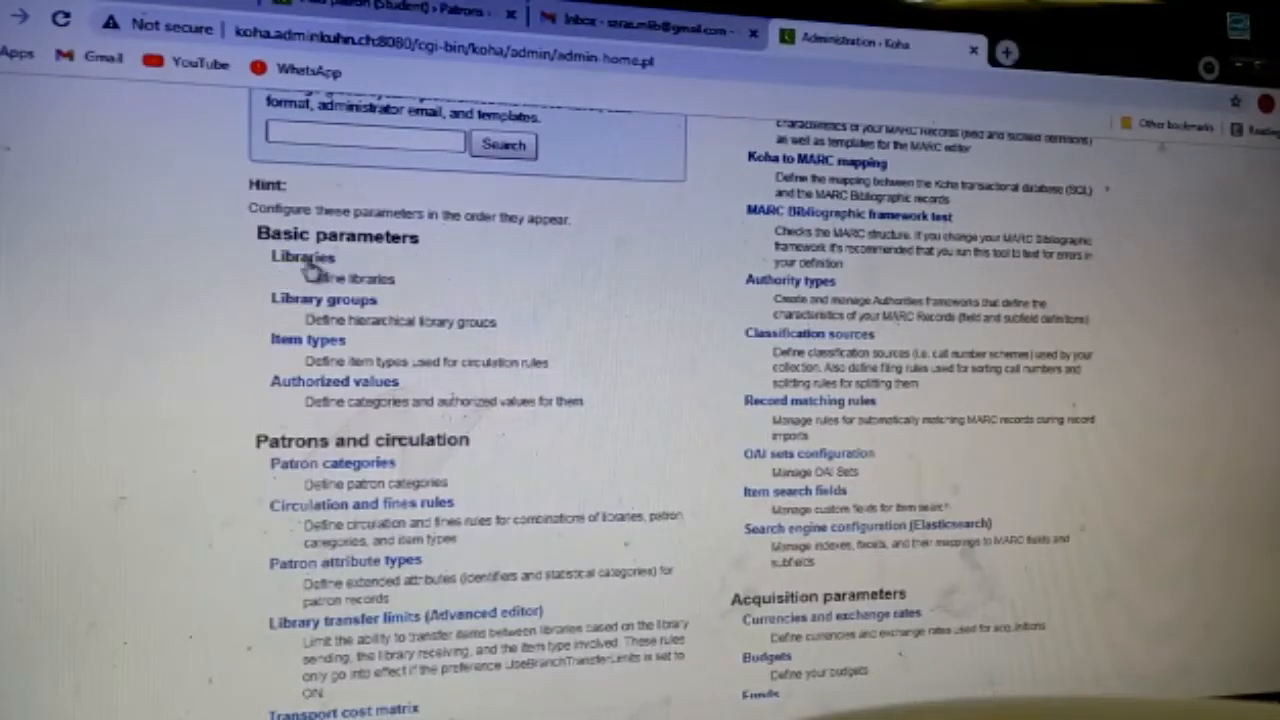
click(304, 256)
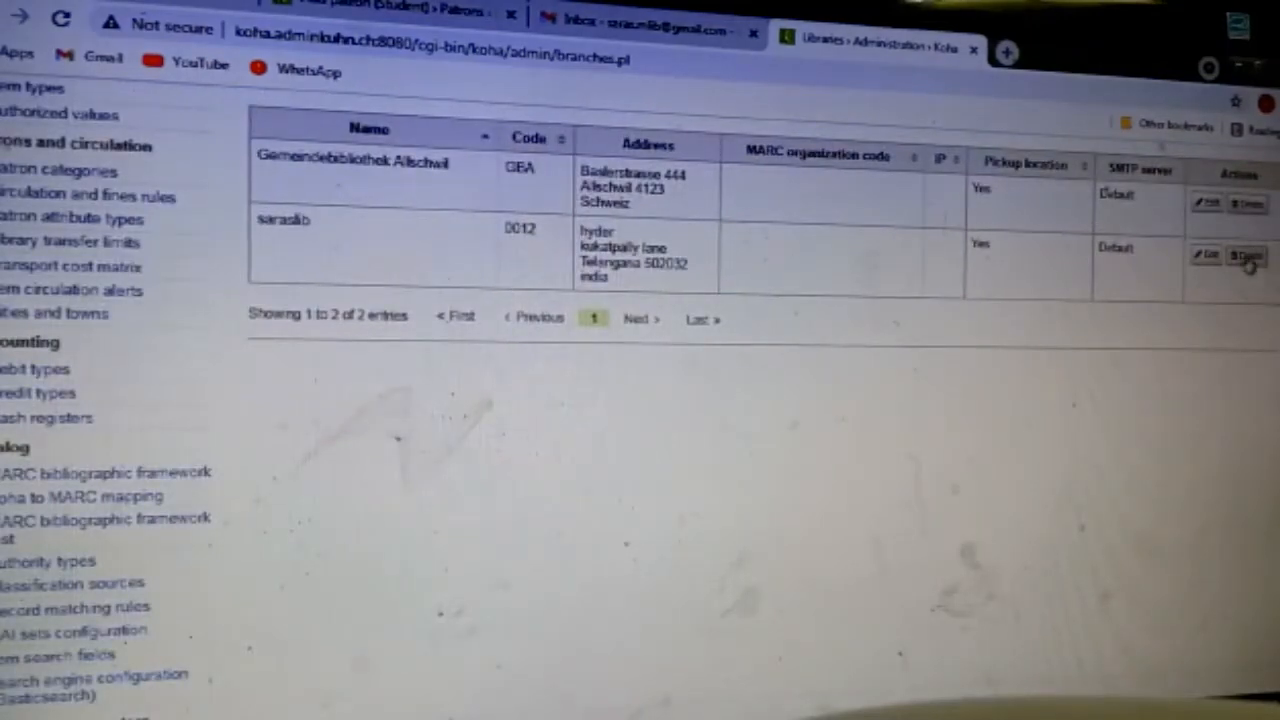
Step: Delete the saraslib library, leaving only Gemeindebibliothek Allschwil in the table
click(1248, 256)
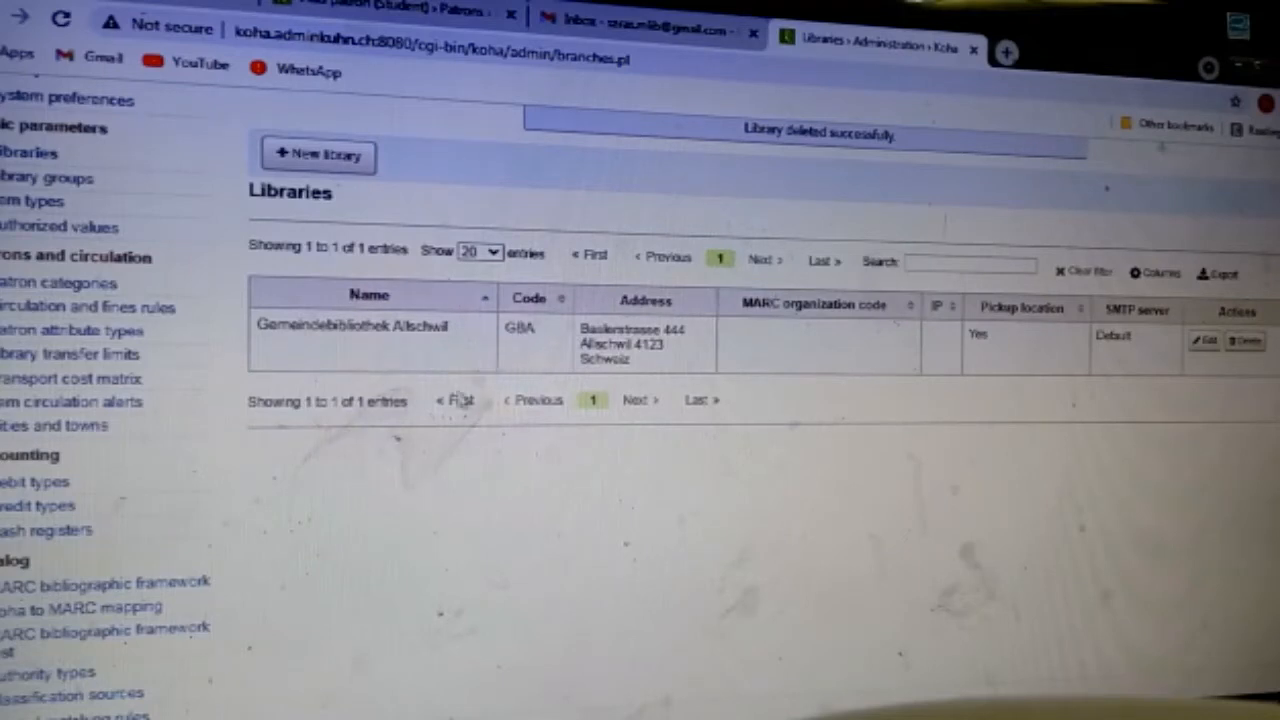
mouse_move(388, 350)
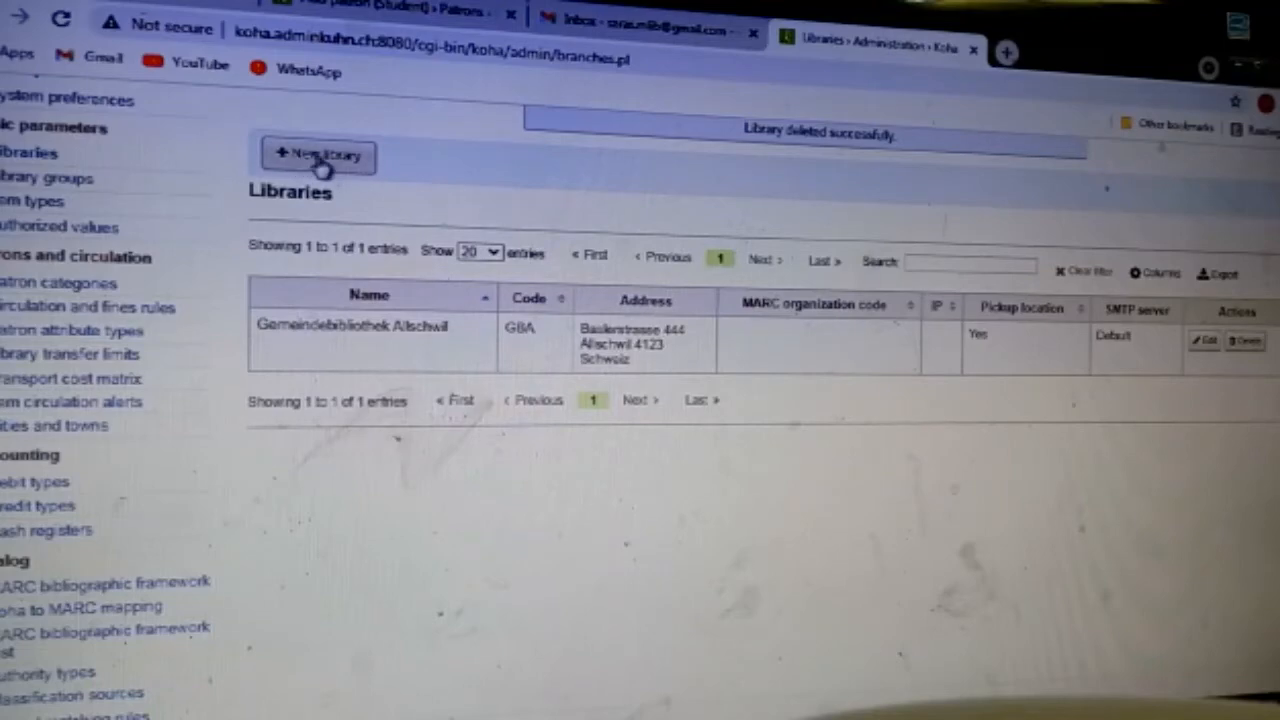
Step: Start a new library with code 001 and the name and first address line filled in
click(318, 156)
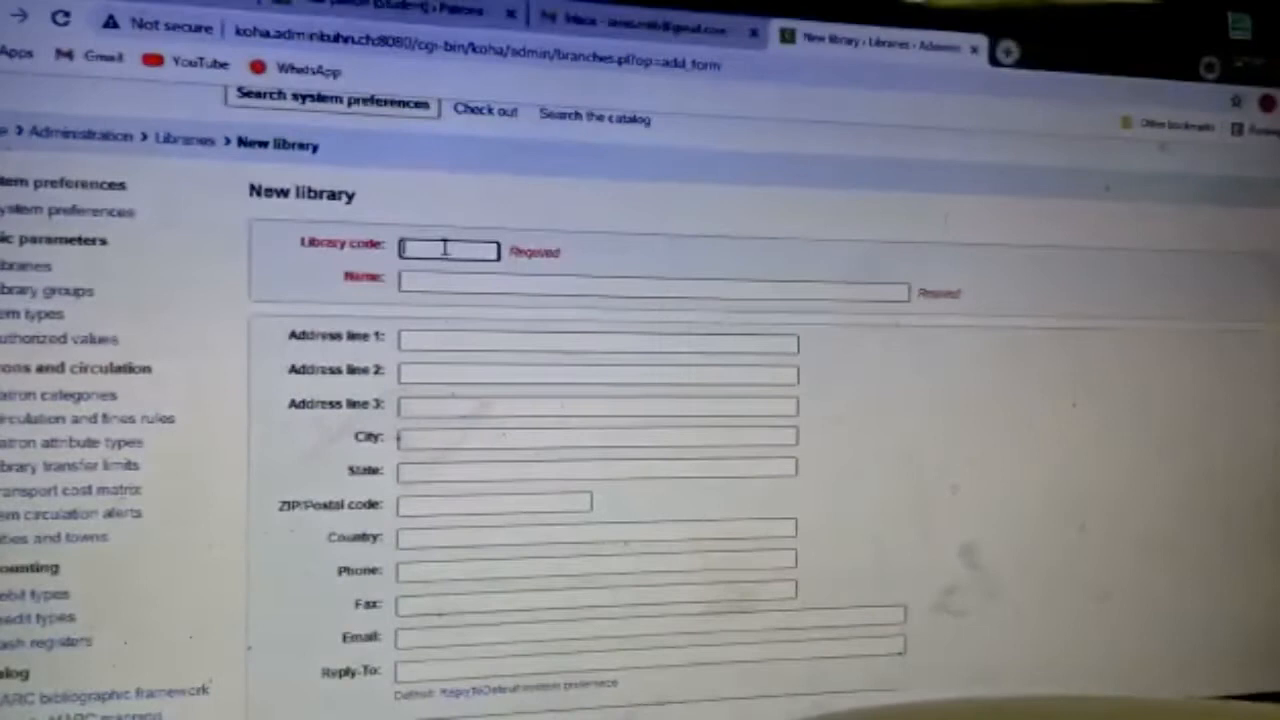
text(1)
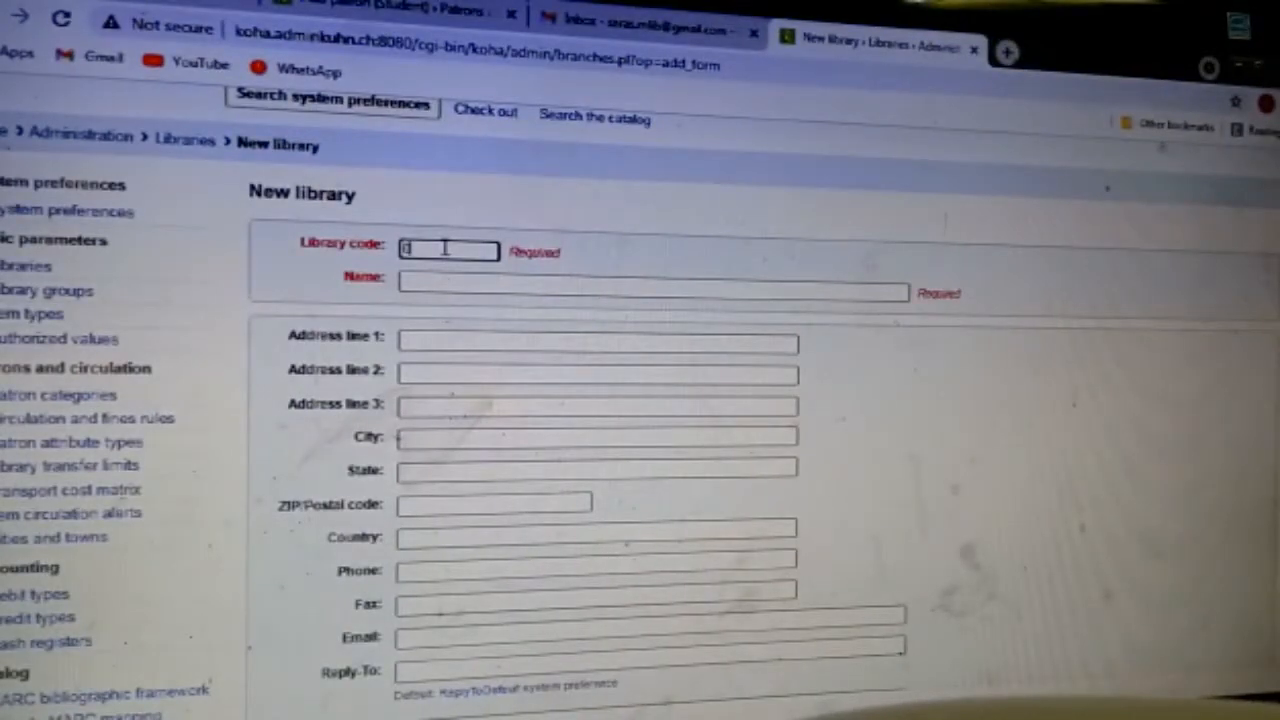
text(001)
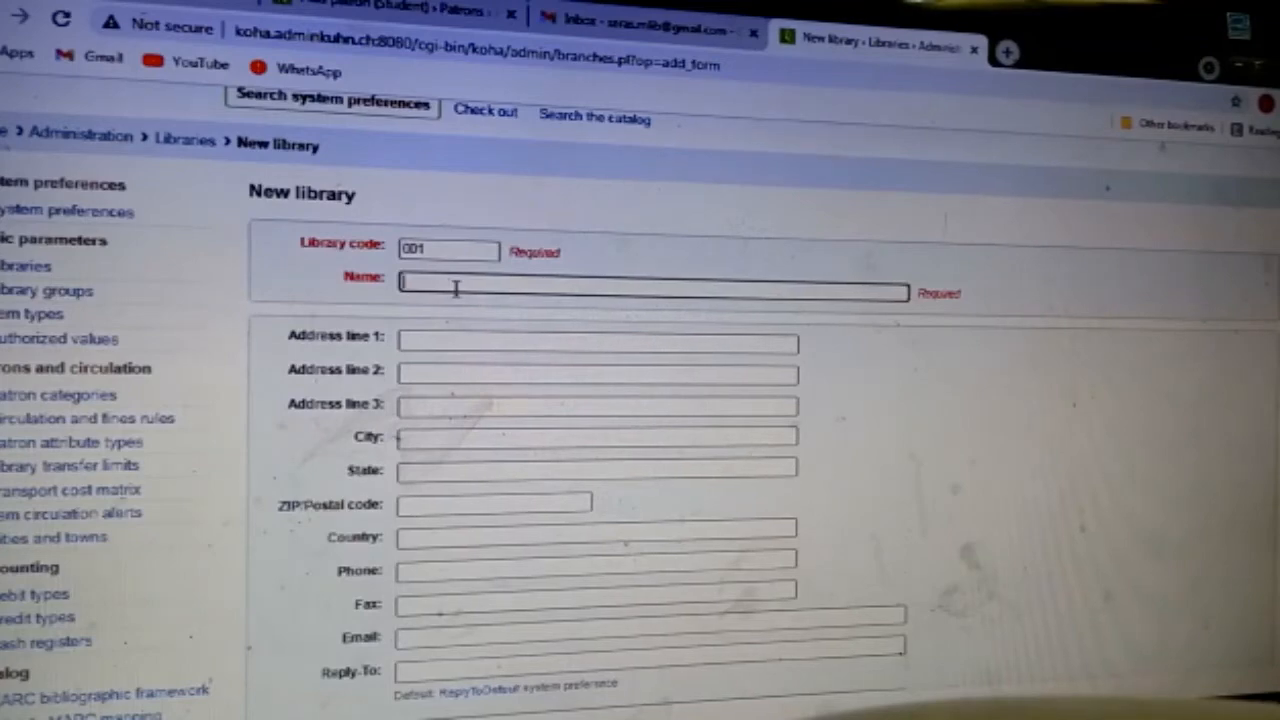
text(sar)
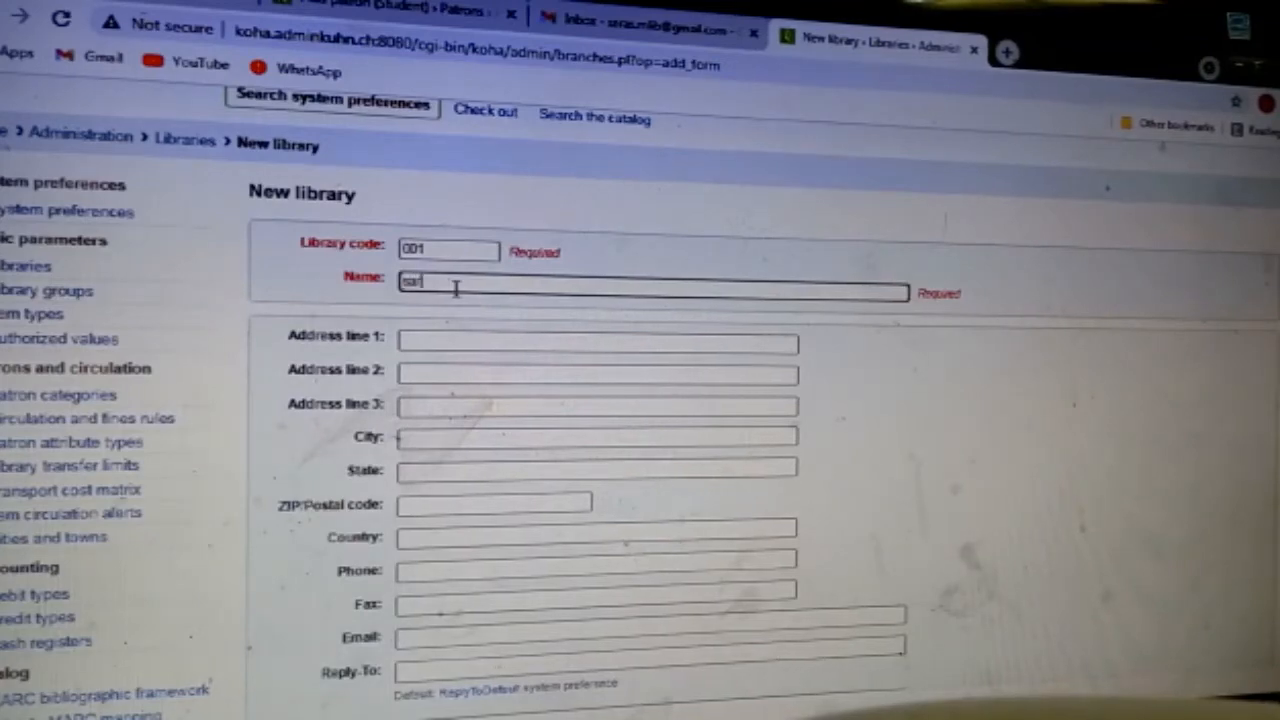
text(ahlib)
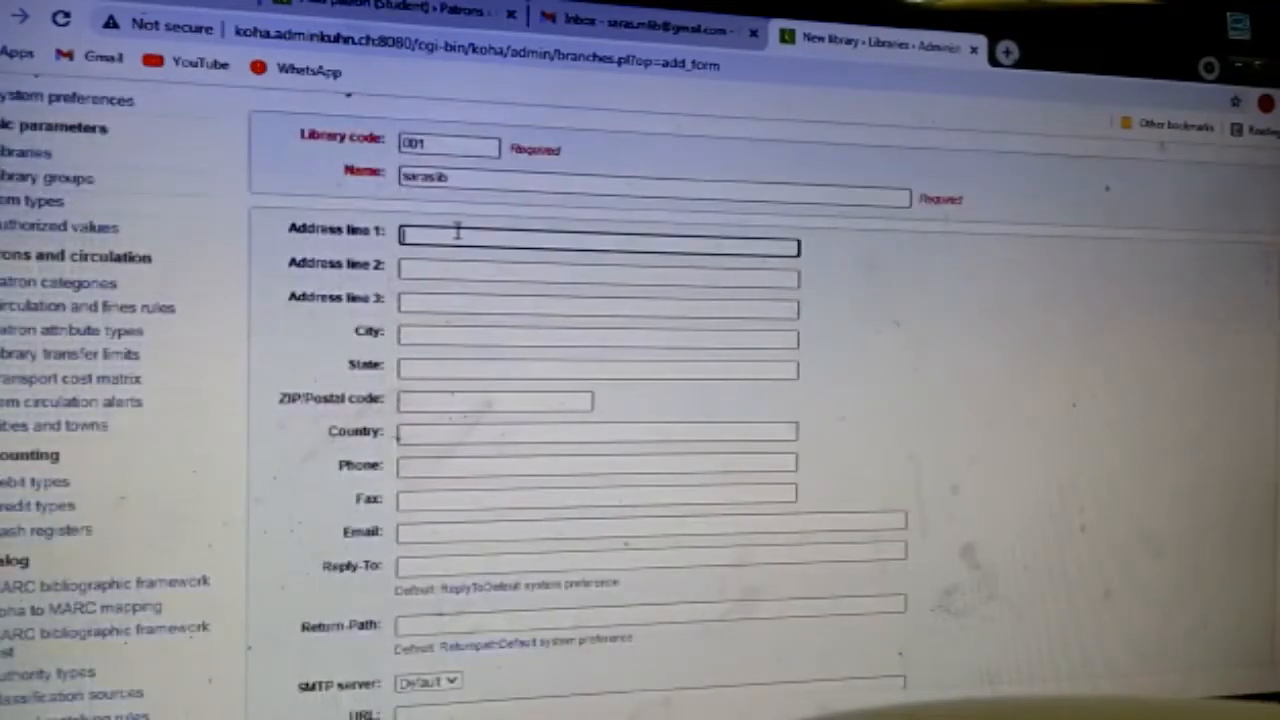
text(n)
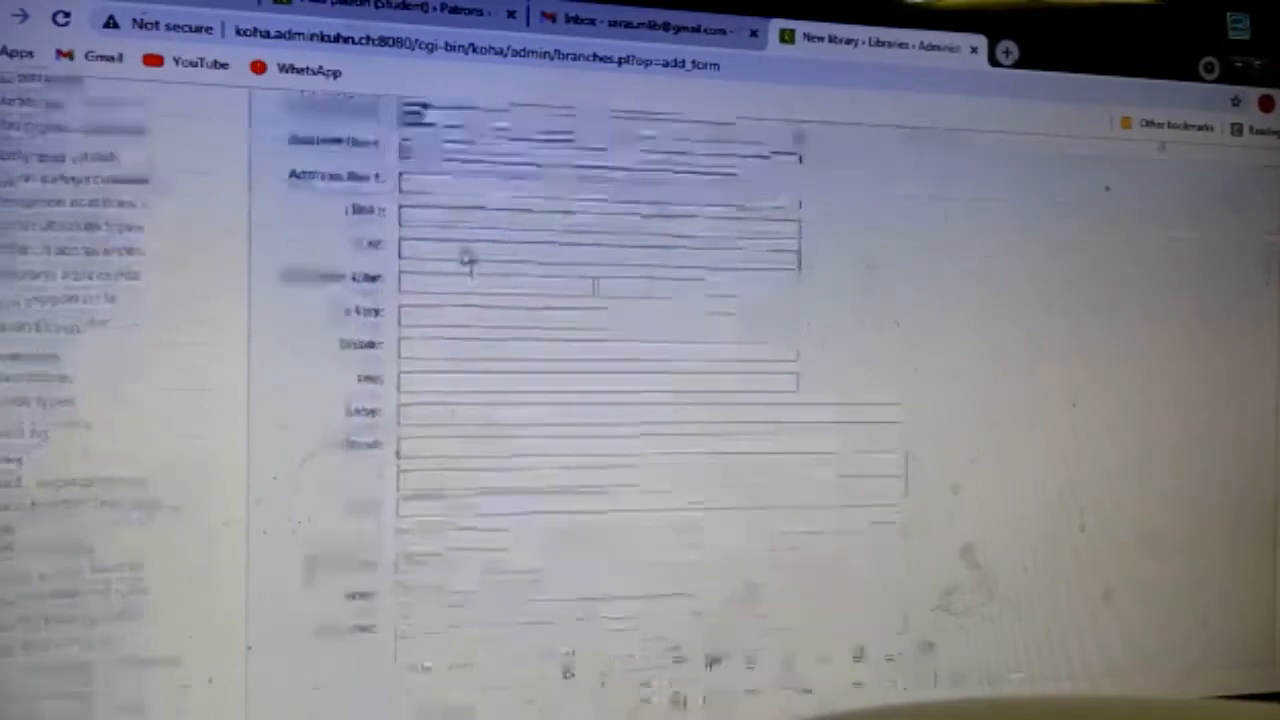
Step: Set the new library's country to India
scroll(down, 3)
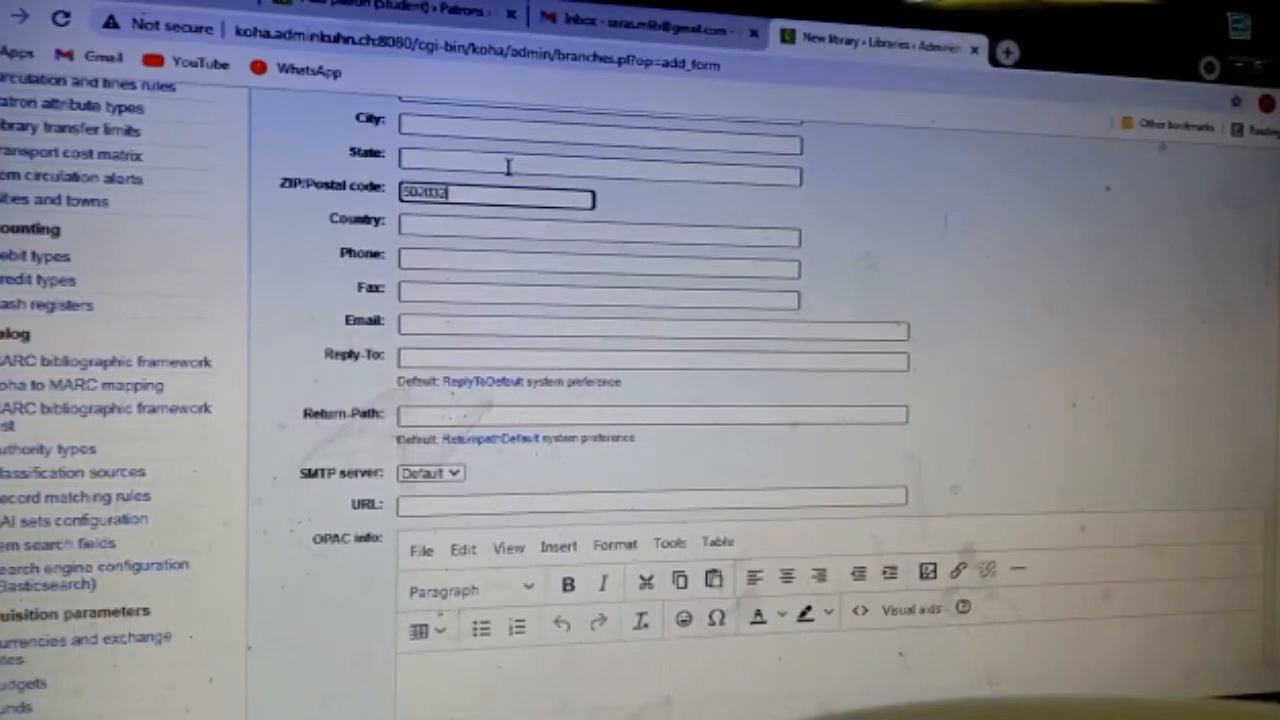
scroll(down, 3)
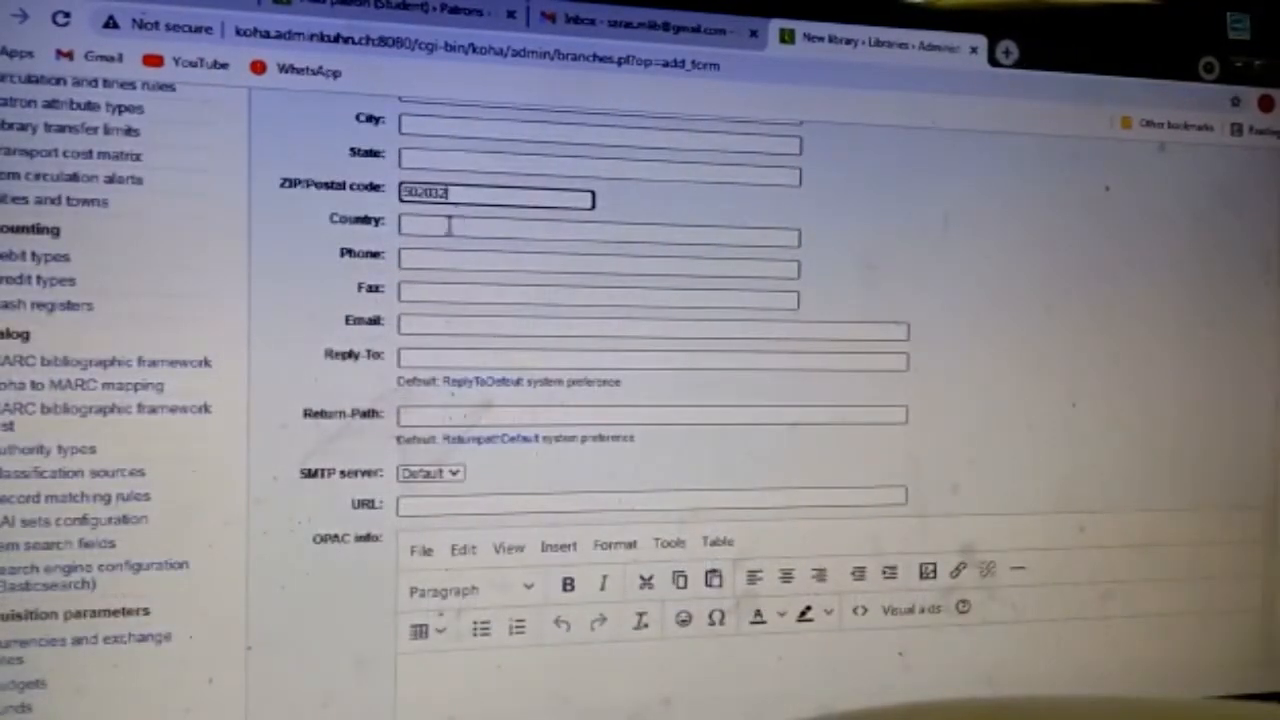
click(600, 236)
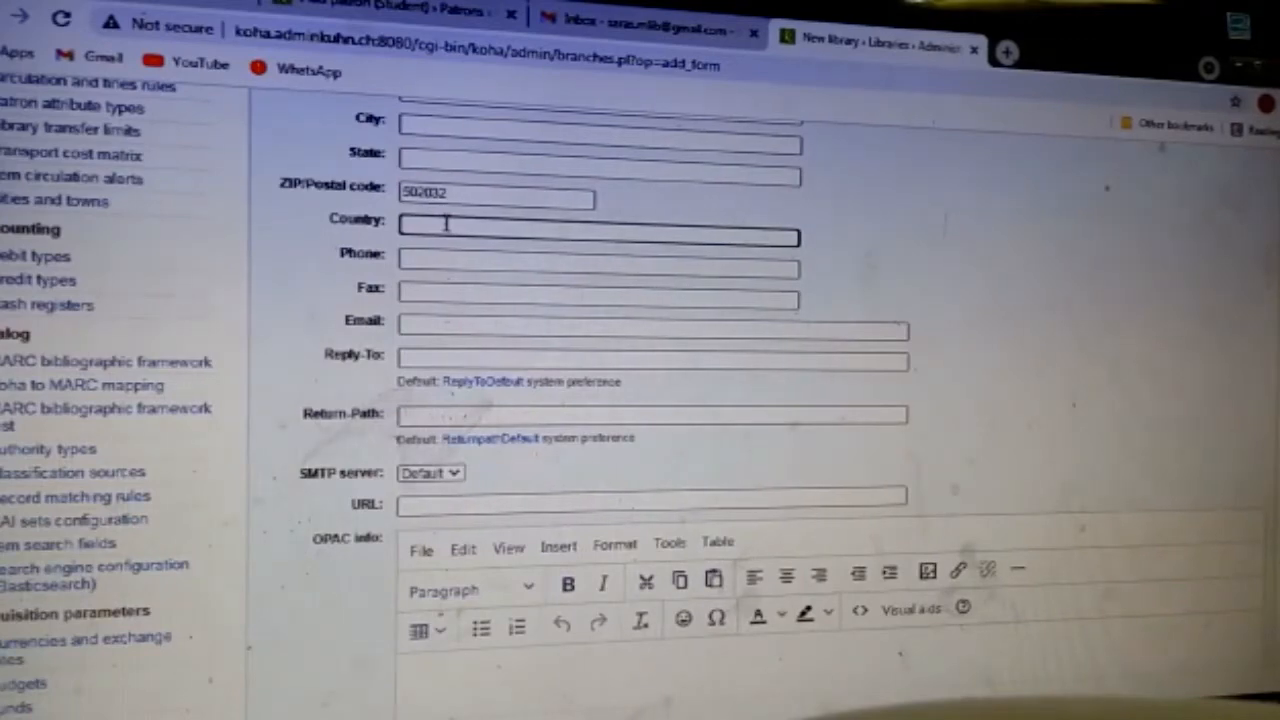
text(ind)
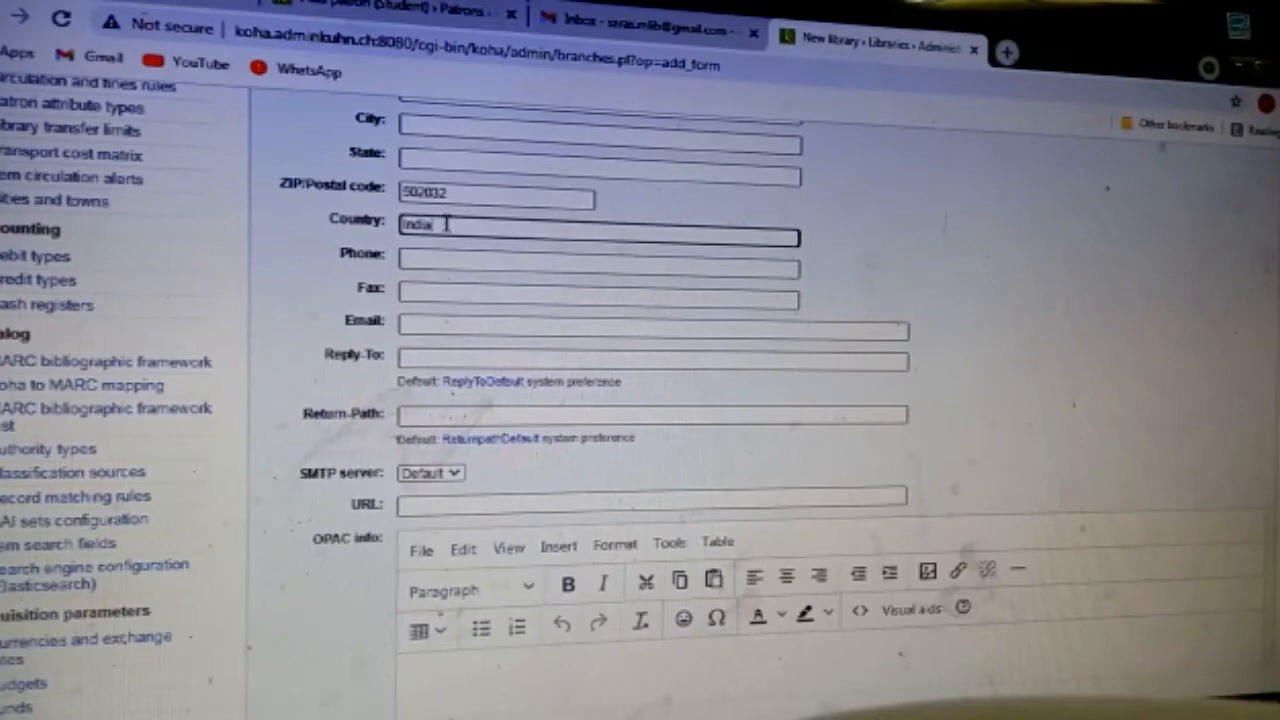
mouse_move(558, 258)
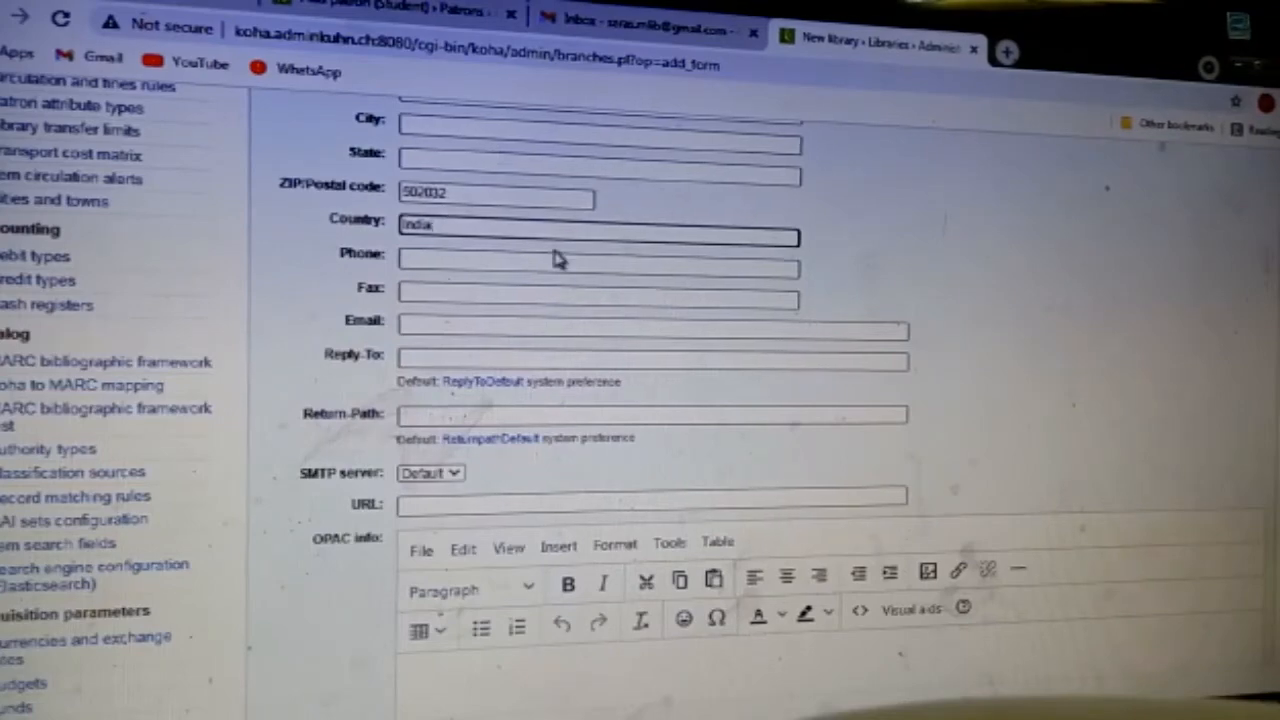
scroll(up, 3)
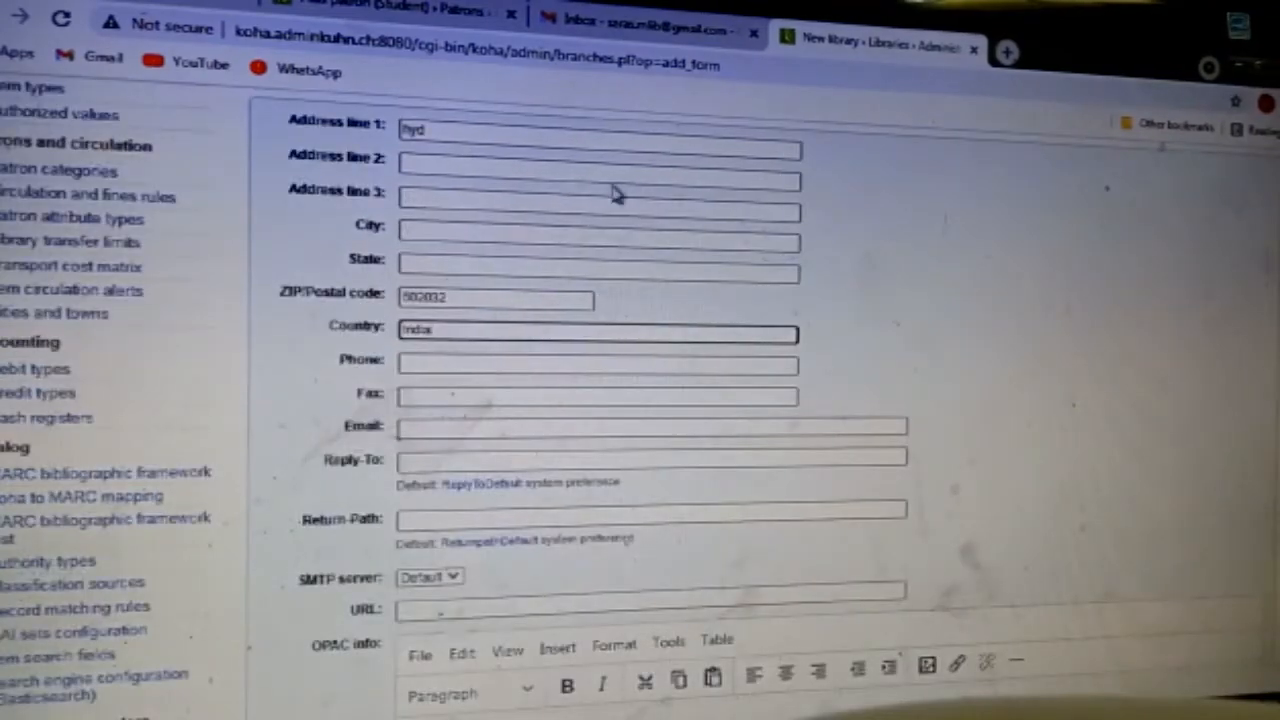
scroll(down, 3)
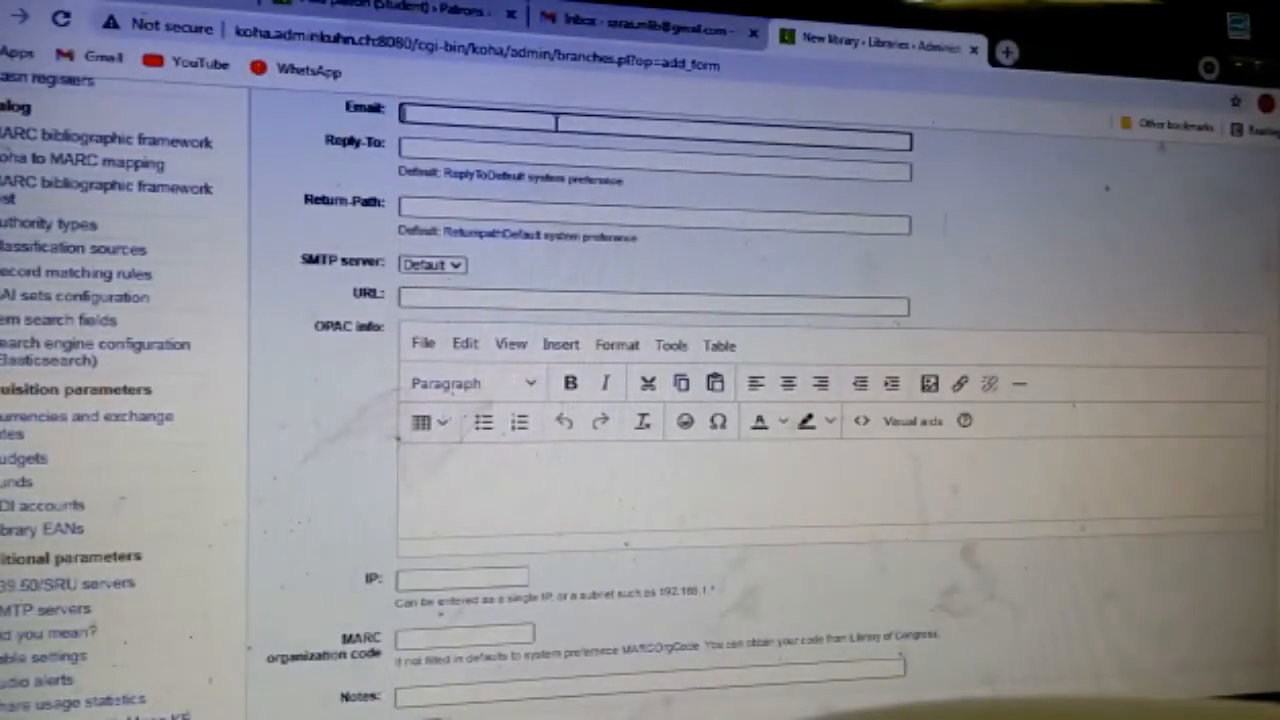
Step: Add a Gmail address in the Email field, correcting the mistyped part
text(email)
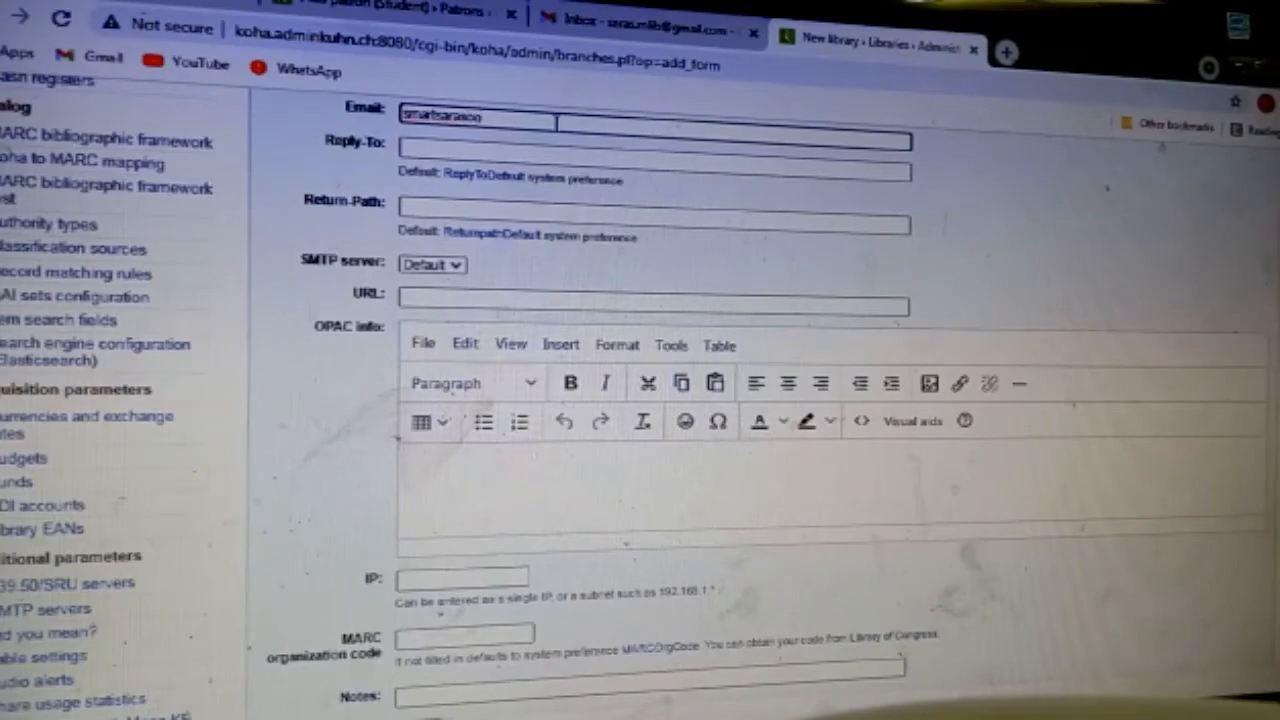
key(Backspace)
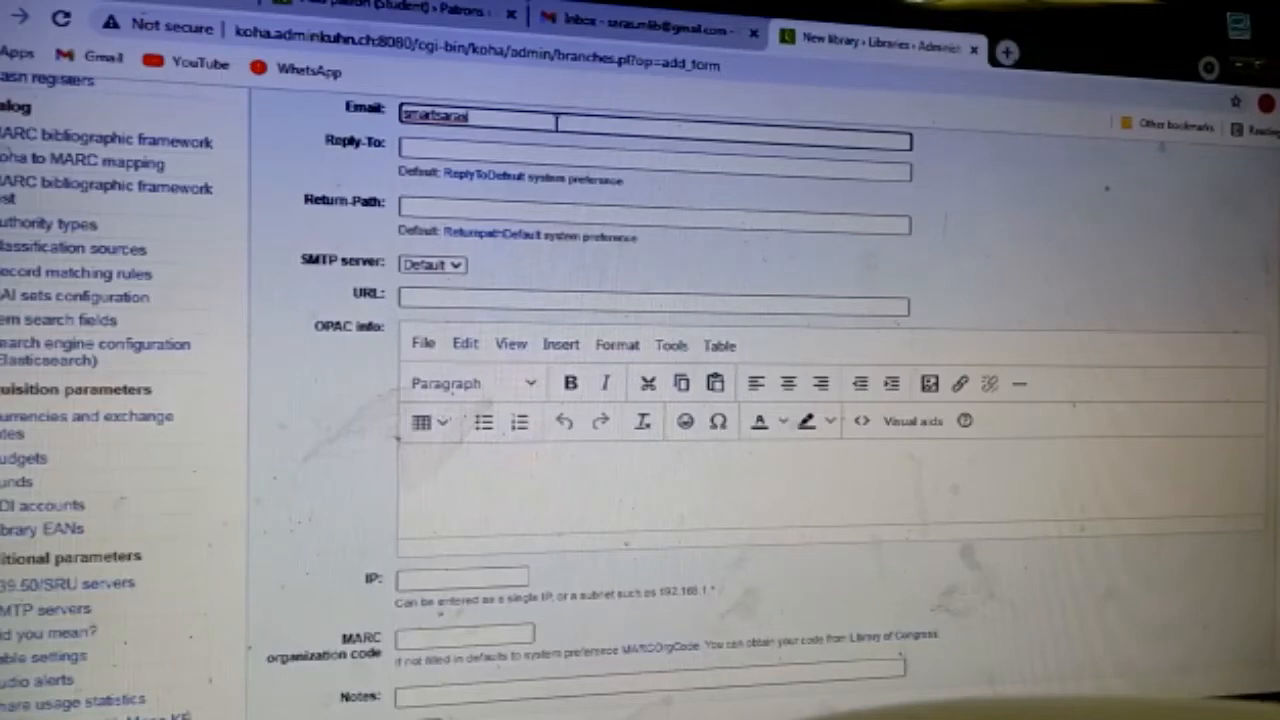
text(@gmail.com)
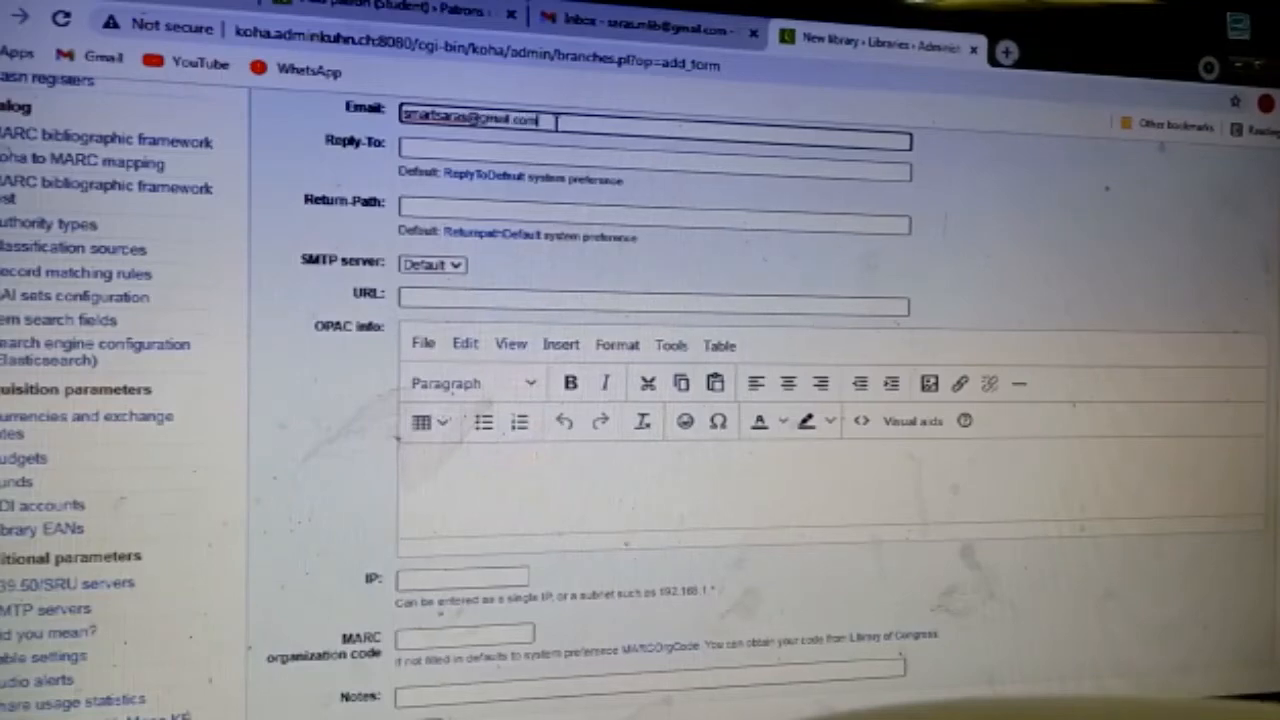
scroll(down, 3)
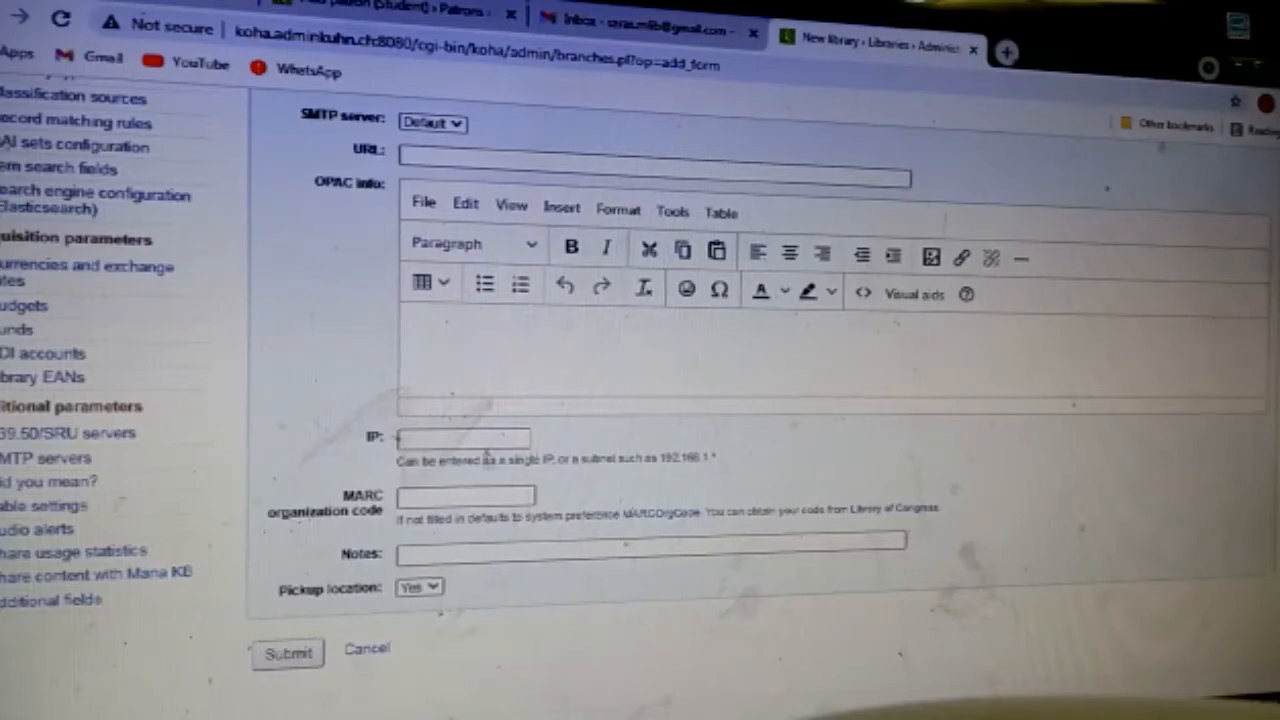
Step: Review the remaining optional fields and submit the new library 001 form
click(460, 440)
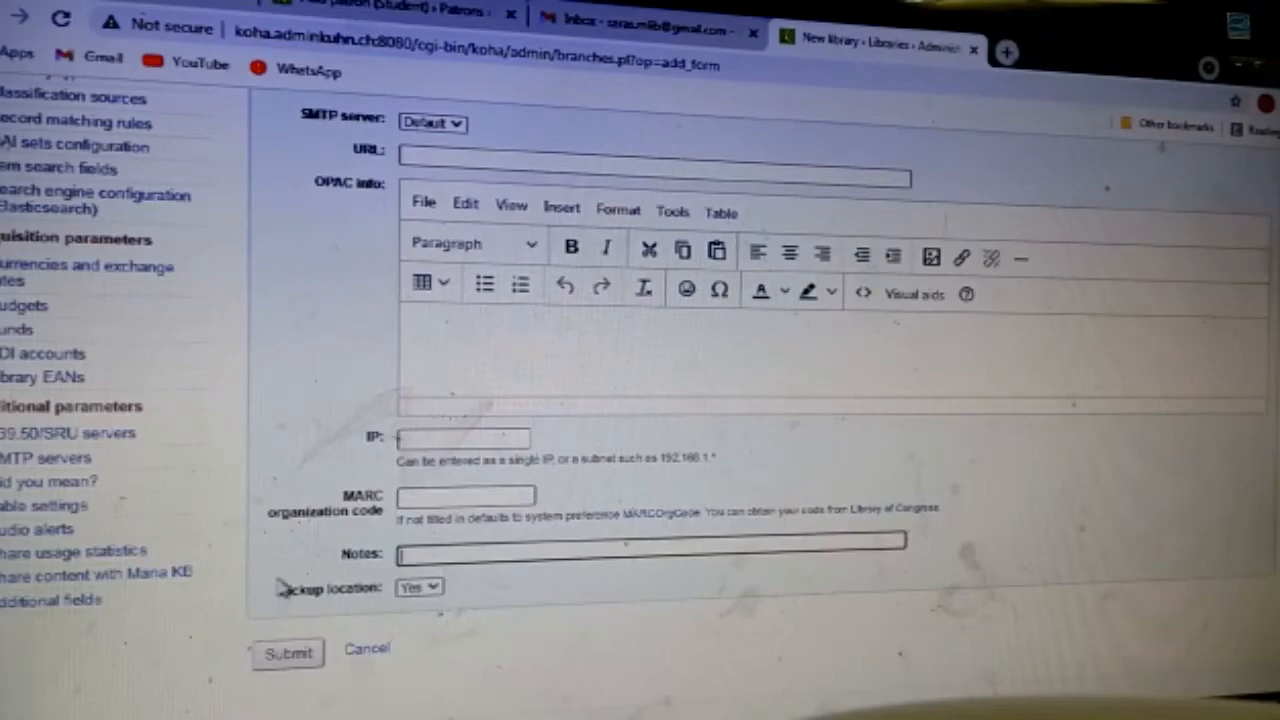
scroll(up, 3)
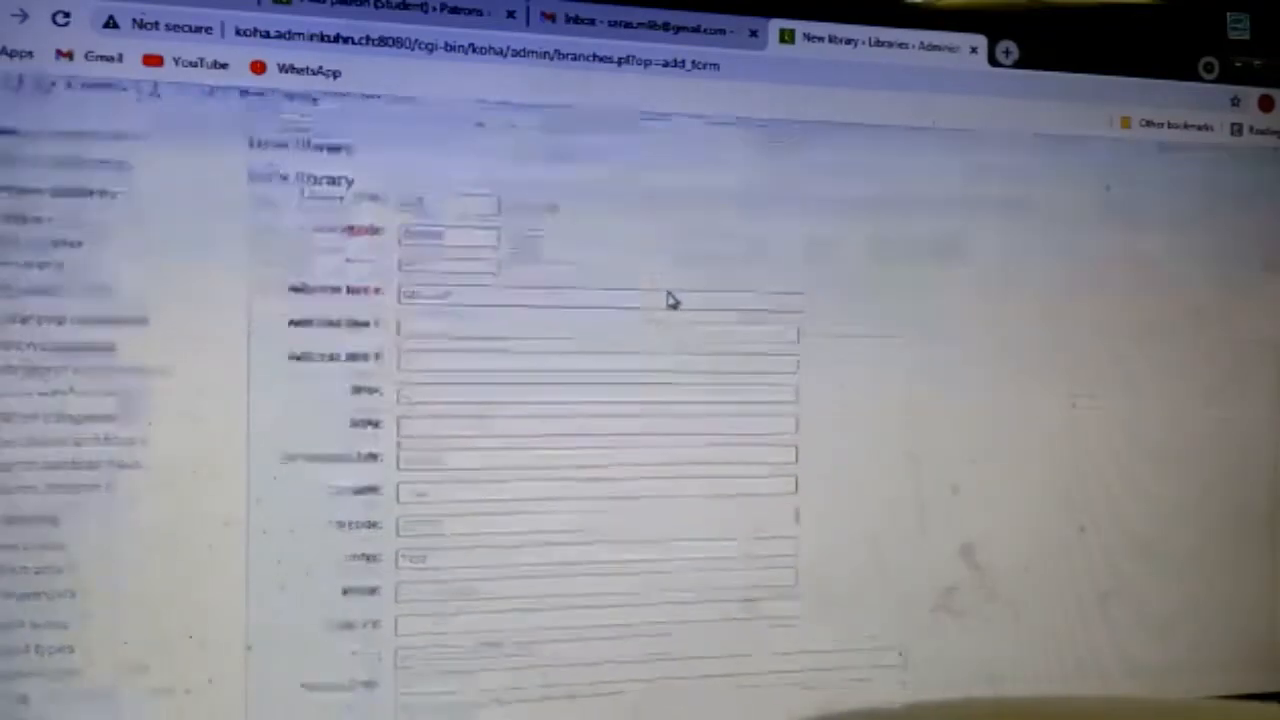
scroll(down, 3)
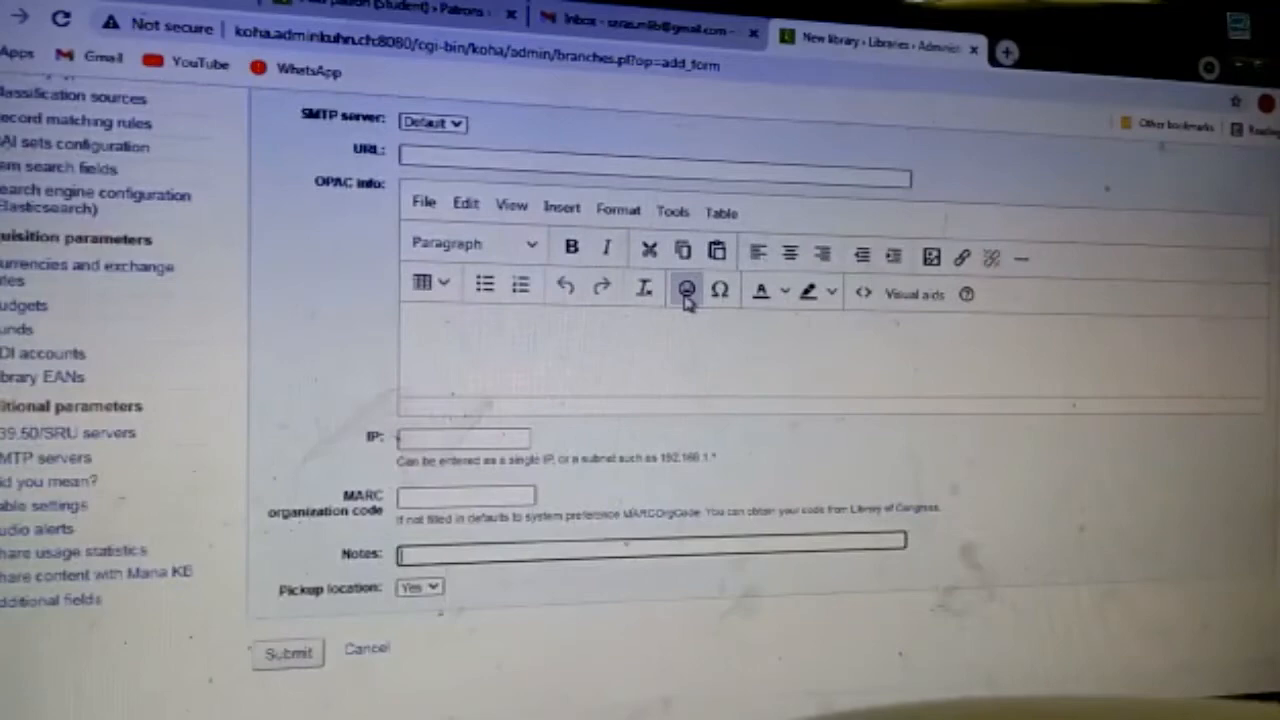
scroll(up, 3)
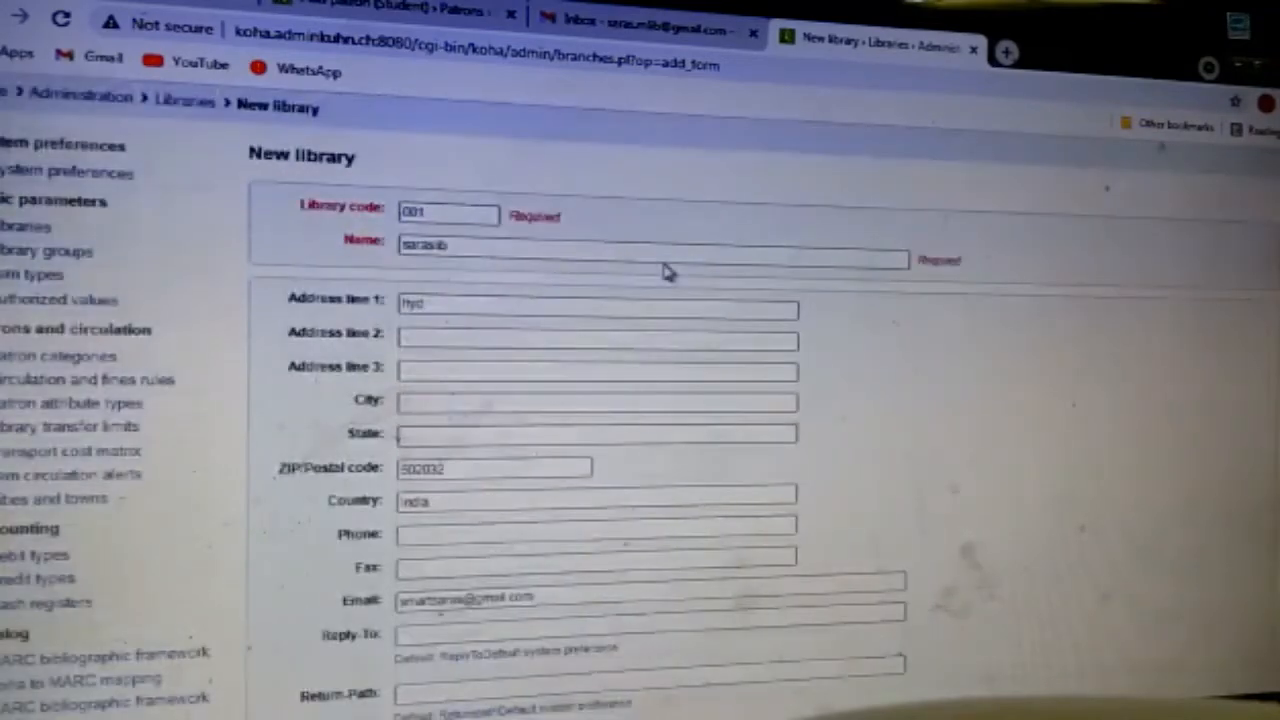
scroll(down, 3)
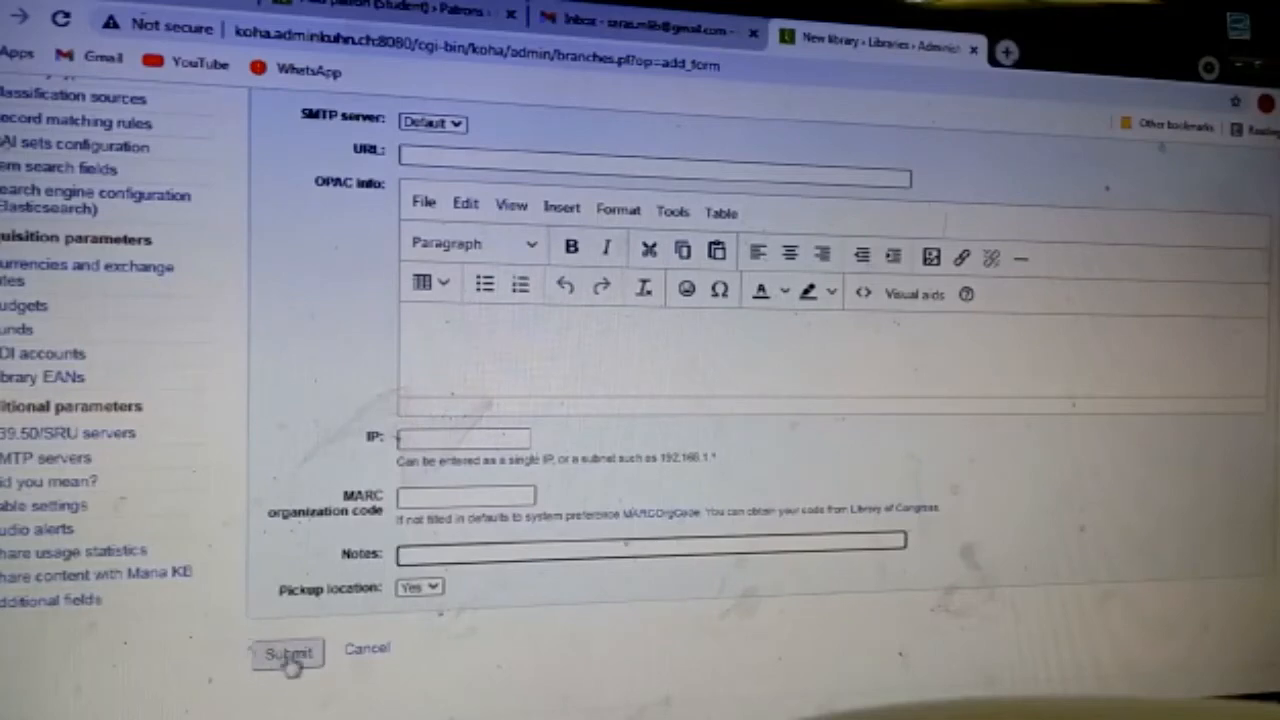
click(288, 652)
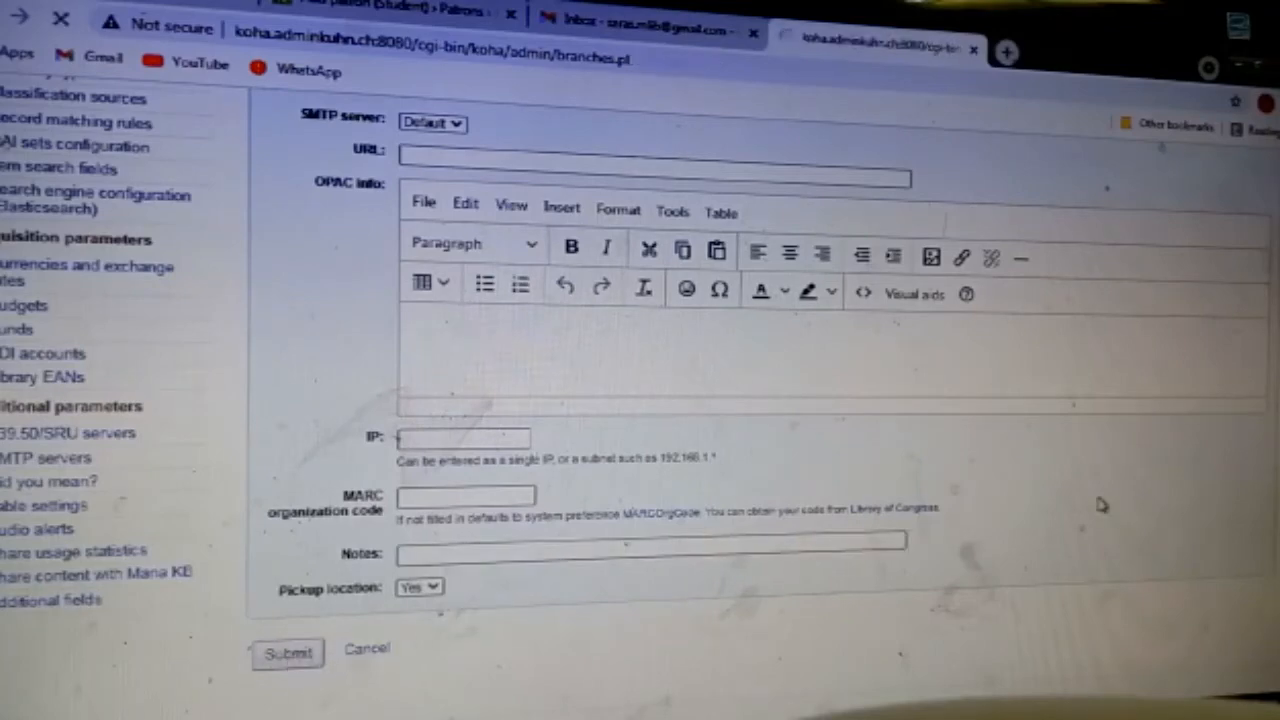
Step: Confirm 'Library added successfully' and find saraslib with code 001 in the Libraries table
click(288, 652)
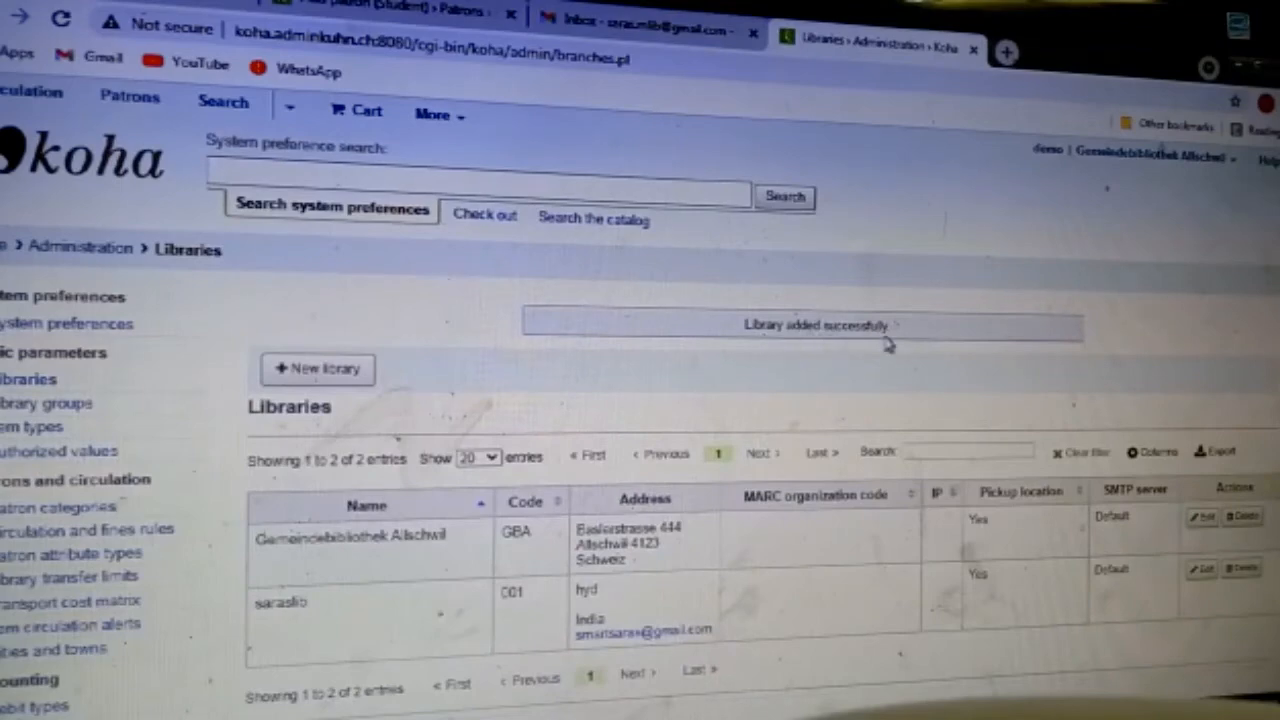
mouse_move(828, 348)
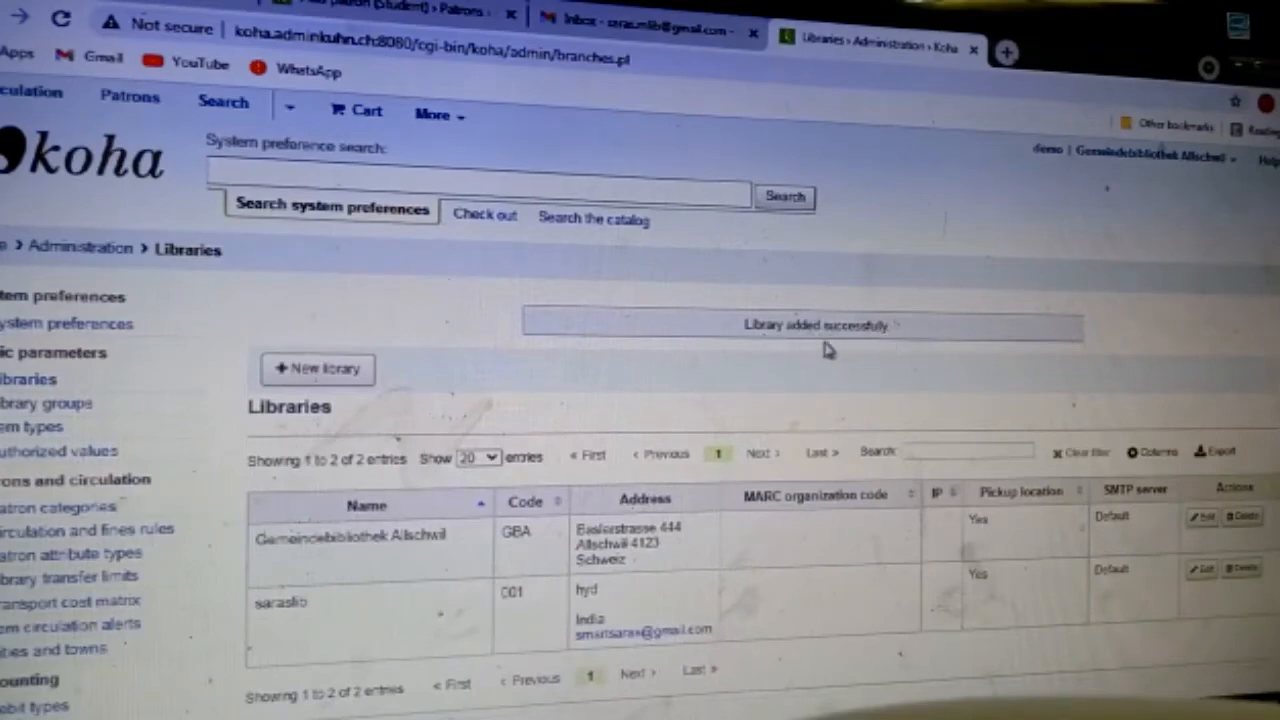
scroll(down, 3)
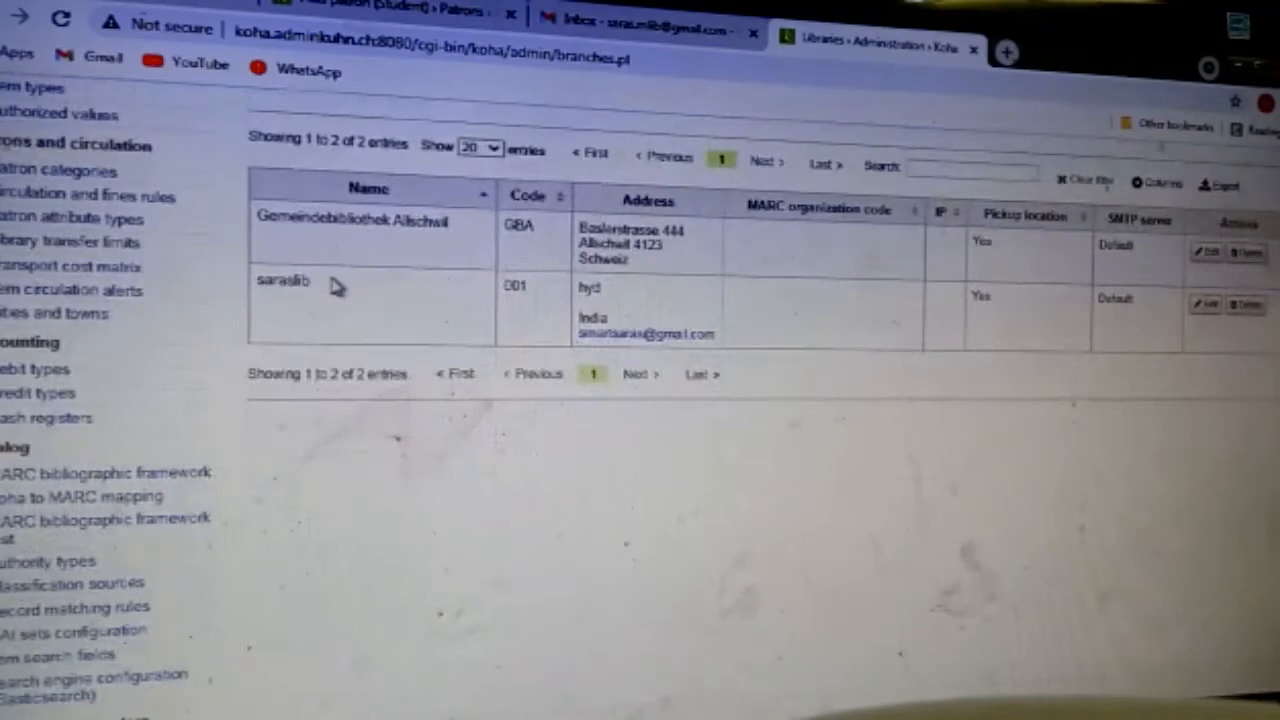
mouse_move(540, 312)
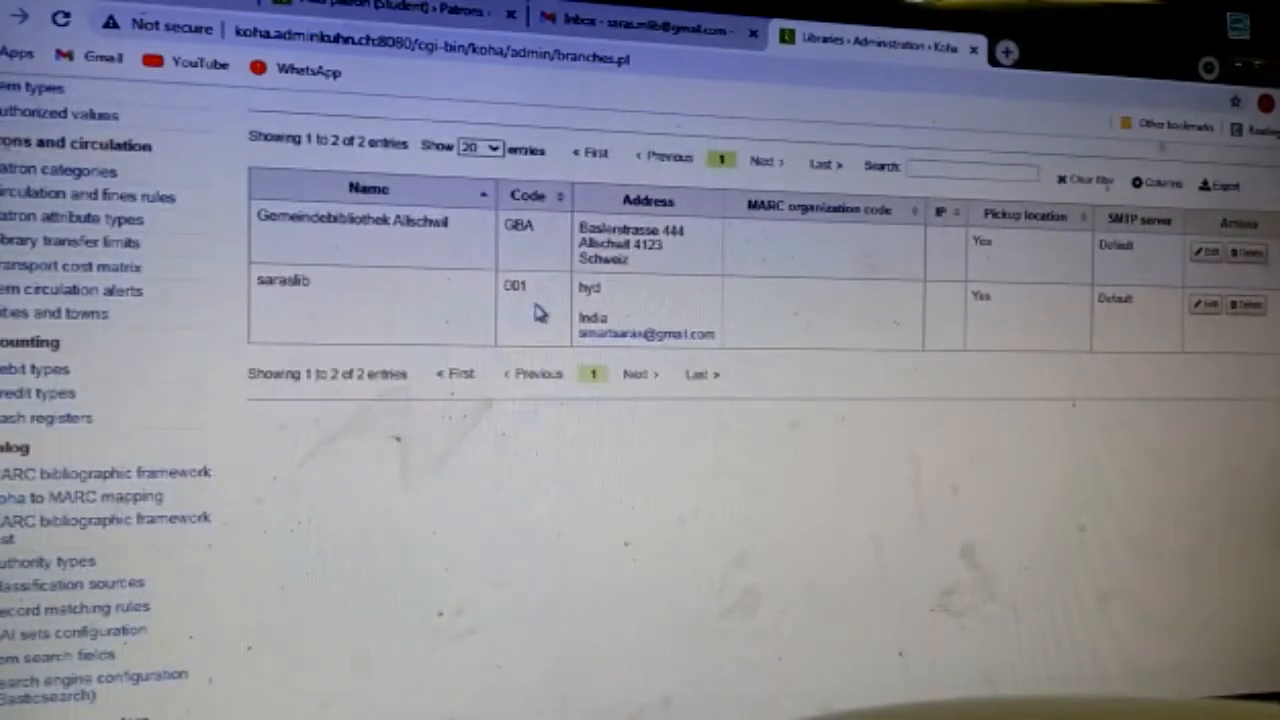
mouse_move(916, 342)
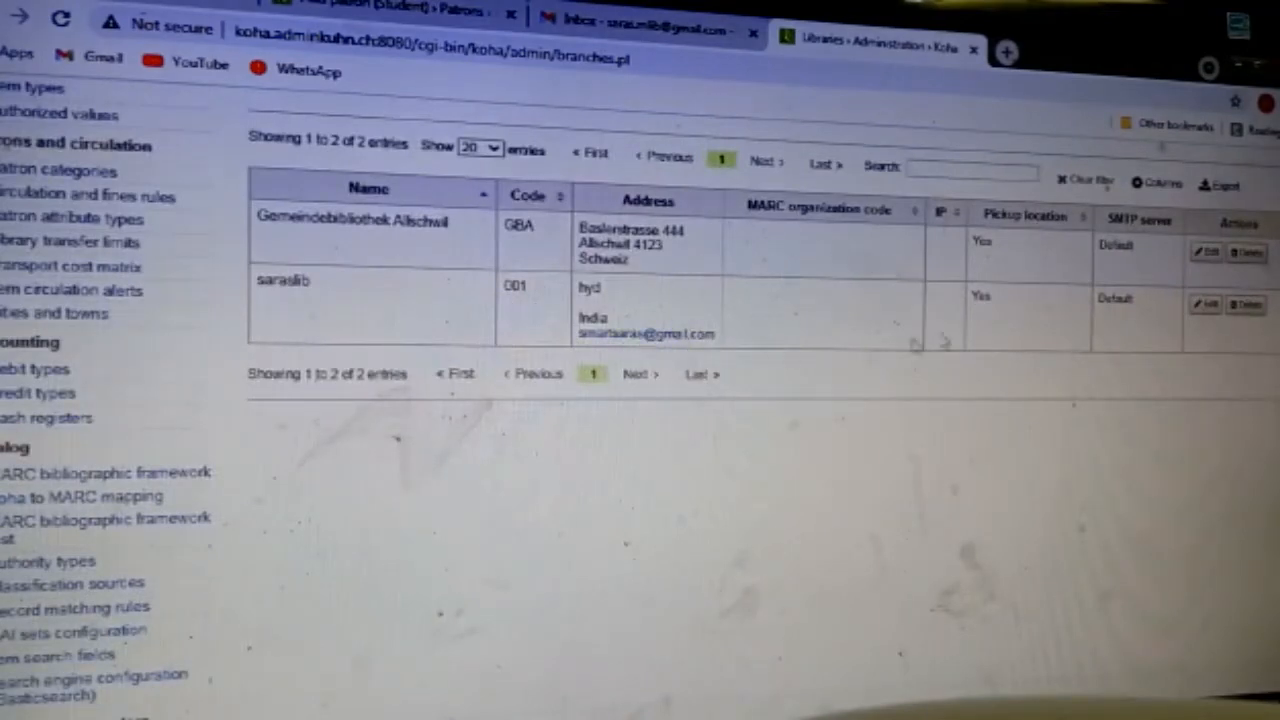
mouse_move(850, 324)
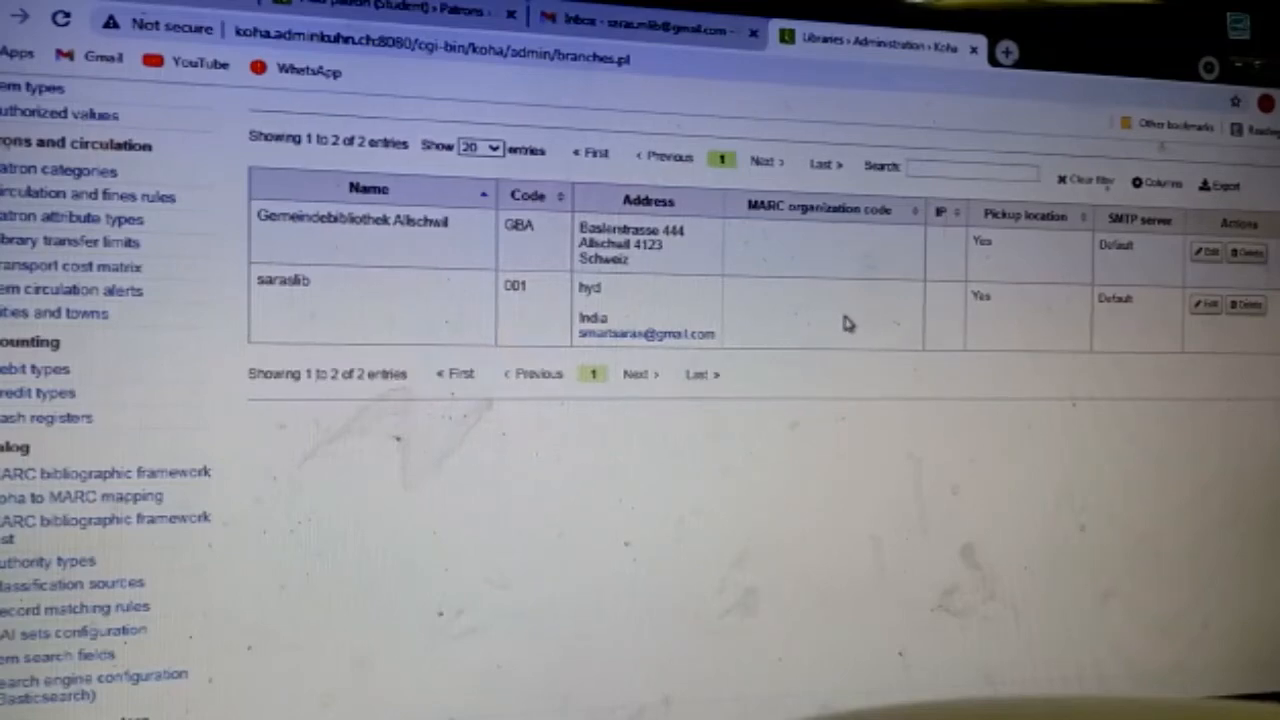
scroll(down, 3)
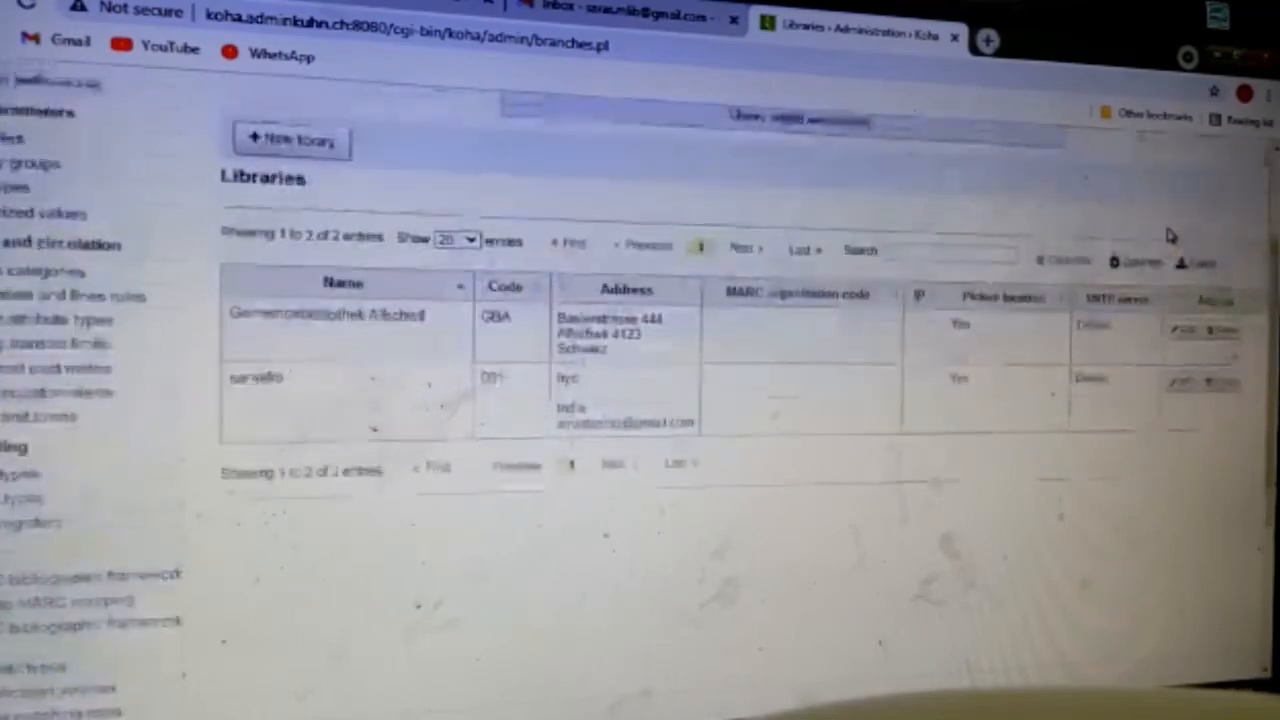
scroll(down, 3)
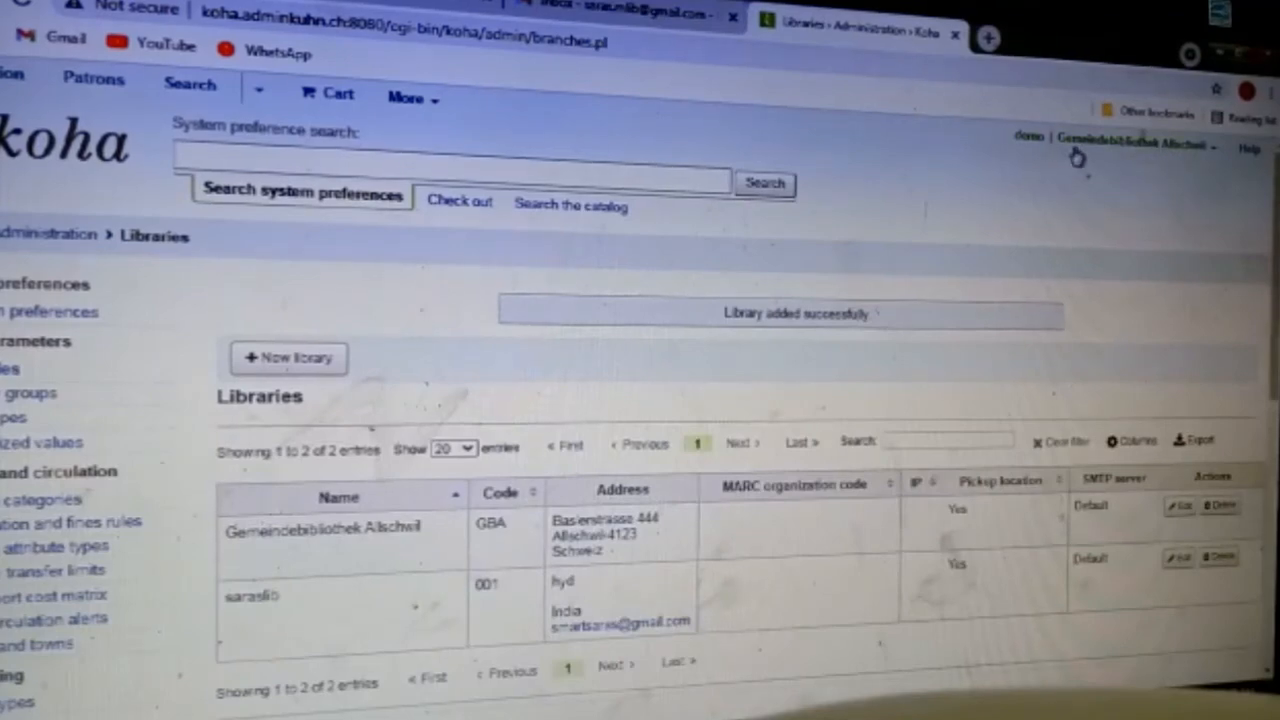
mouse_move(1210, 152)
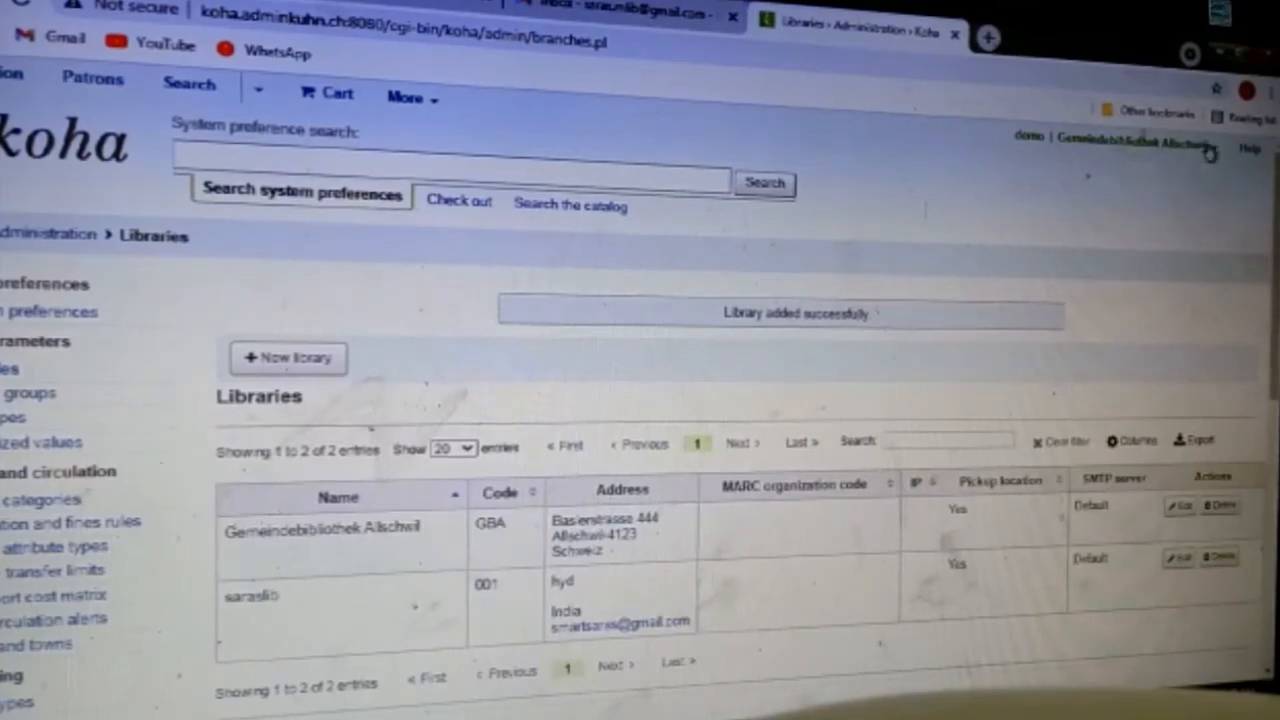
Step: Reveal the account menu with Set library, My account, My checkouts and Log out
click(1130, 136)
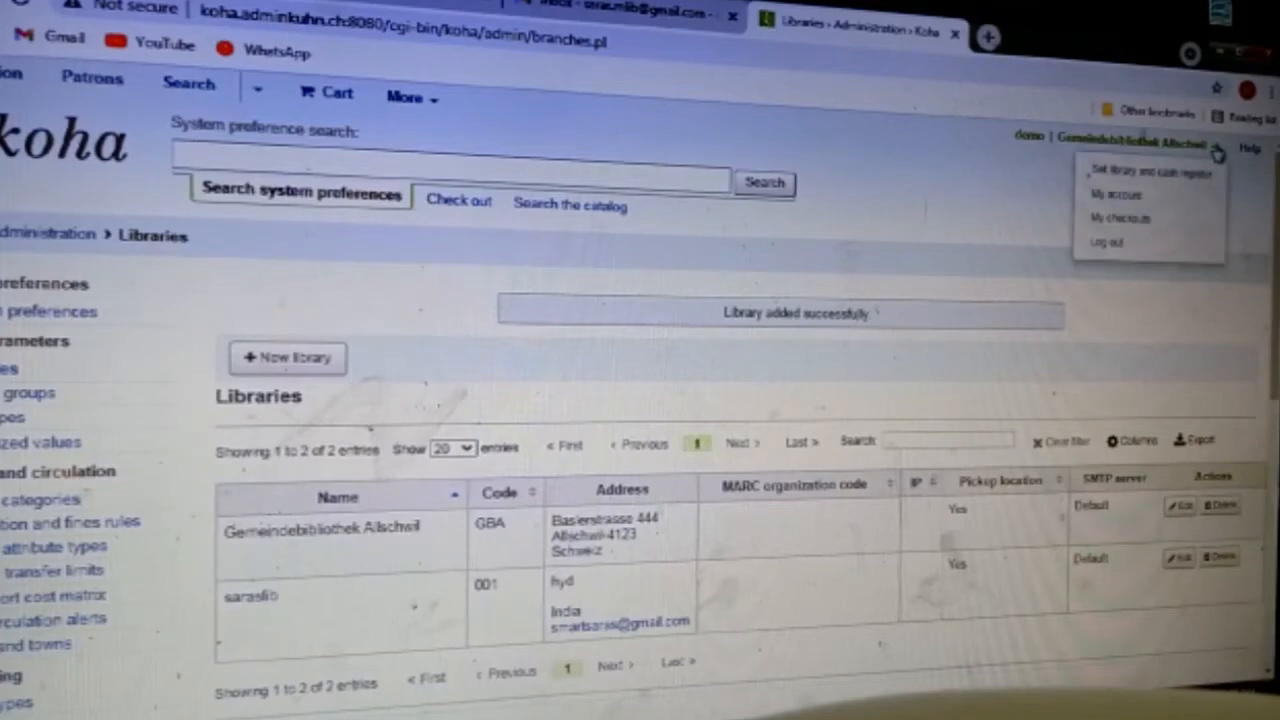
mouse_move(1000, 190)
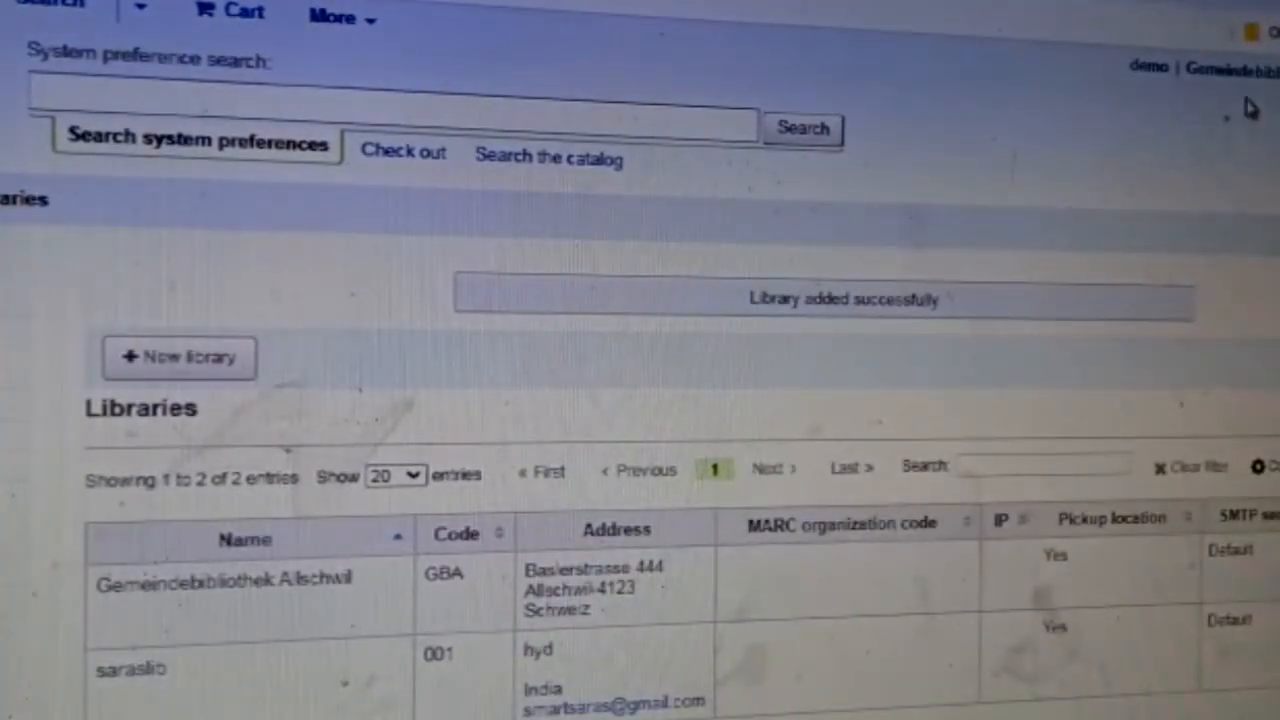
mouse_move(1248, 96)
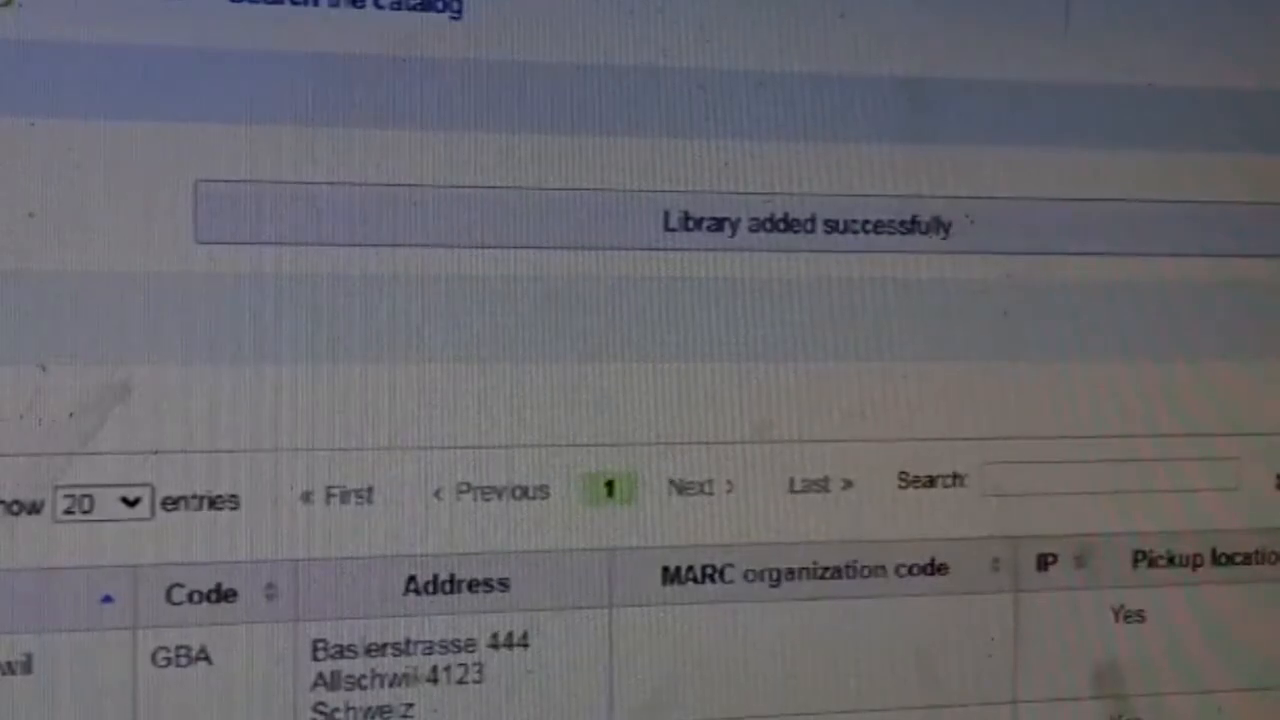
mouse_move(1180, 160)
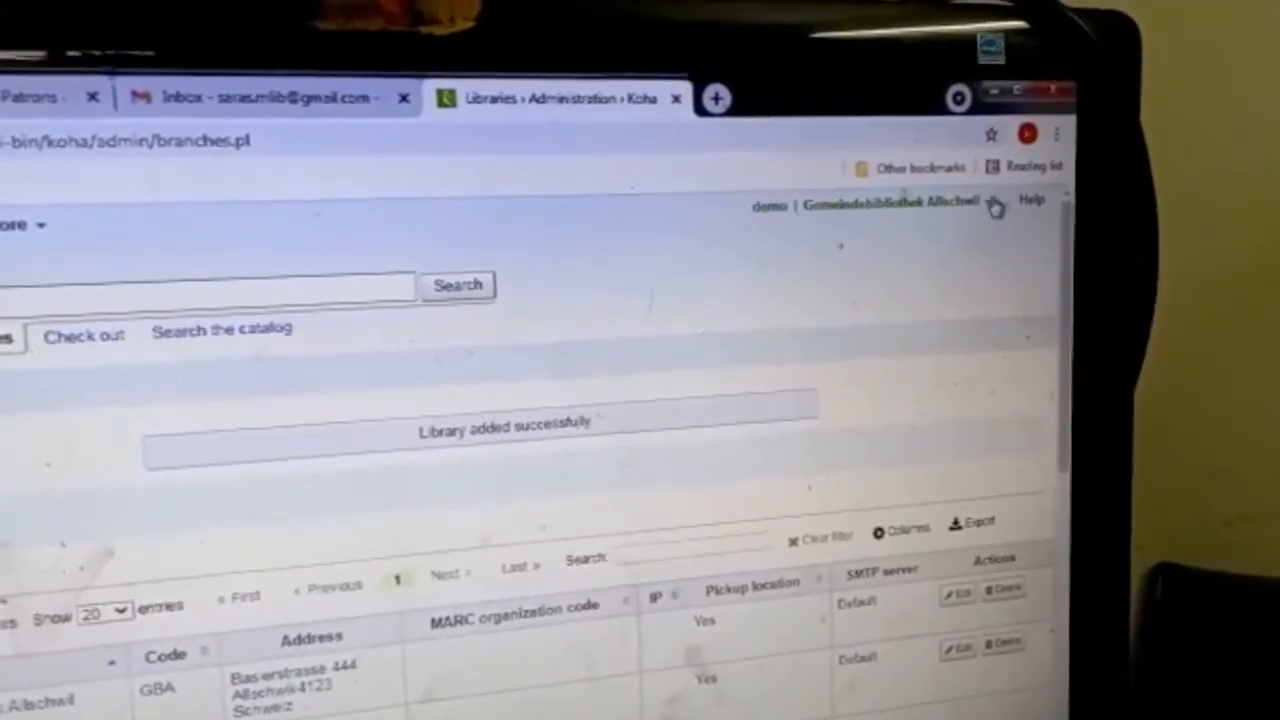
click(990, 204)
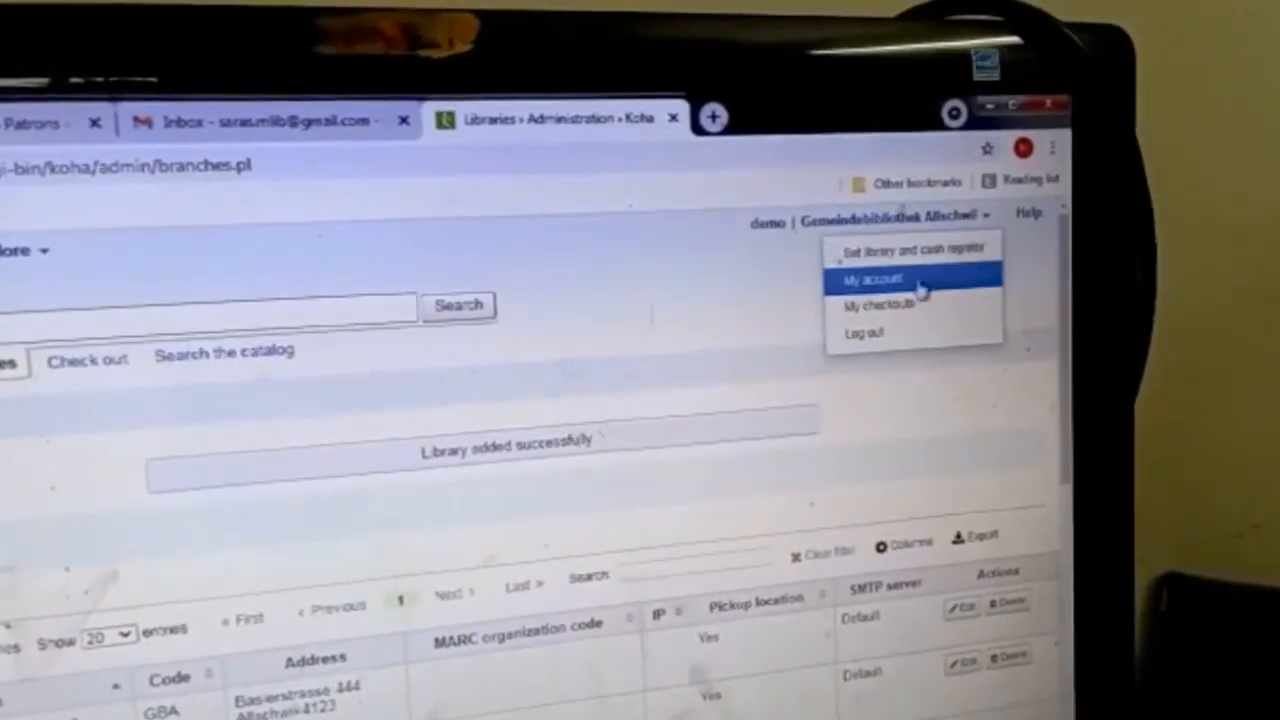
mouse_move(880, 310)
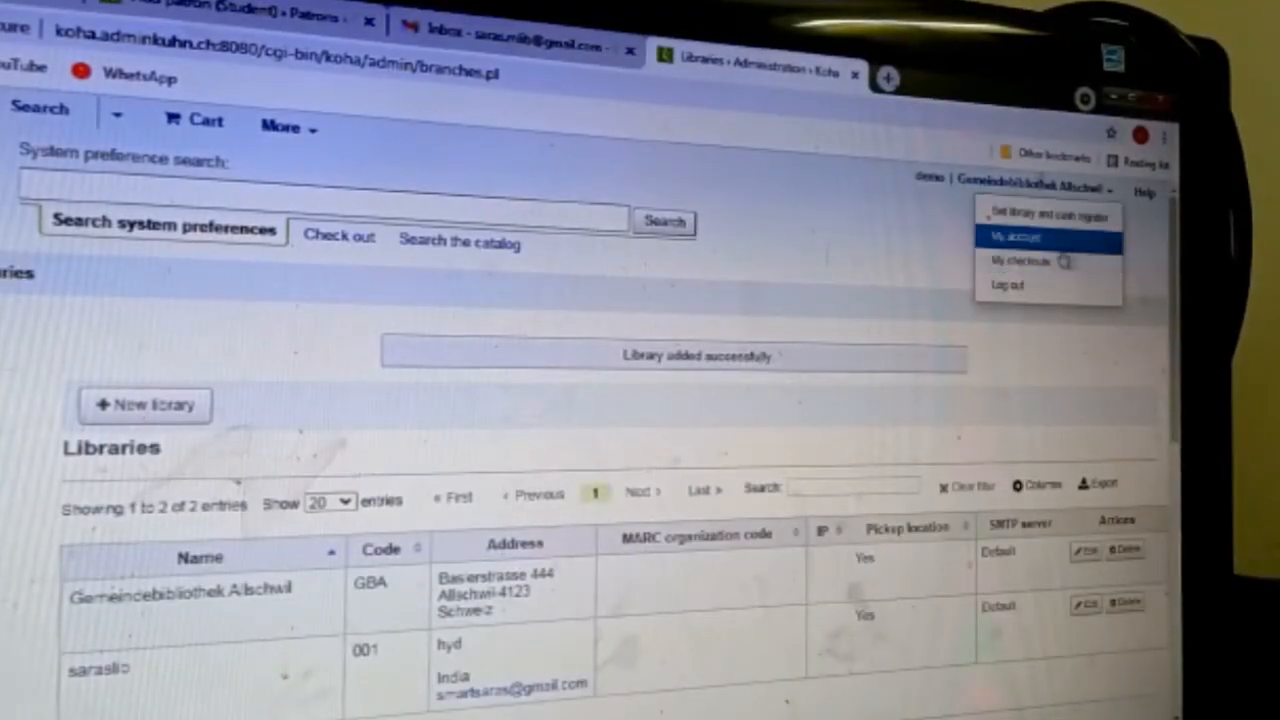
mouse_move(1010, 284)
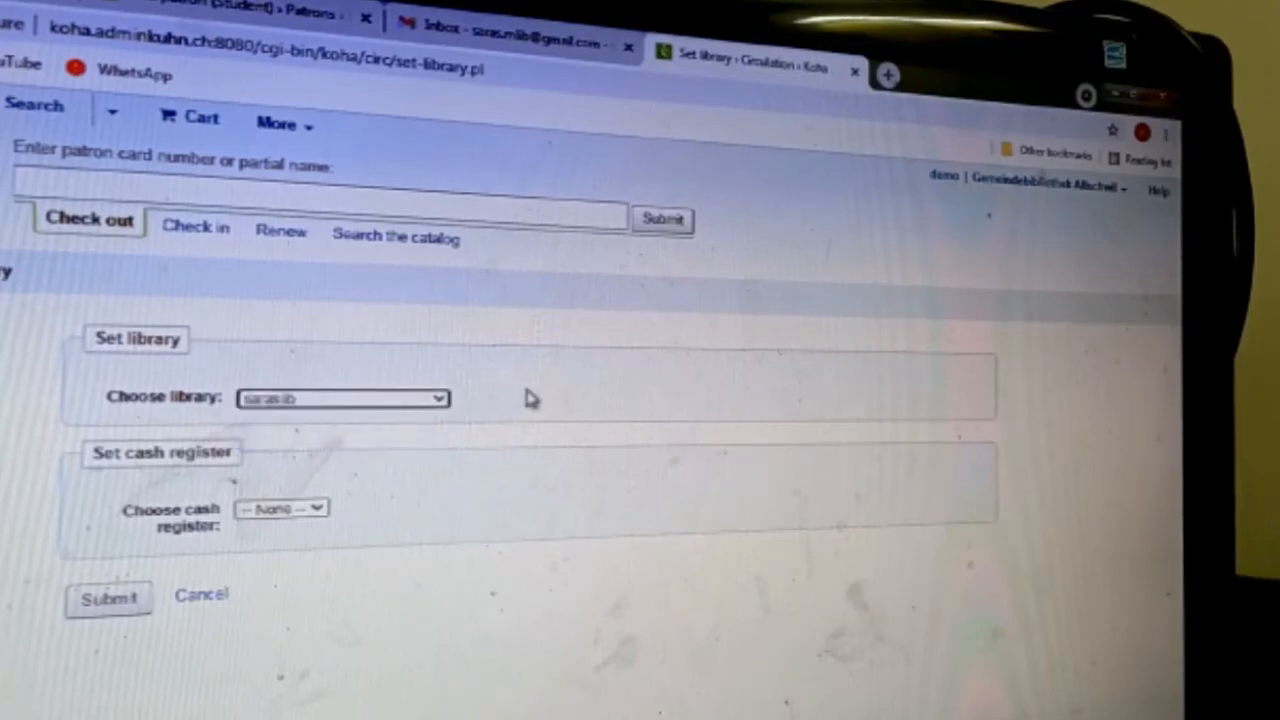
mouse_move(296, 584)
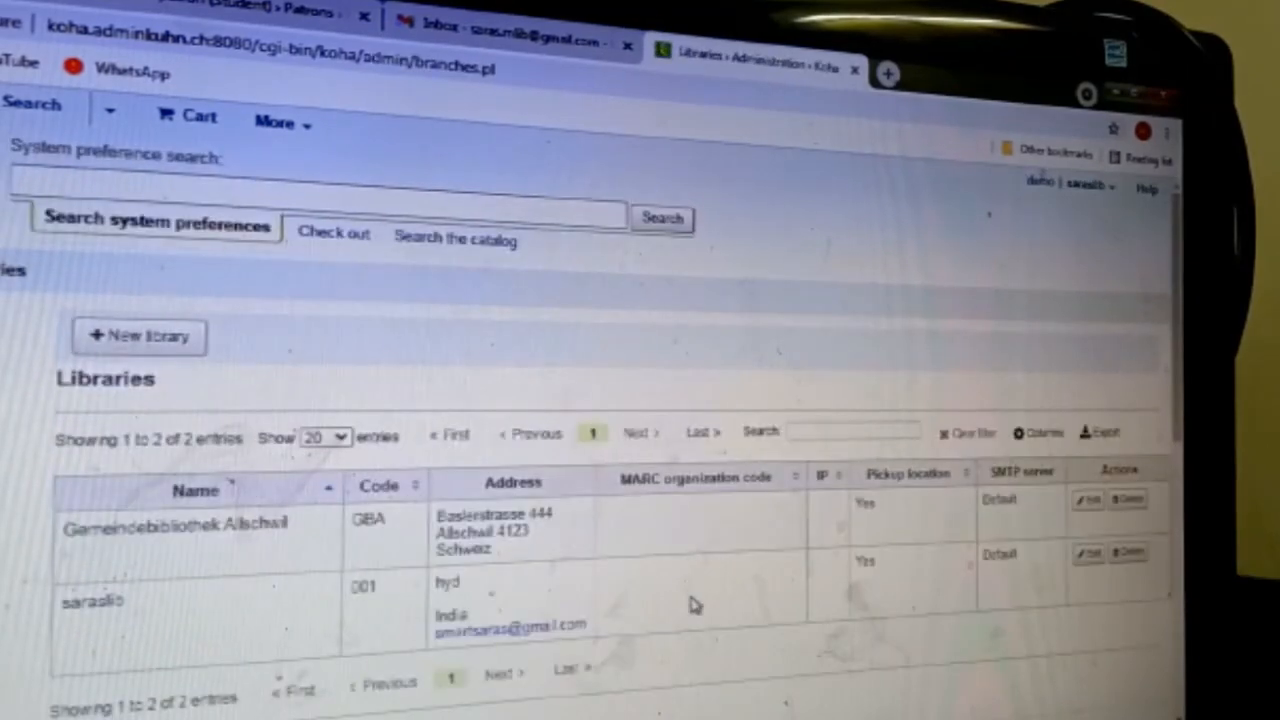
Step: Scroll the Libraries table to review Gemeindebibliothek Allschwil and saraslib (001) entries
scroll(down, 3)
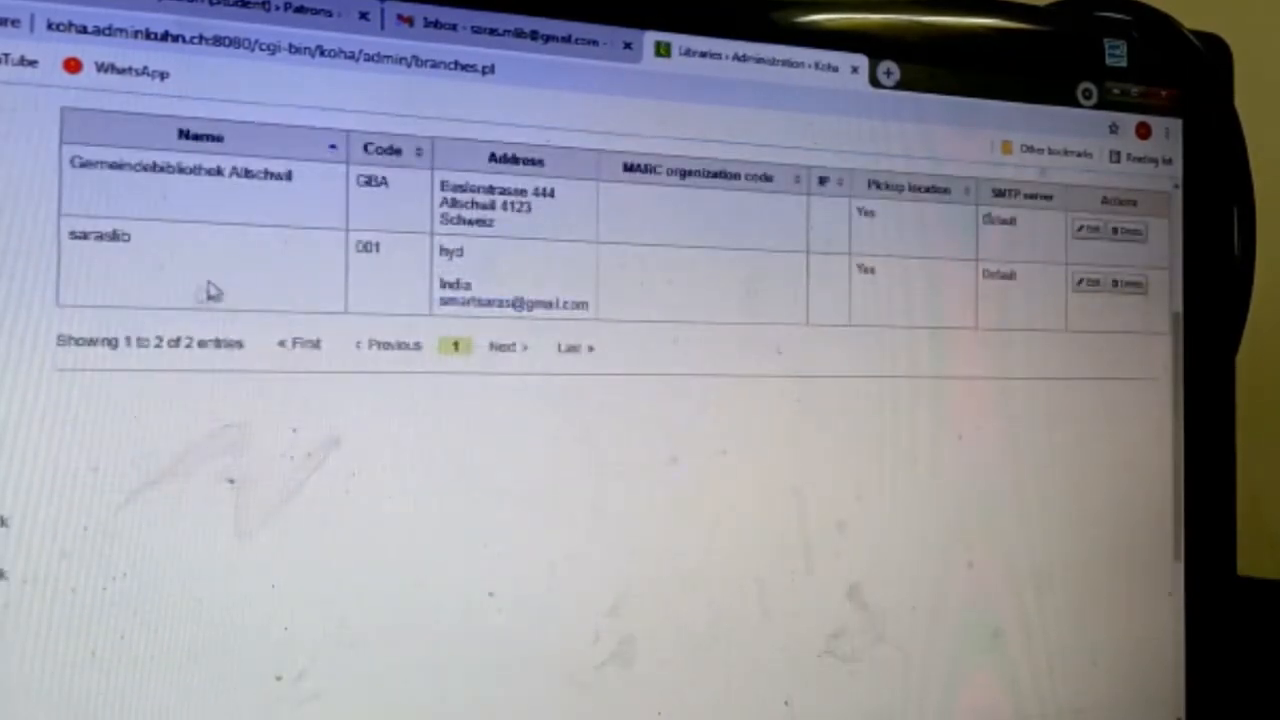
mouse_move(896, 340)
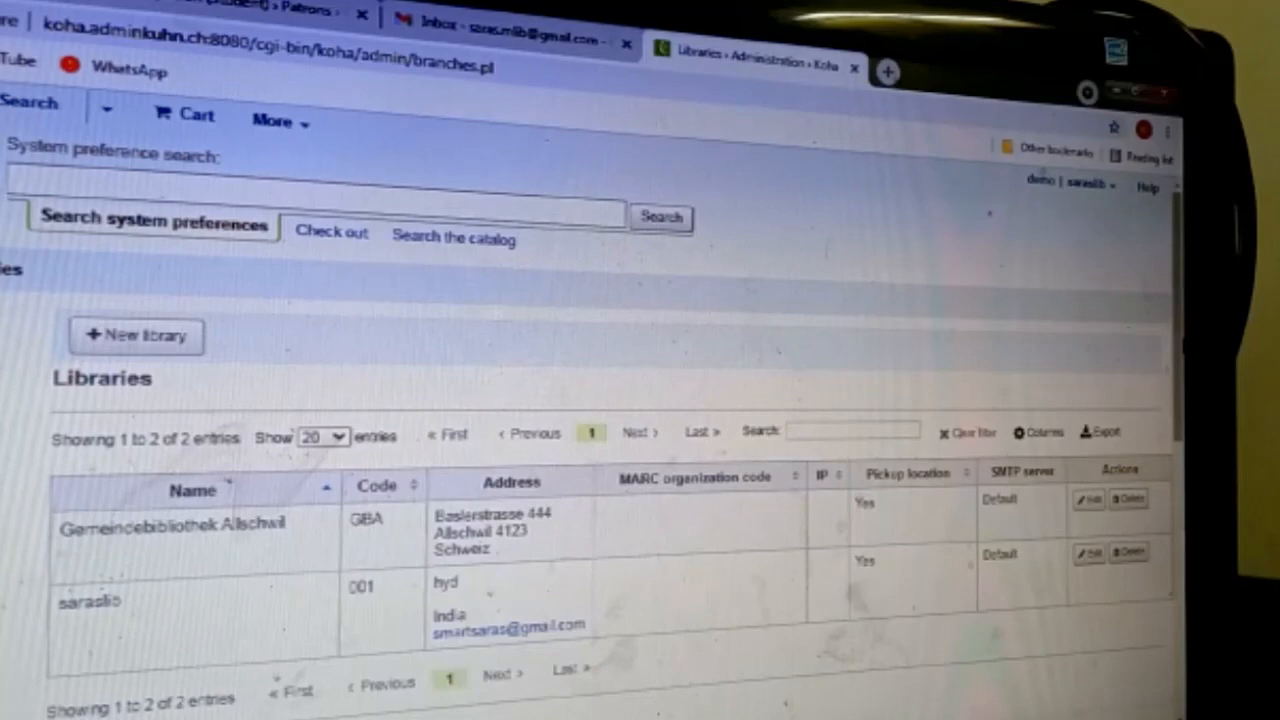
mouse_move(868, 398)
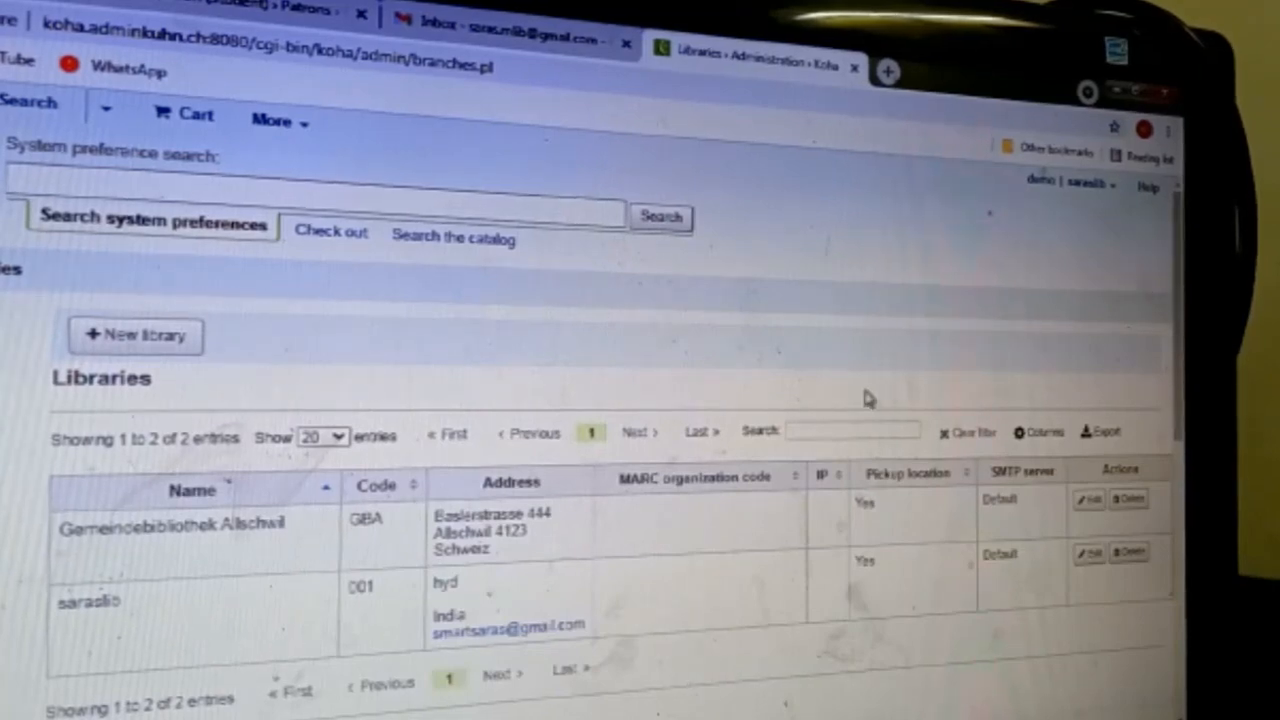
scroll(down, 3)
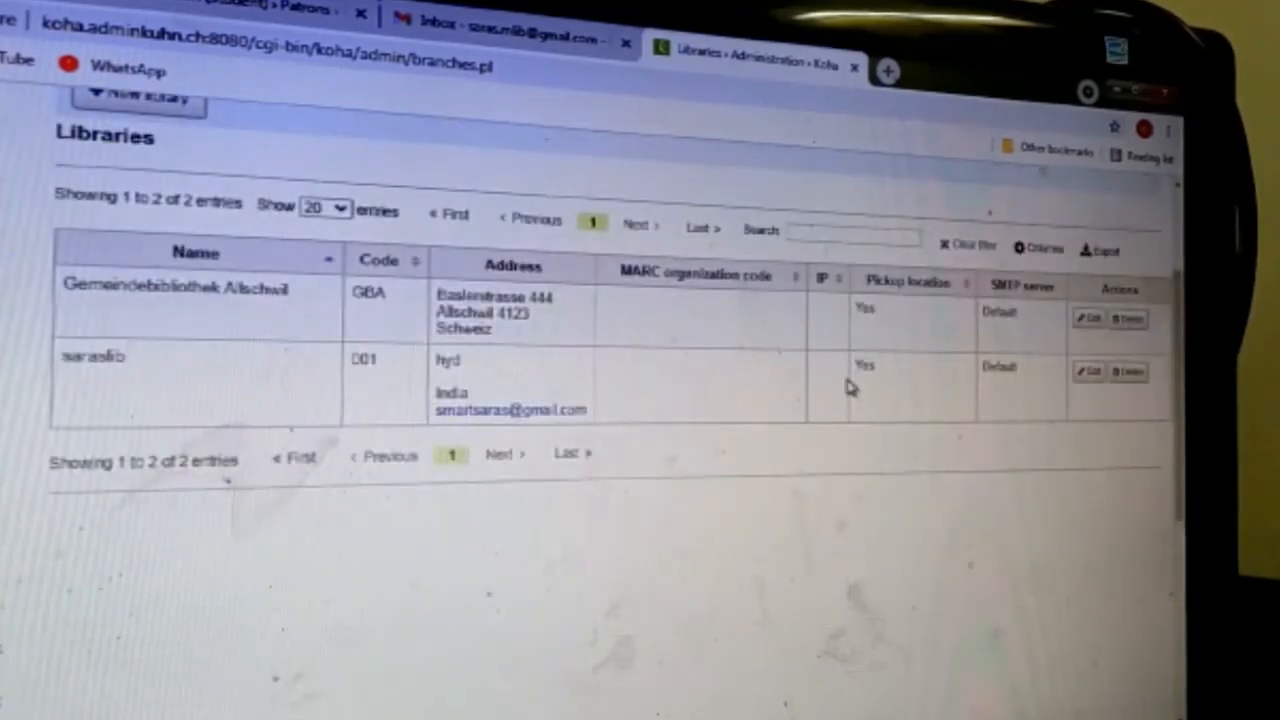
scroll(up, 3)
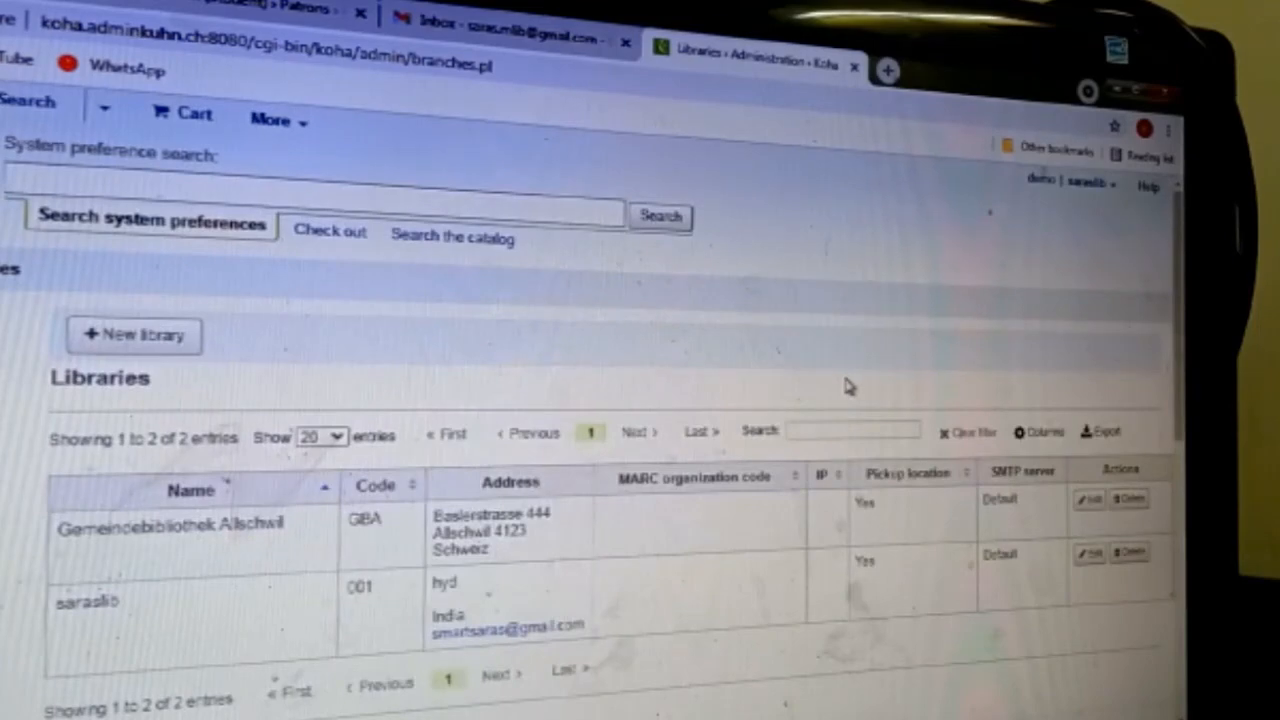
mouse_move(810, 392)
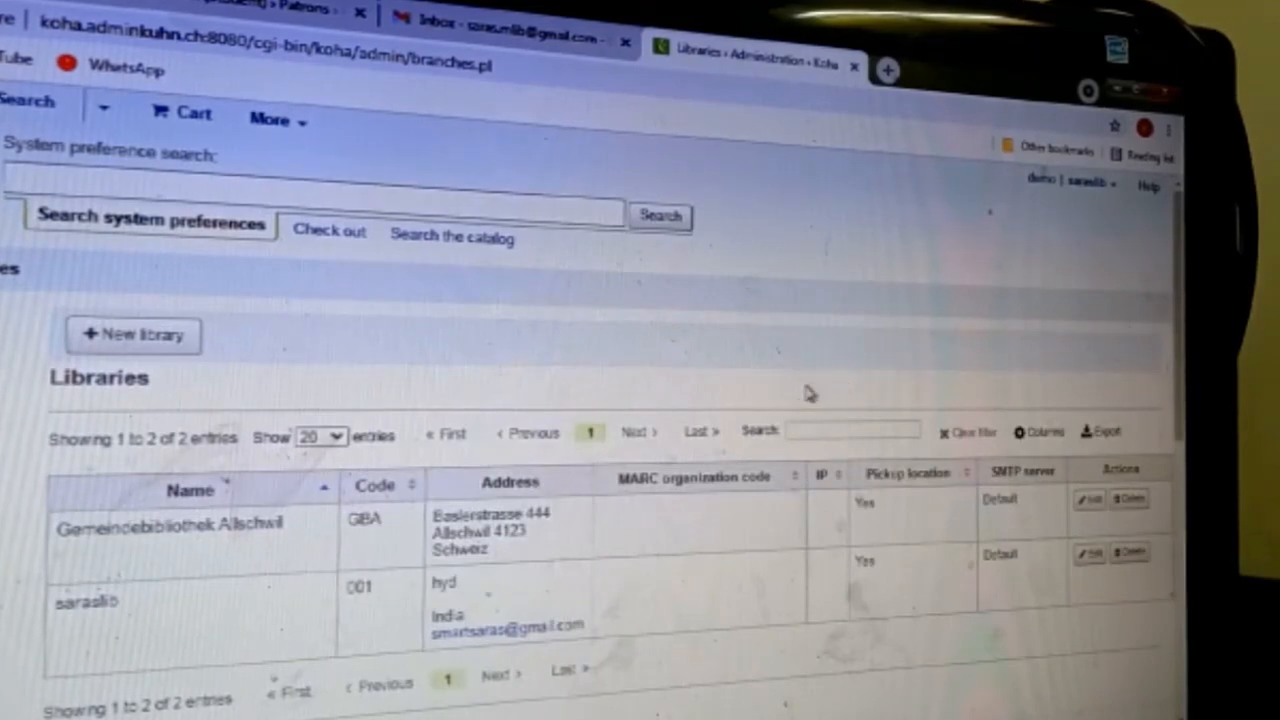